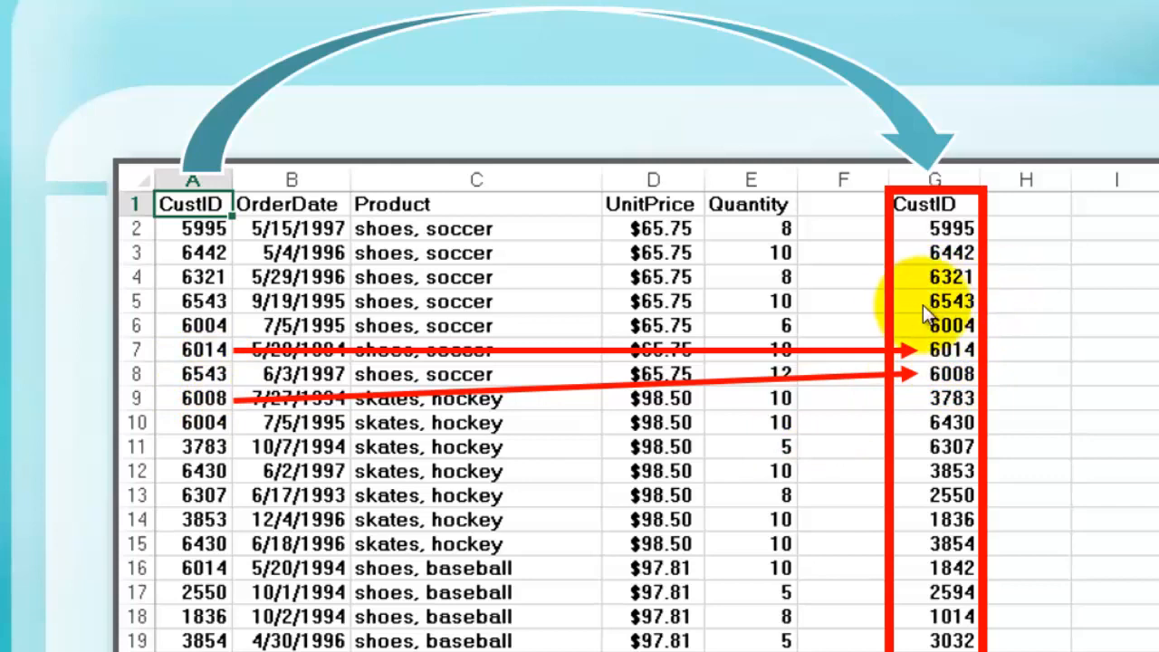
mouse_move(1105, 439)
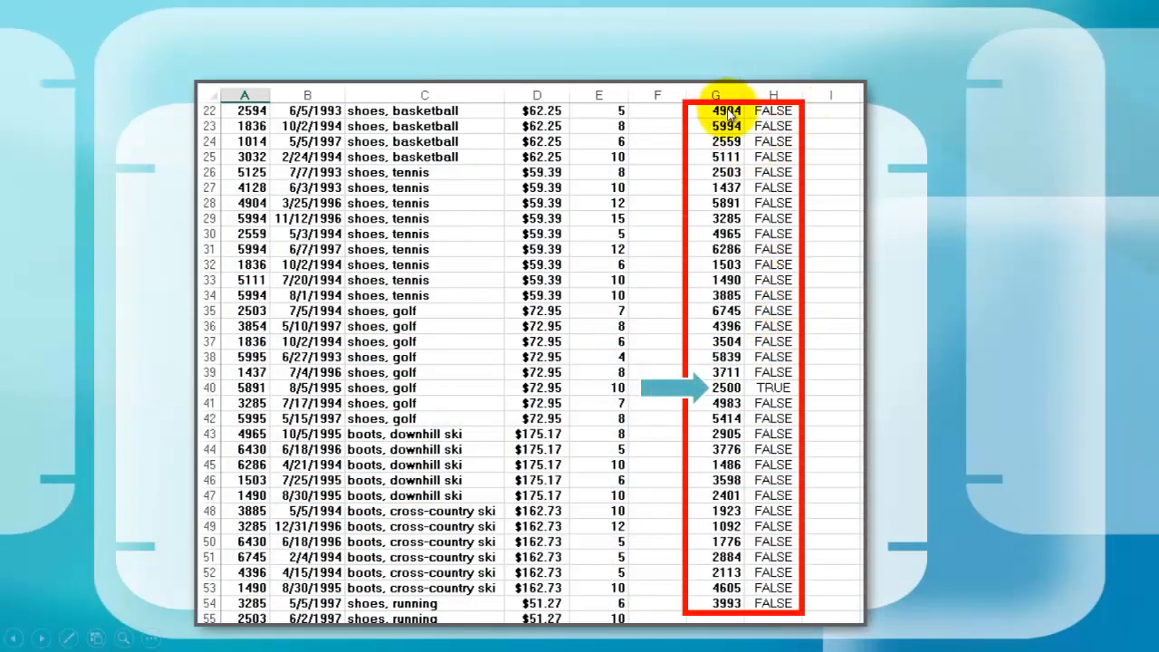
mouse_move(773, 95)
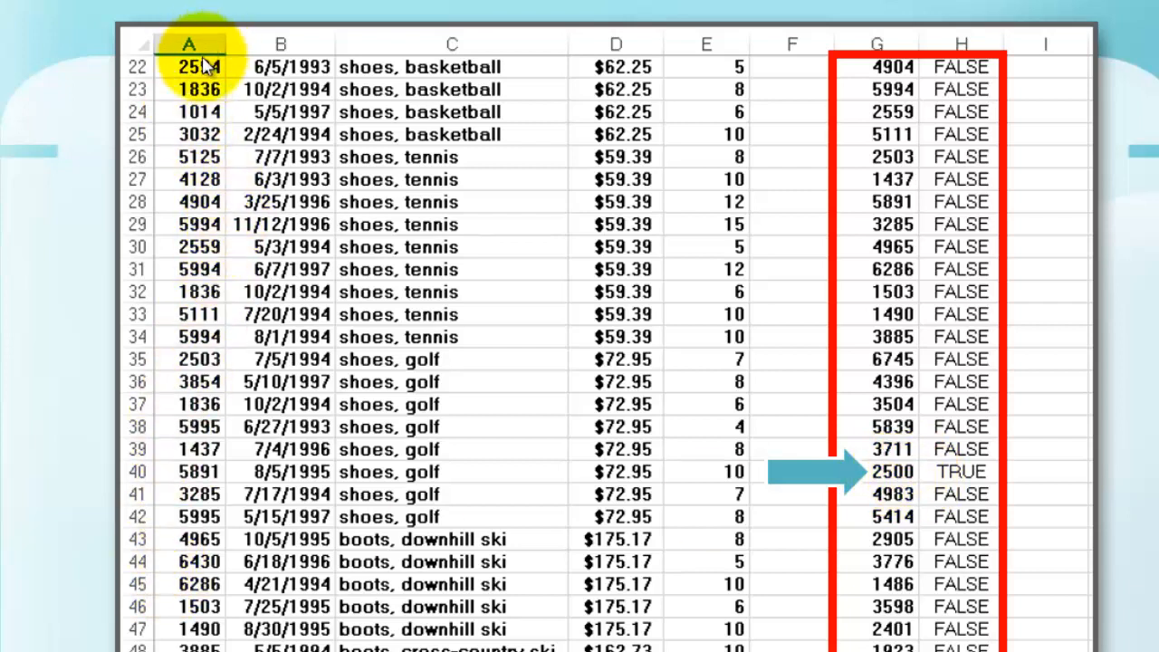
mouse_move(191, 168)
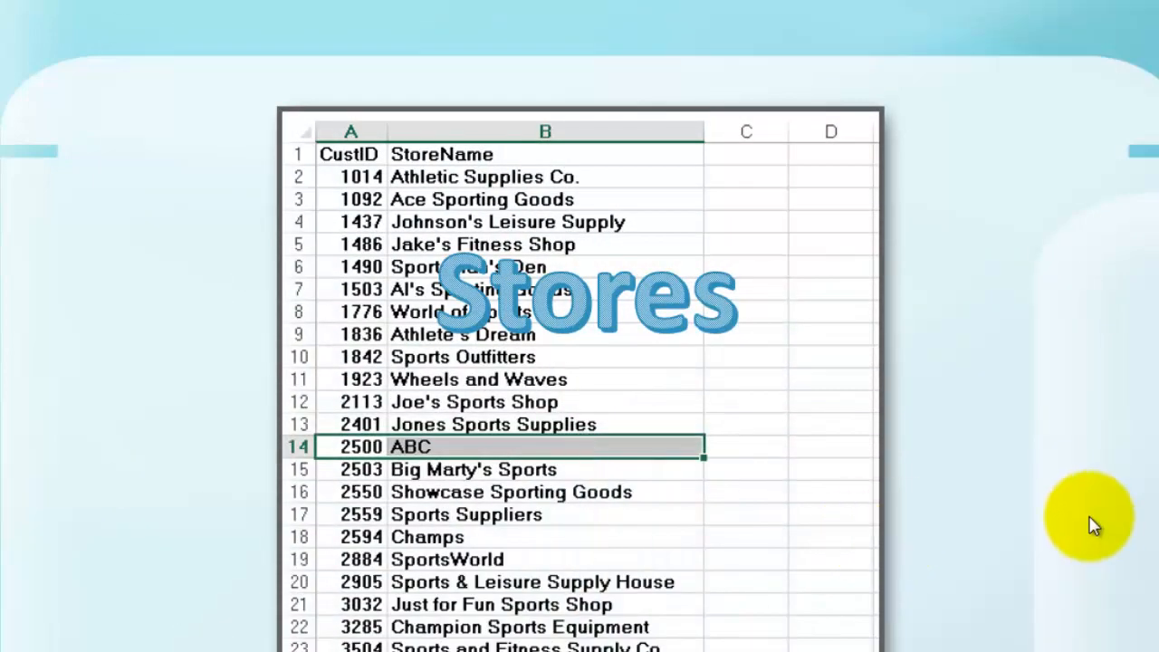
mouse_move(1092, 525)
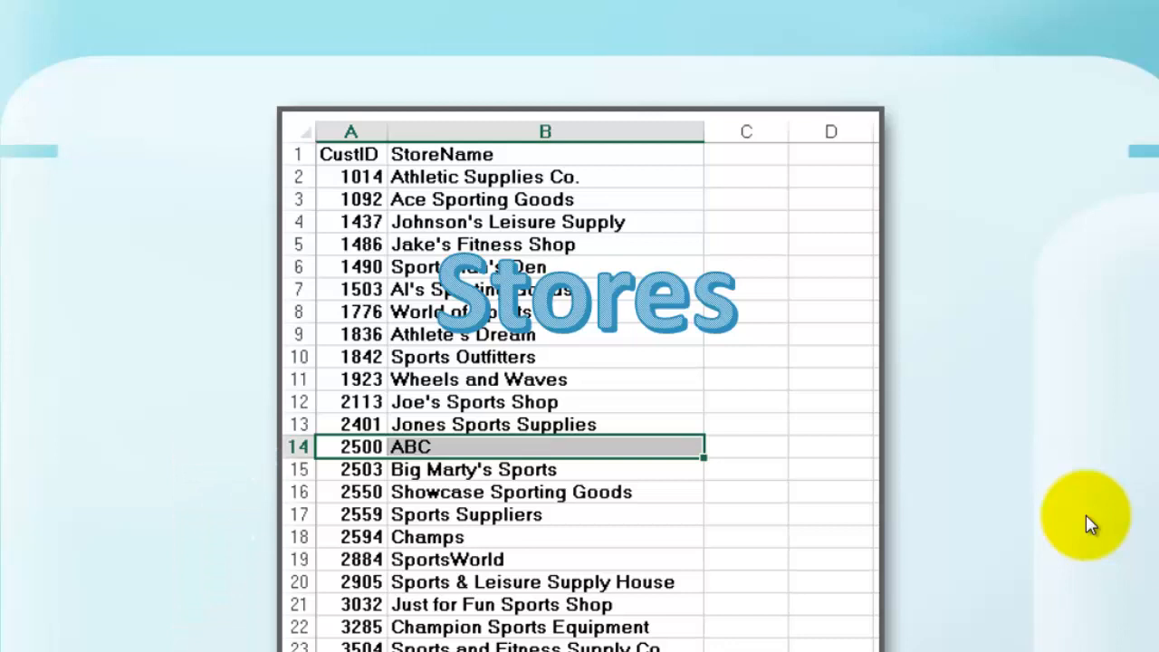
mouse_move(1083, 512)
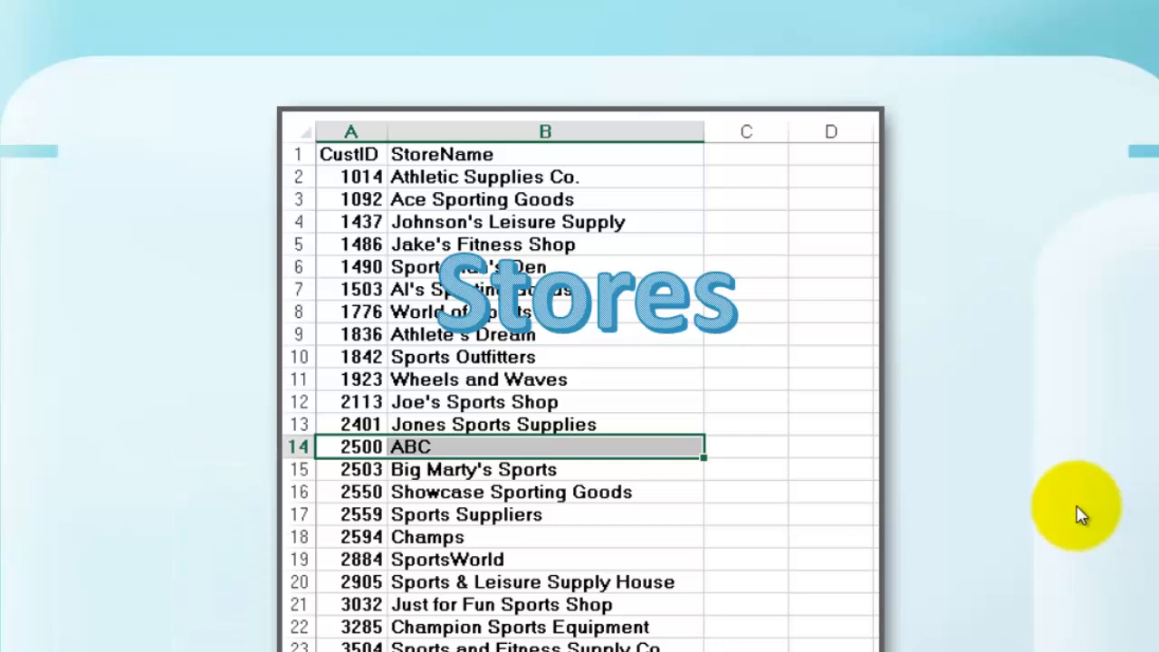
mouse_move(879, 439)
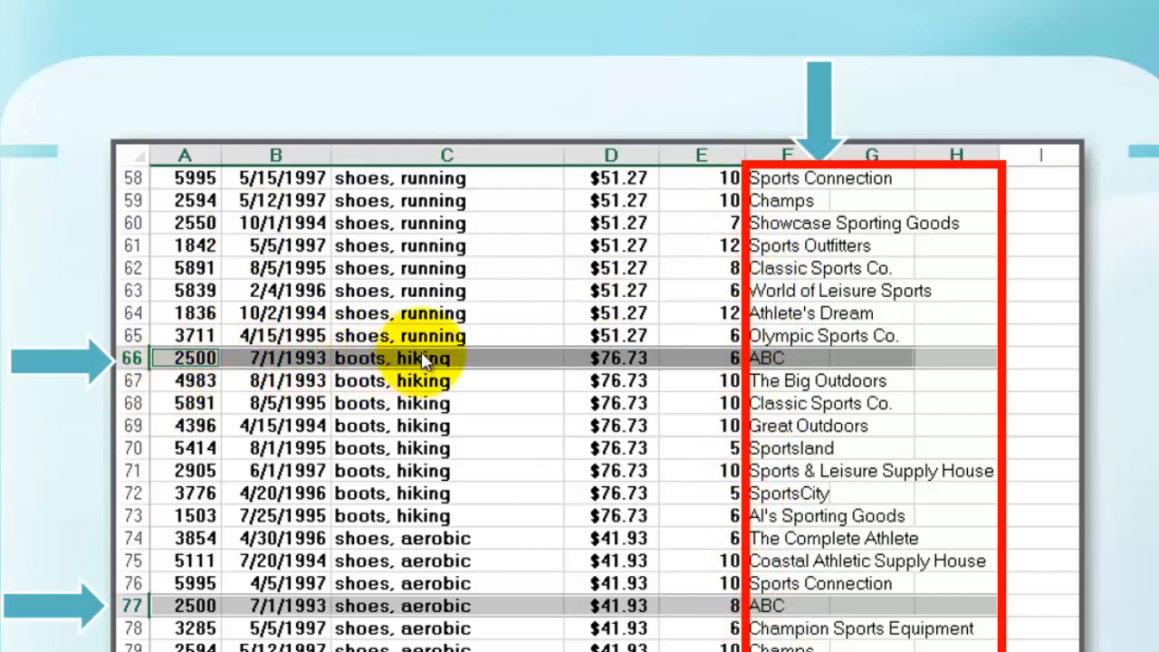
mouse_move(795, 358)
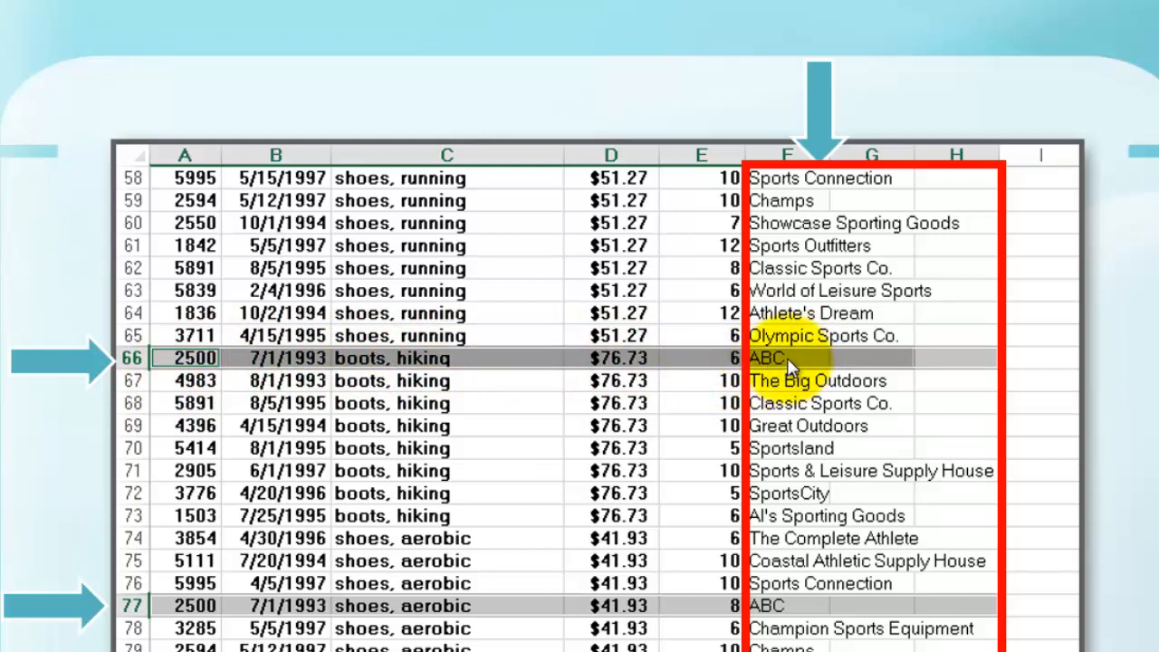
mouse_move(1064, 538)
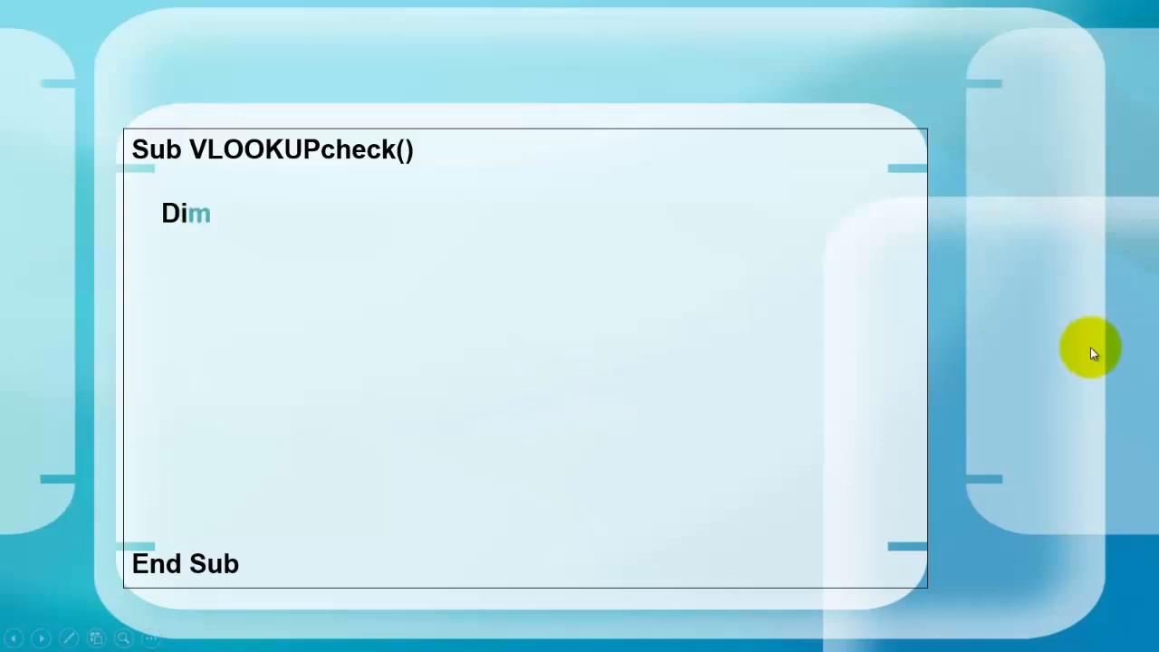
Step: Declare oWSOrders, oWSStores and Long i, then set them to Worksheets("Orders") and Worksheets("Stores")
type("OWSOrders As Worksheet, oWSStores As Worksheet")
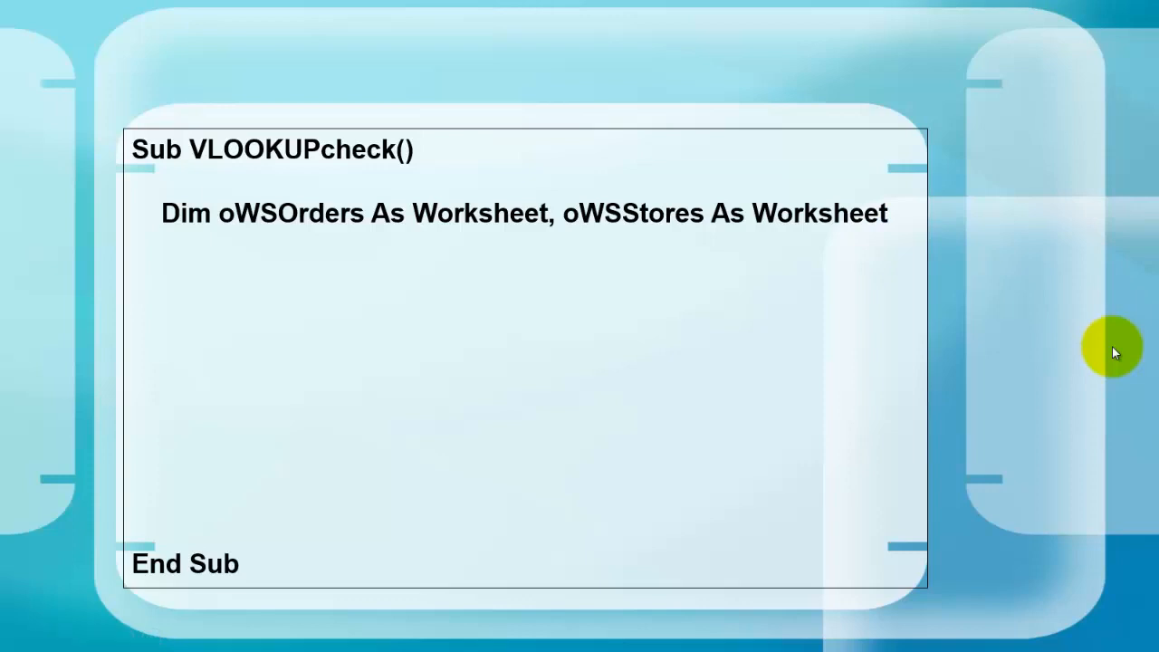
type("Dim i As Long")
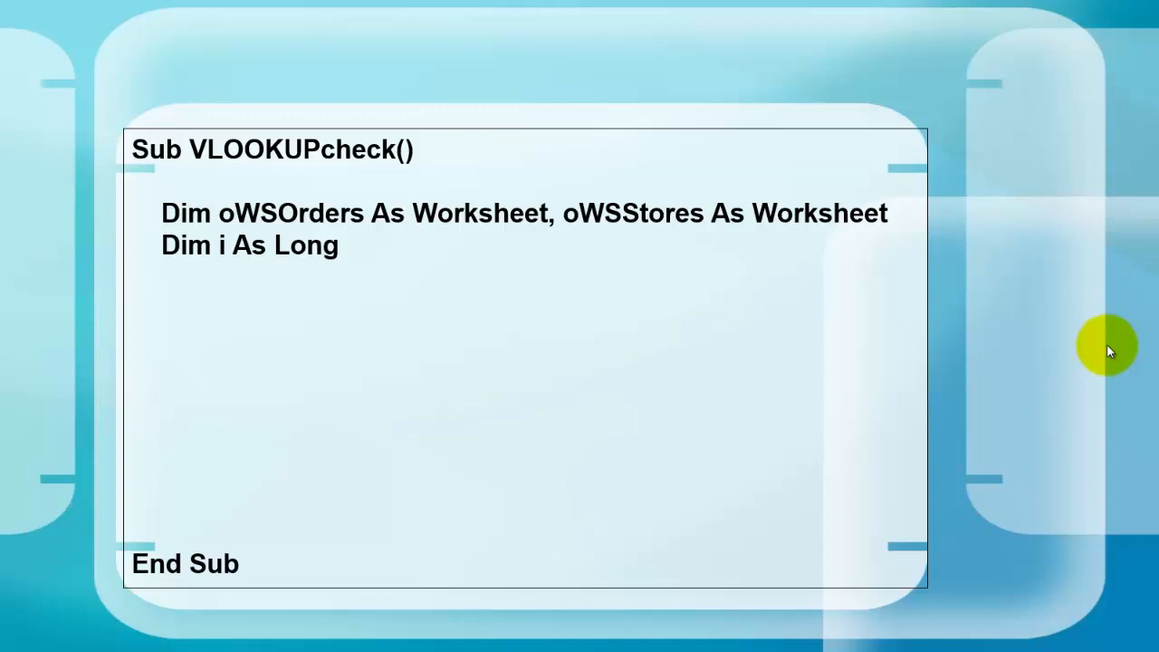
type("Set oWSOrders")
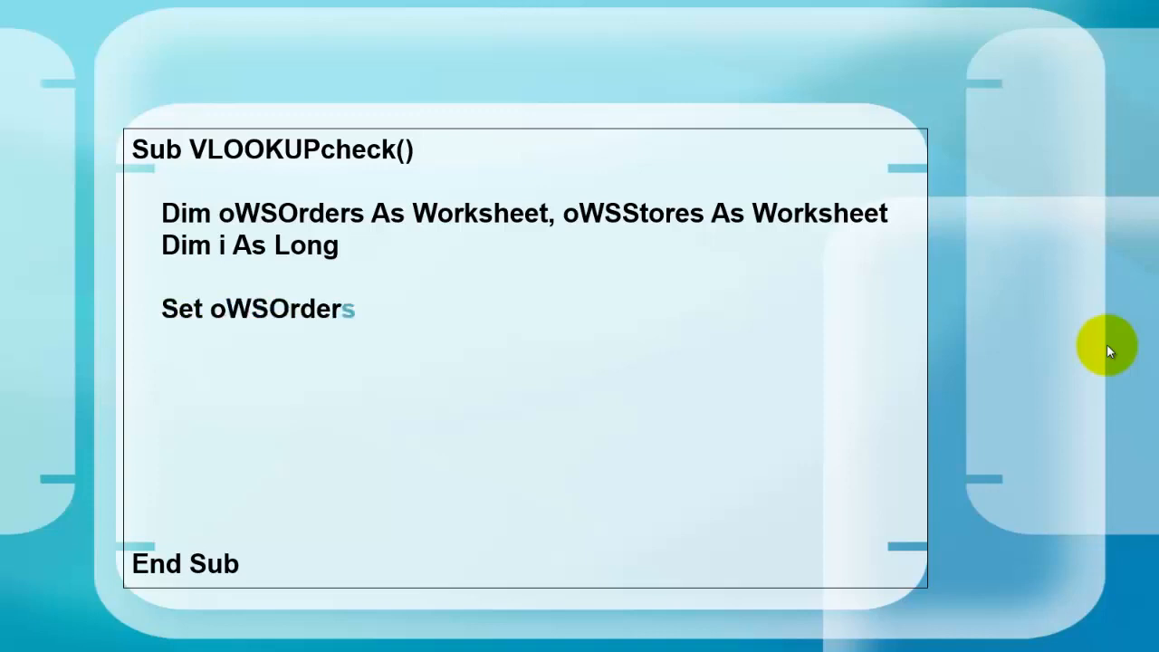
type("= Worksheets(\"Orders\")")
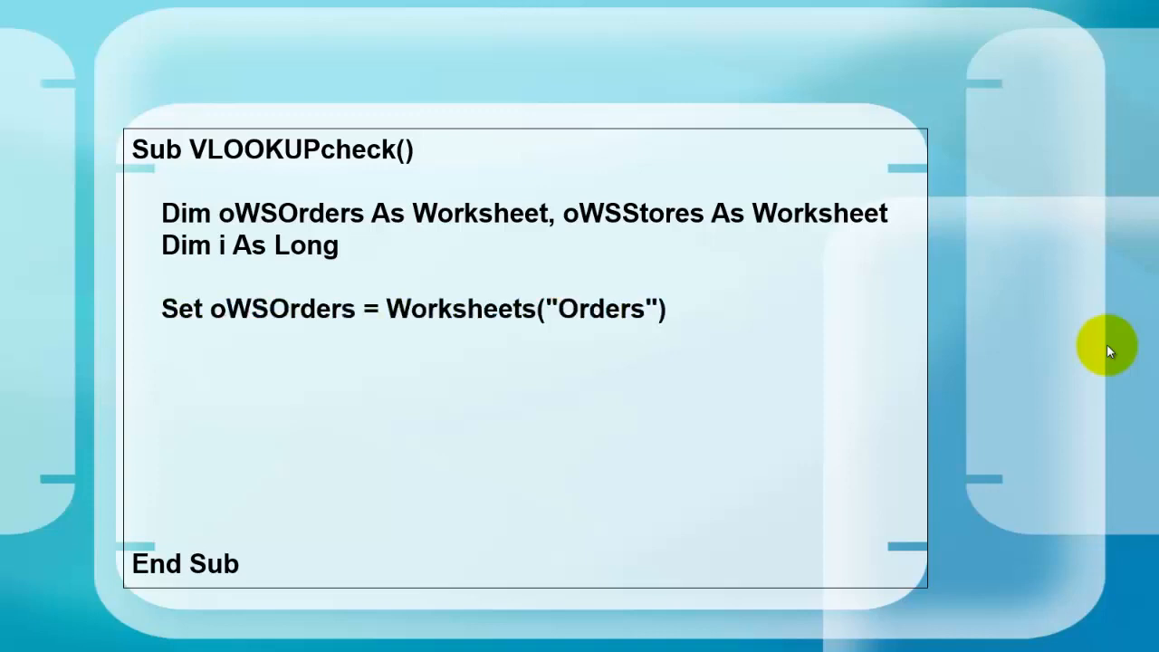
type("Set oWSStores = Worksheets(\"Stores\") 'this has a range named Stores")
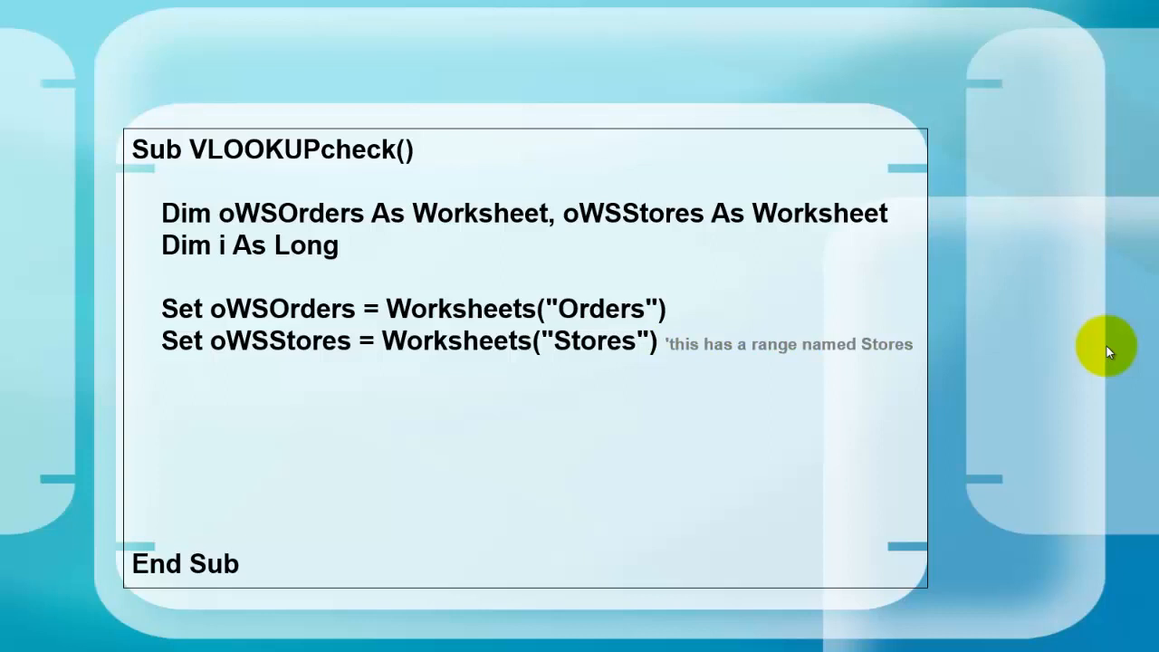
mouse_move(867, 305)
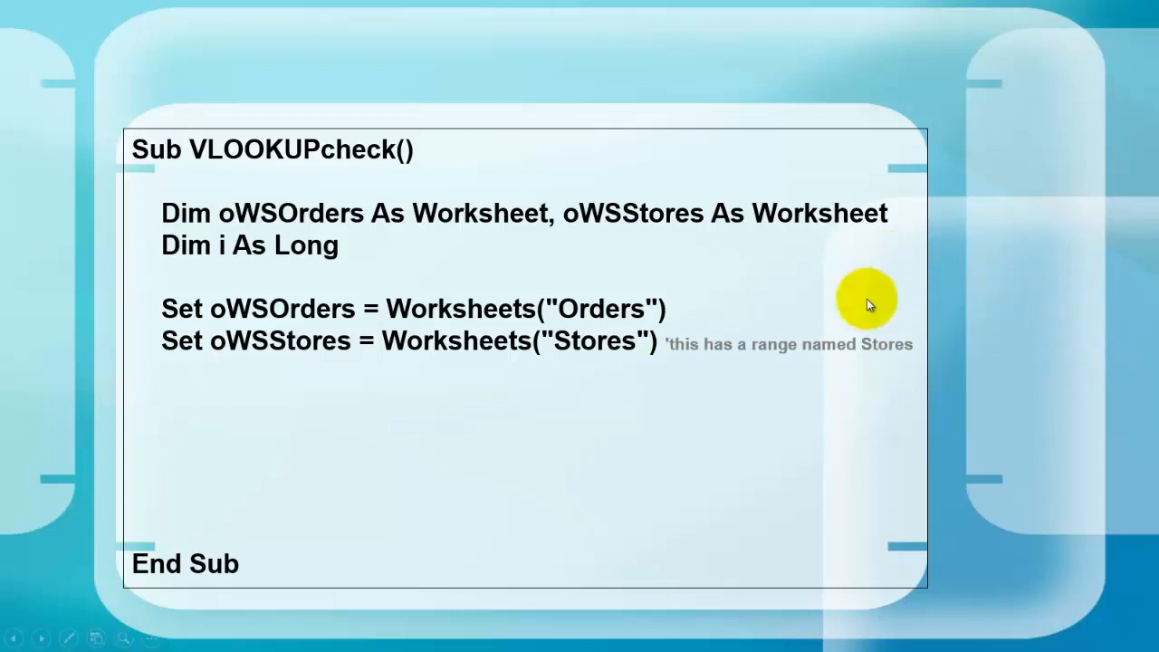
mouse_move(1008, 374)
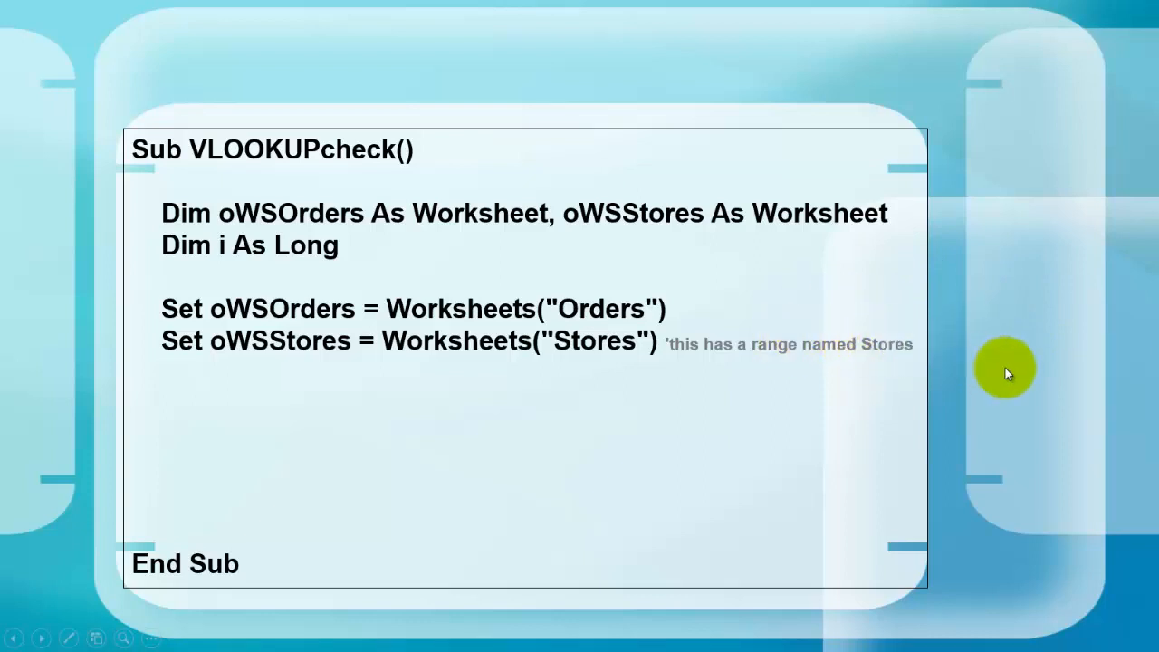
Step: Show oWSOrders.Activate, Range("F:H").EntireColumn.Clear, and the AdvancedFilter copying unique values to G1
type("oWSOrders.Activate")
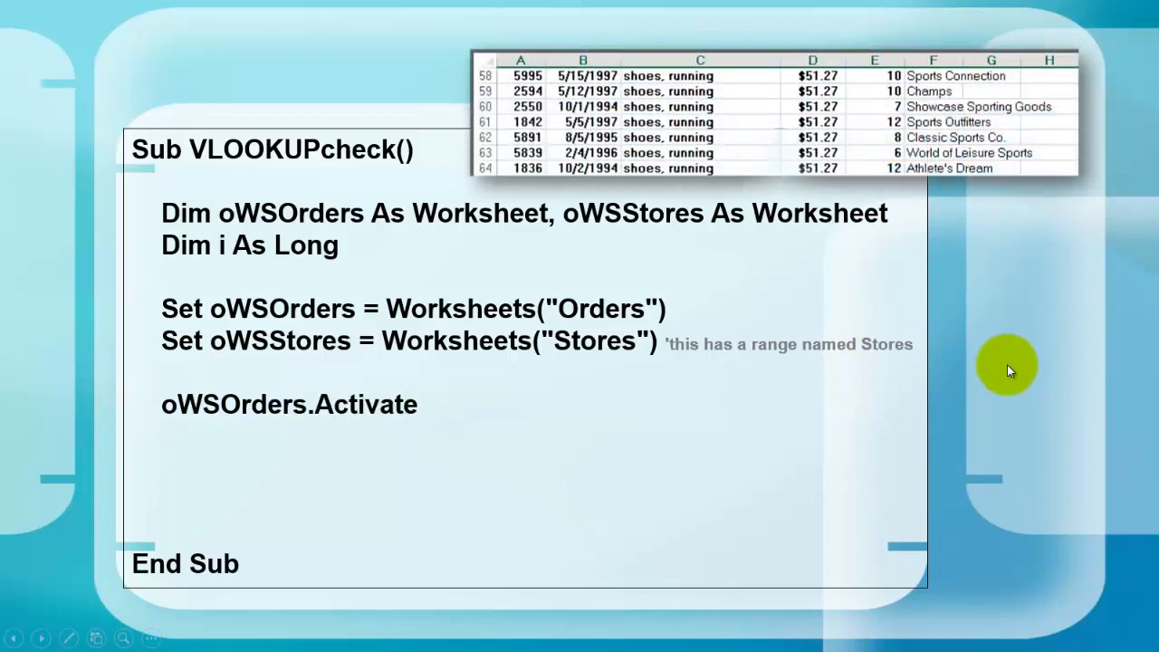
type("Ra")
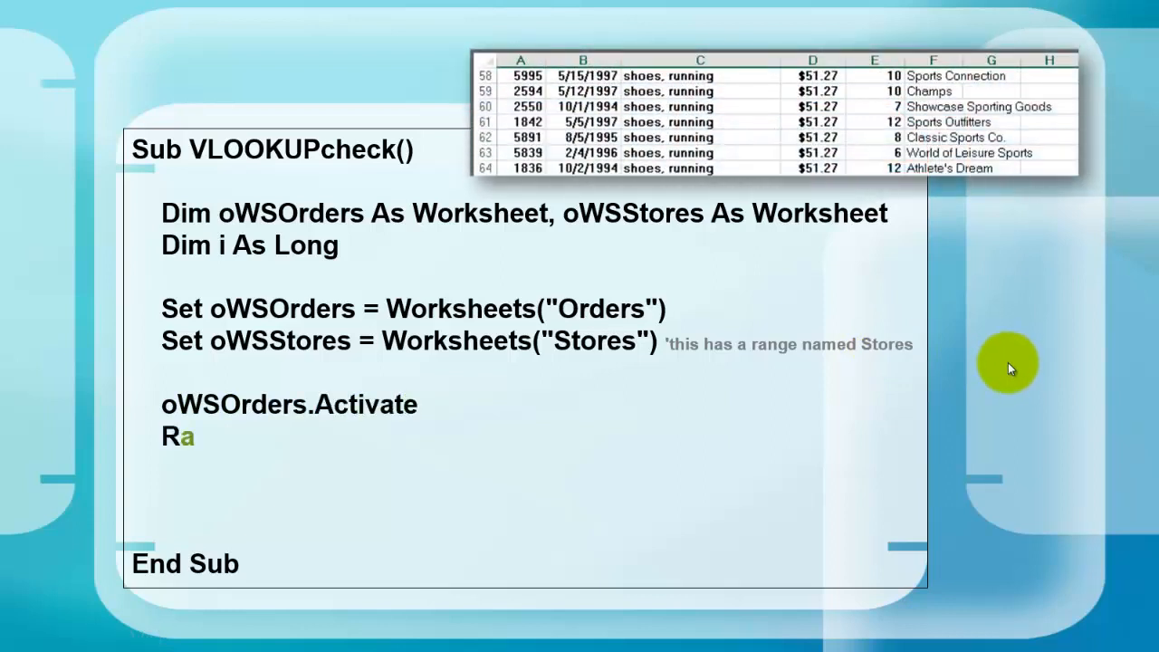
type("ange(\"F:H\").EntireColumn.Clear")
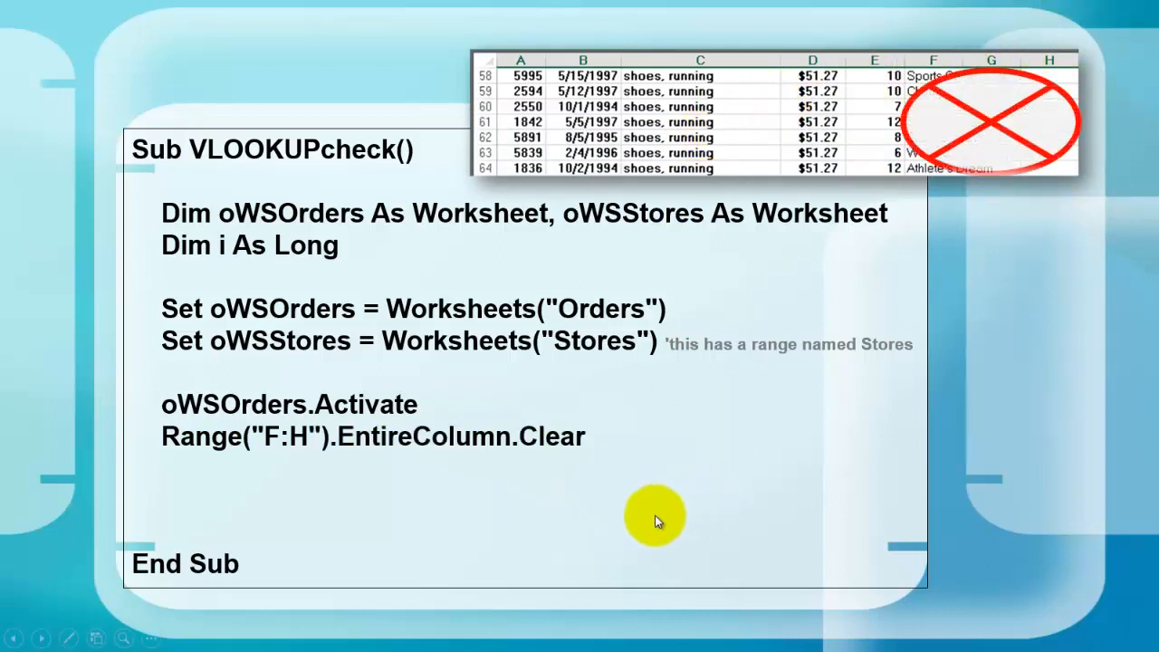
mouse_move(493, 476)
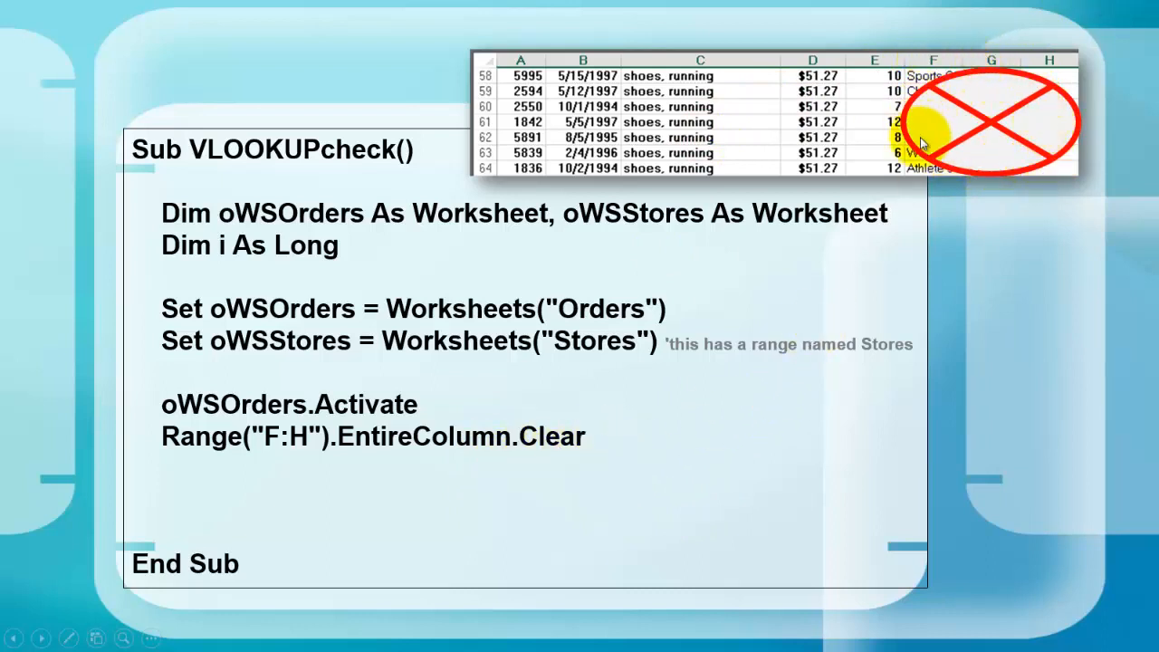
mouse_move(689, 523)
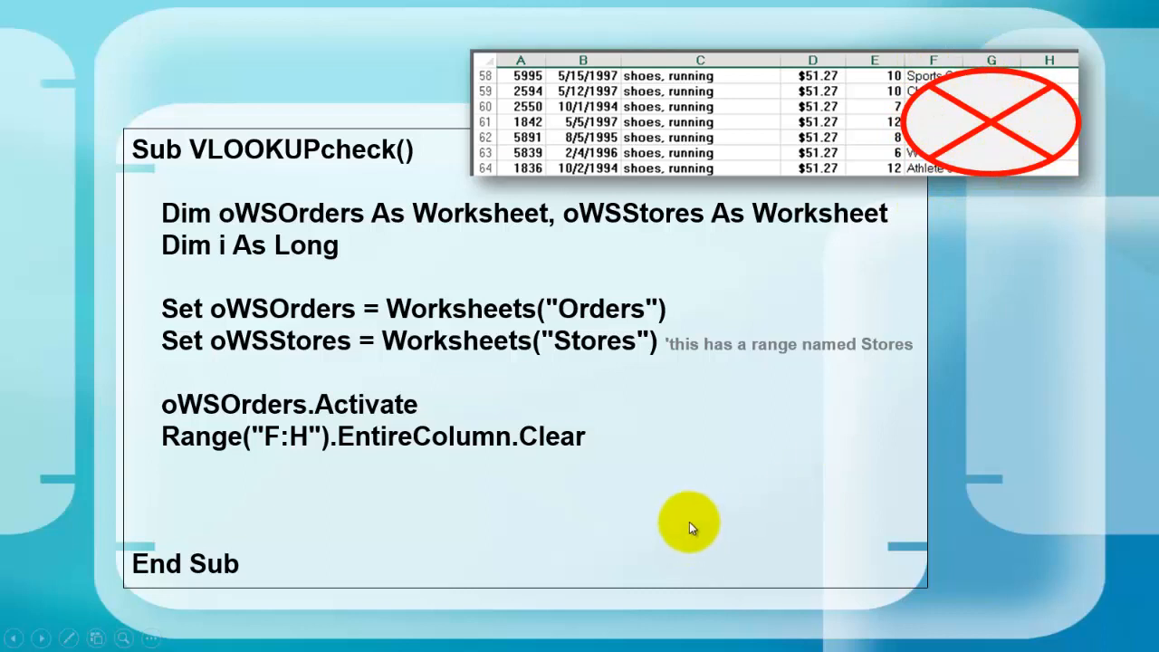
type("Columns(1).AdvancedFilter xlFilte")
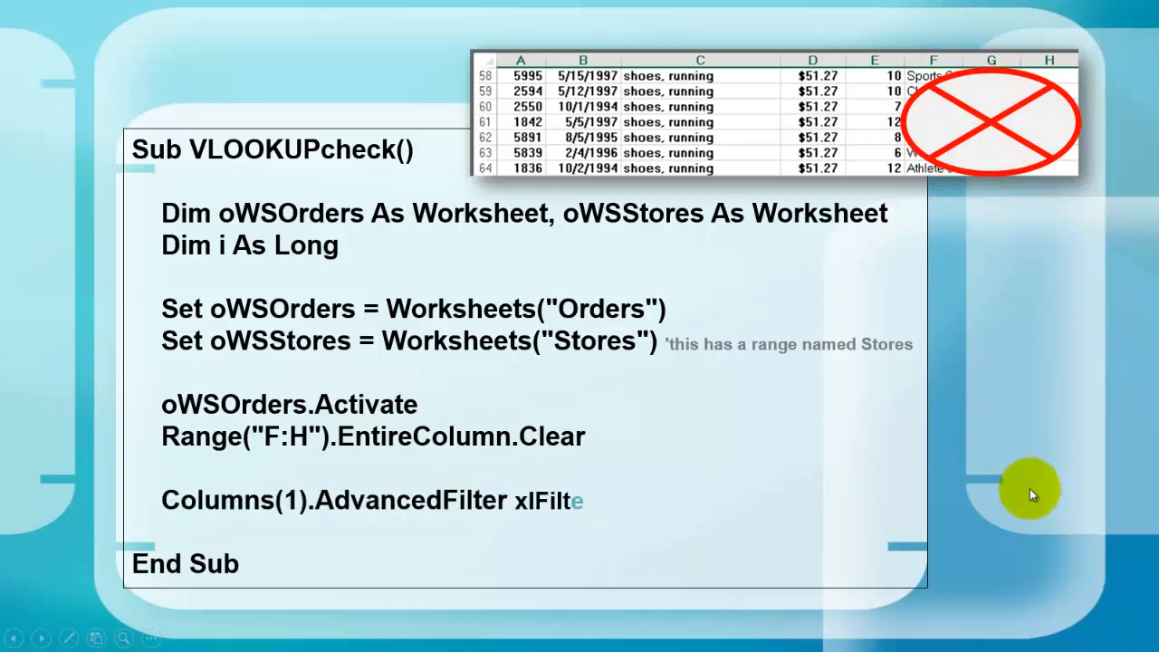
type("rCopy, , Range(\"G1\"), True")
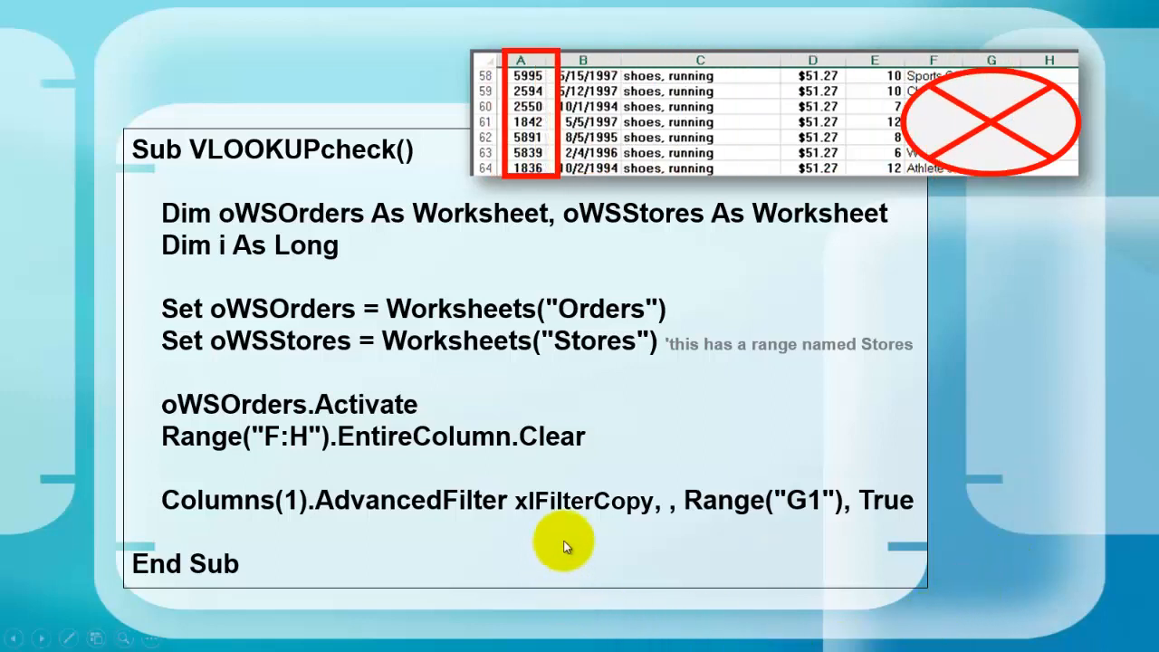
mouse_move(548, 501)
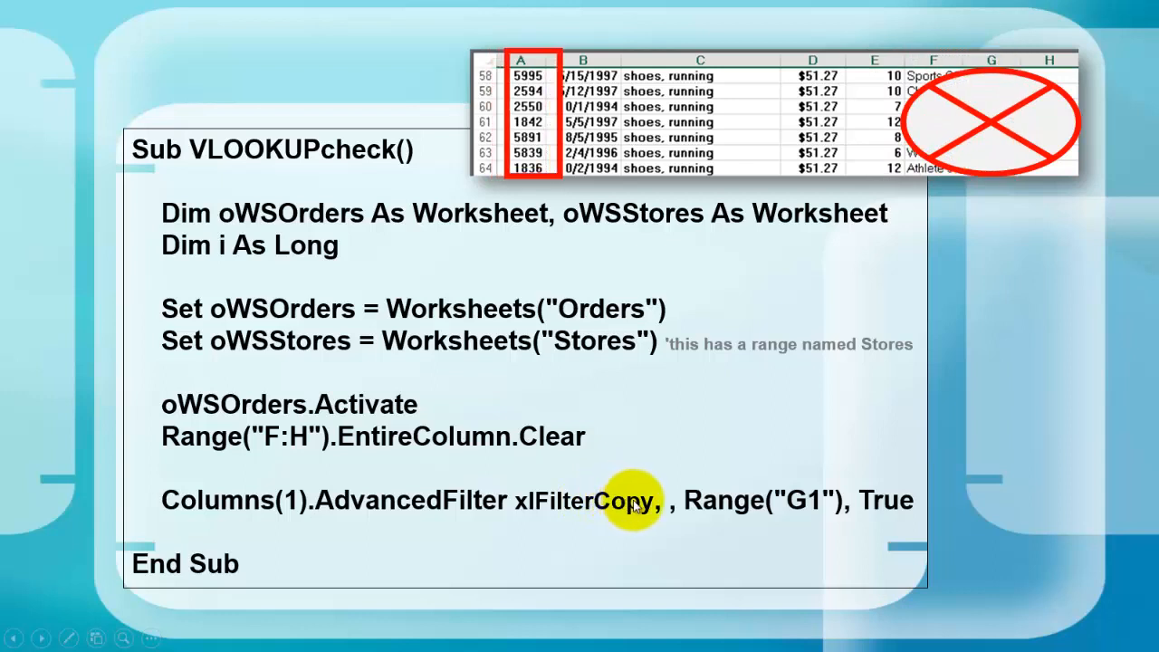
mouse_move(792, 500)
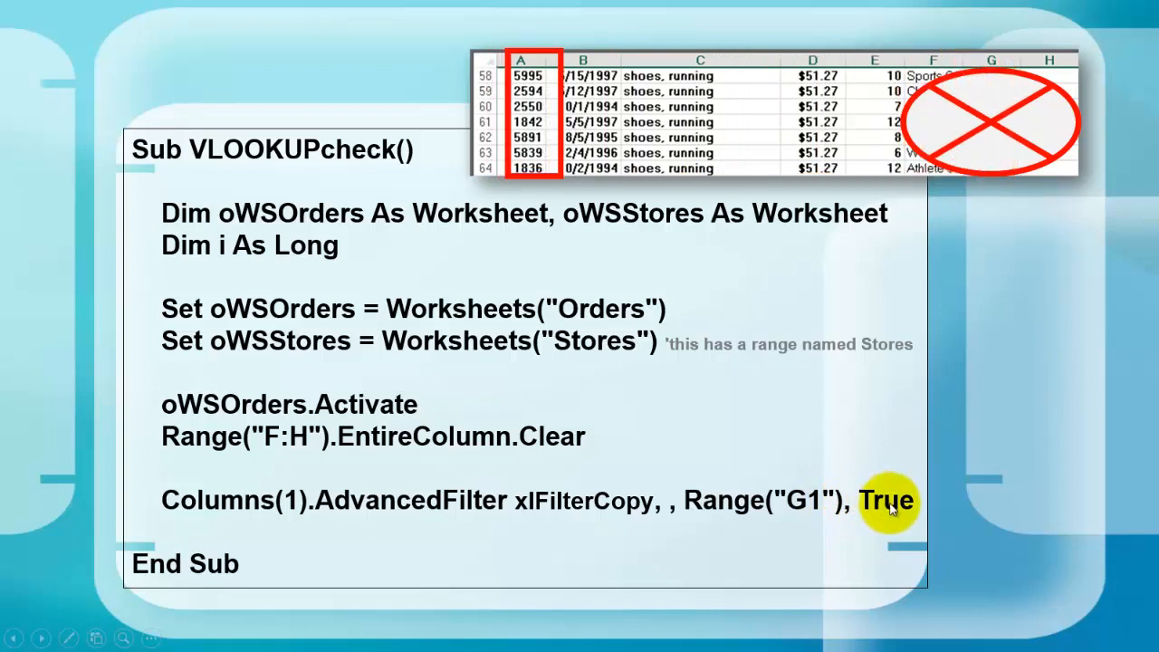
mouse_move(887, 505)
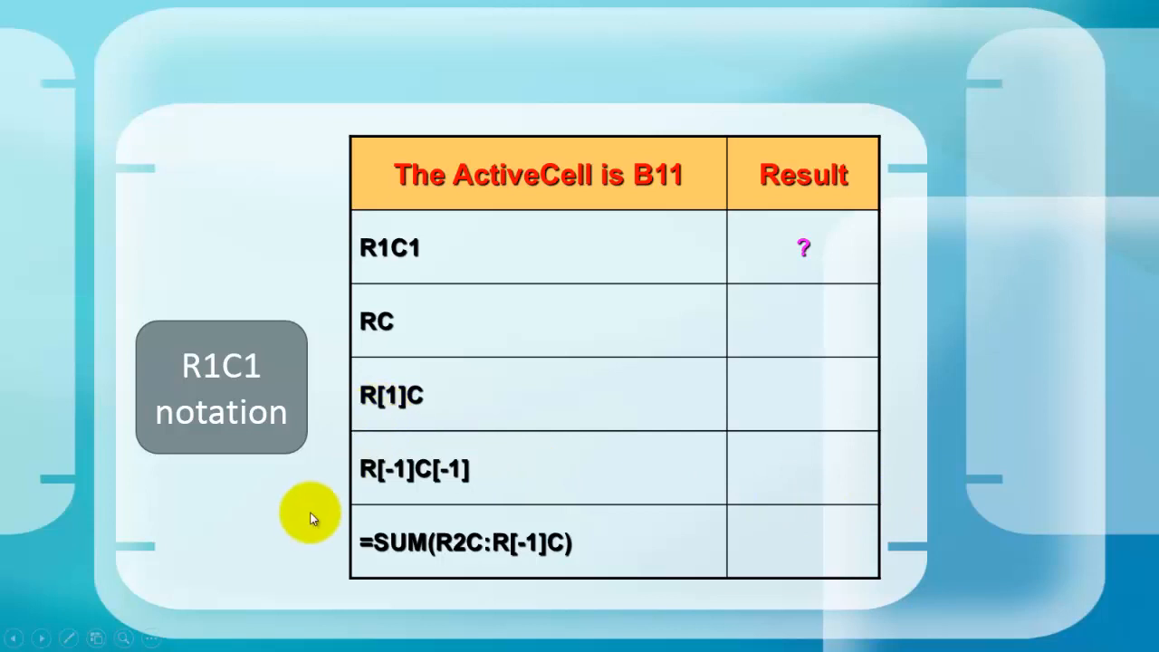
mouse_move(670, 177)
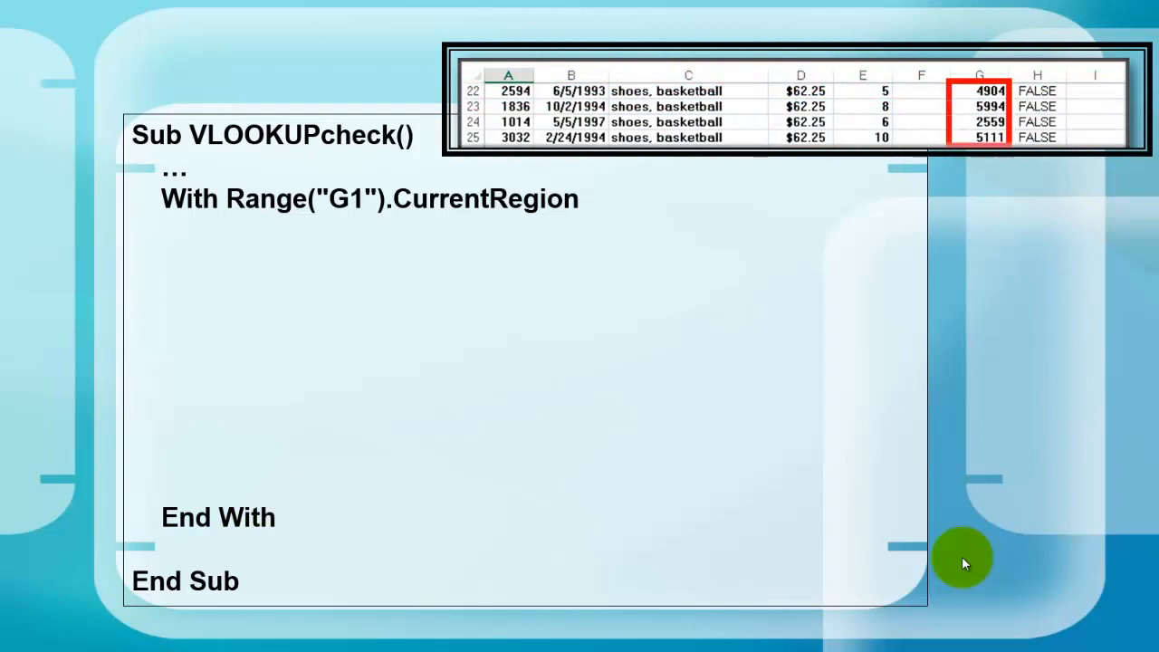
mouse_move(907, 359)
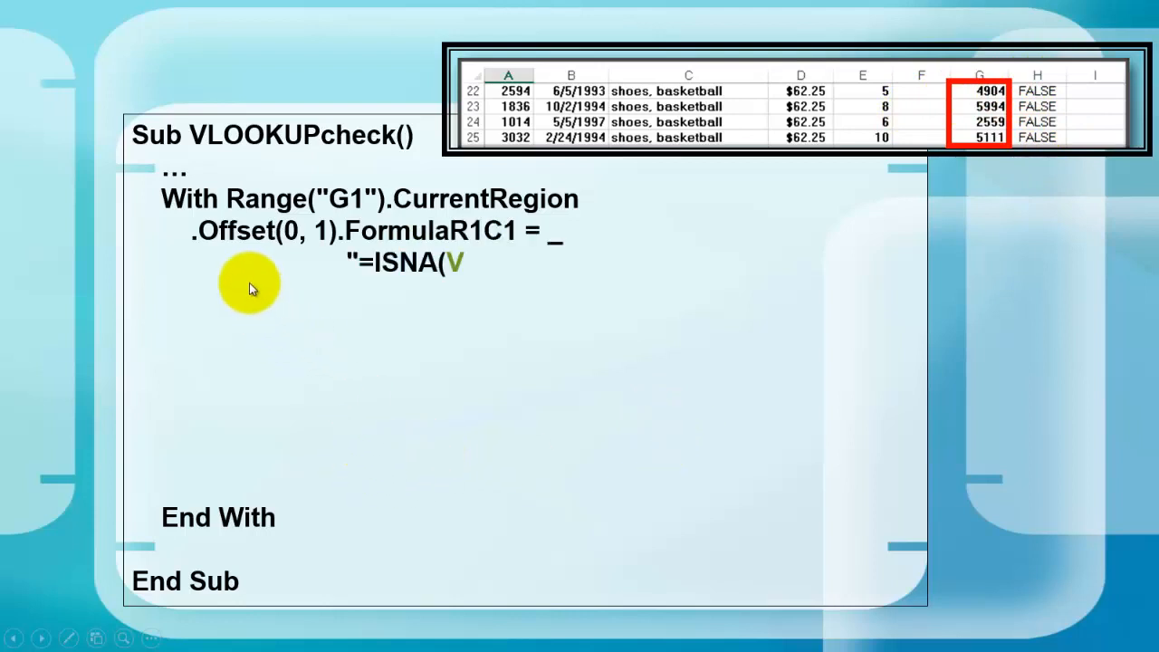
Step: Complete the .Offset(0, 1).FormulaR1C1 = "=ISNA(VLOOKUP(RC[-1],Stores,1,False))" line
type("LOOKUP(RC[-1],Stores,1,Fa")
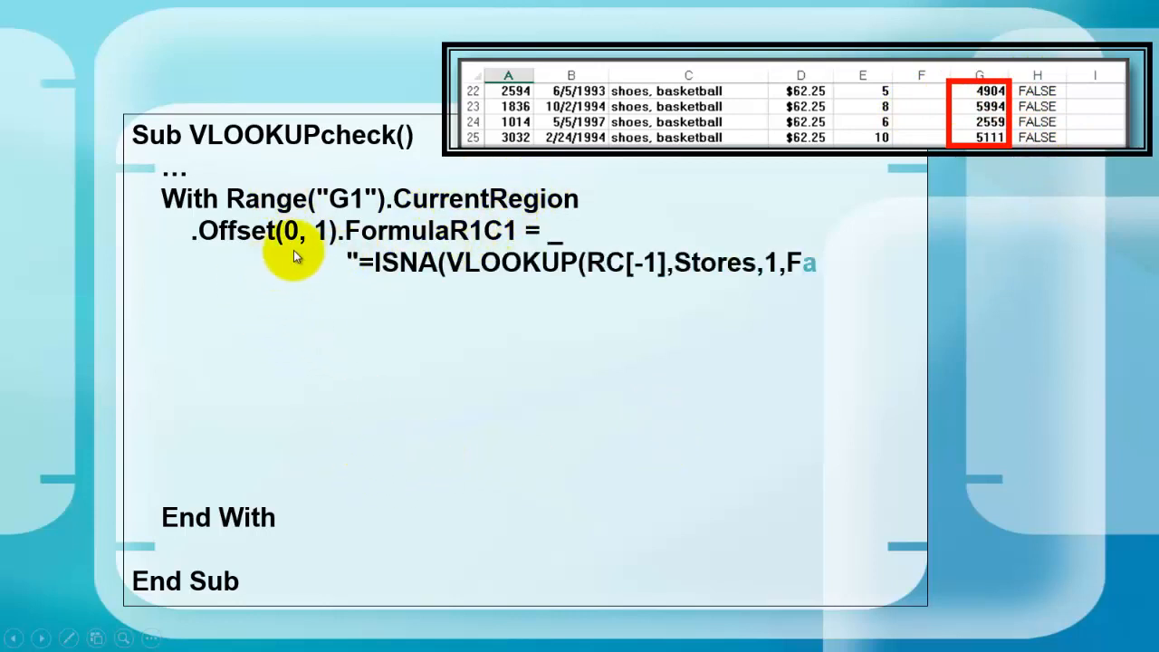
type("alse))\"")
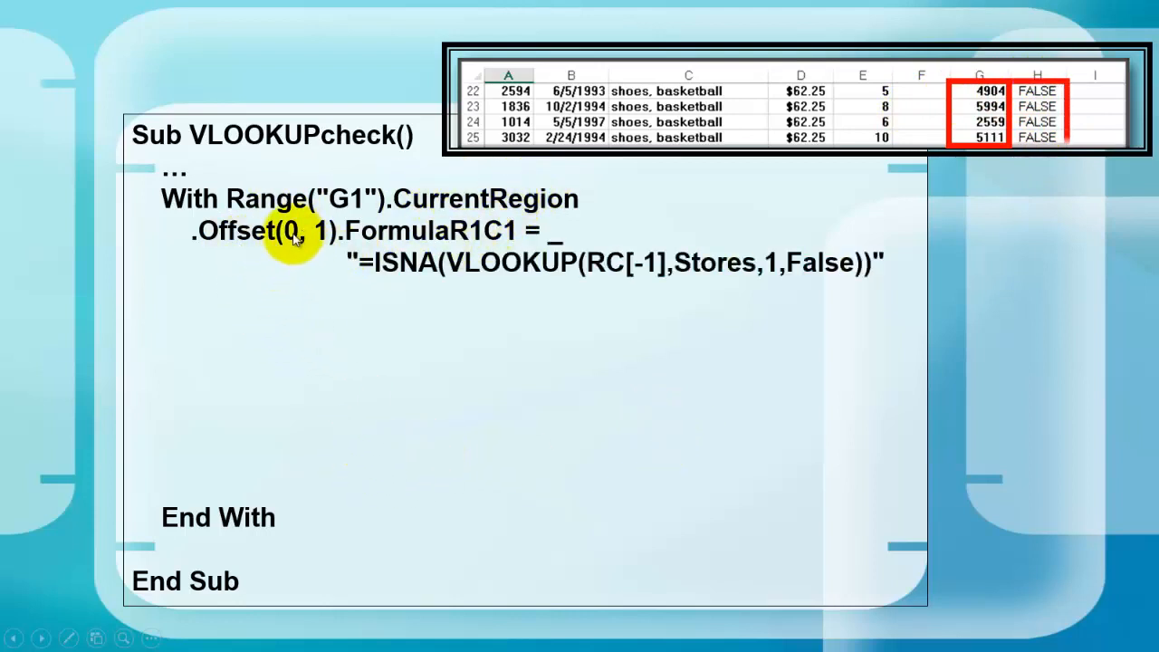
mouse_move(322, 235)
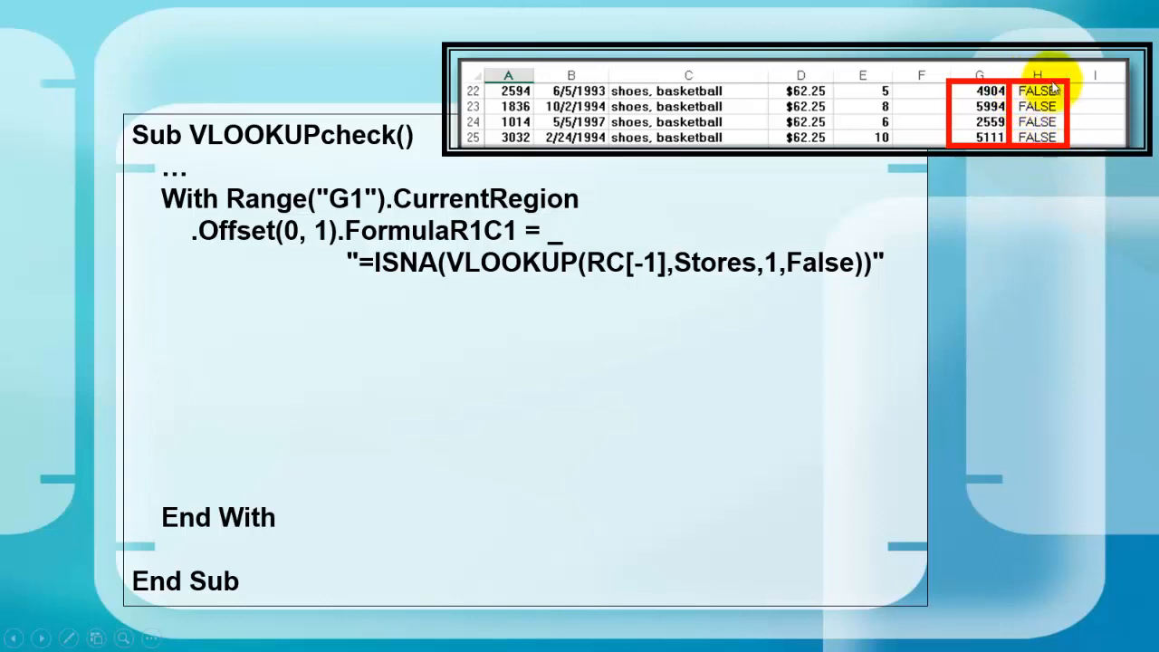
mouse_move(475, 226)
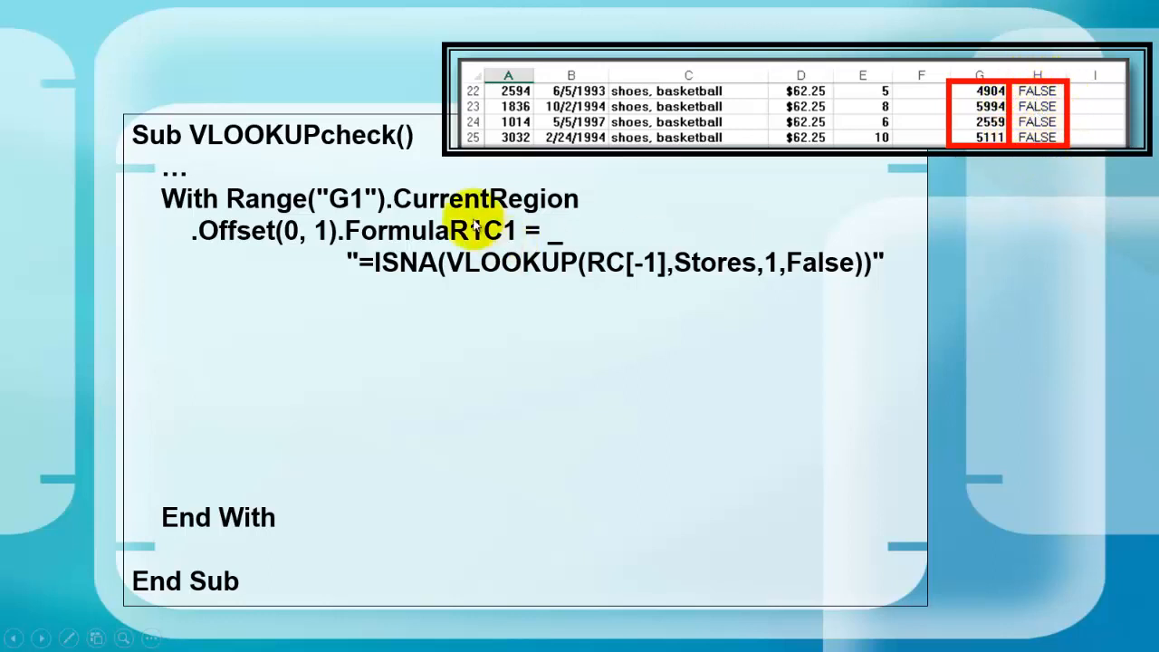
mouse_move(512, 234)
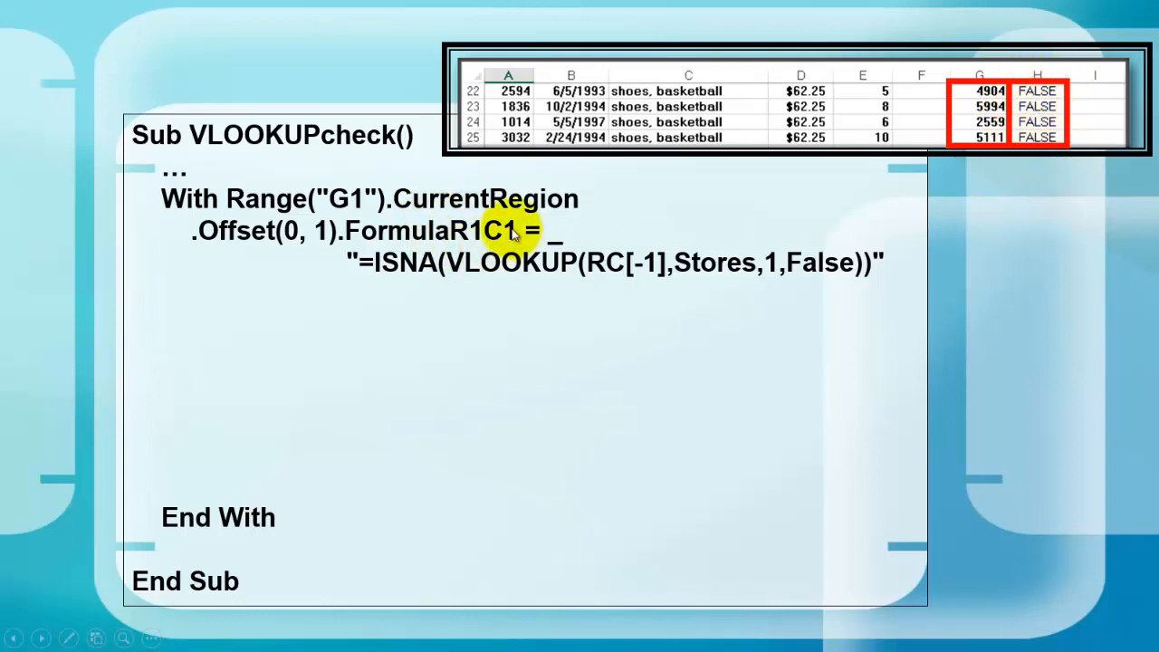
mouse_move(358, 267)
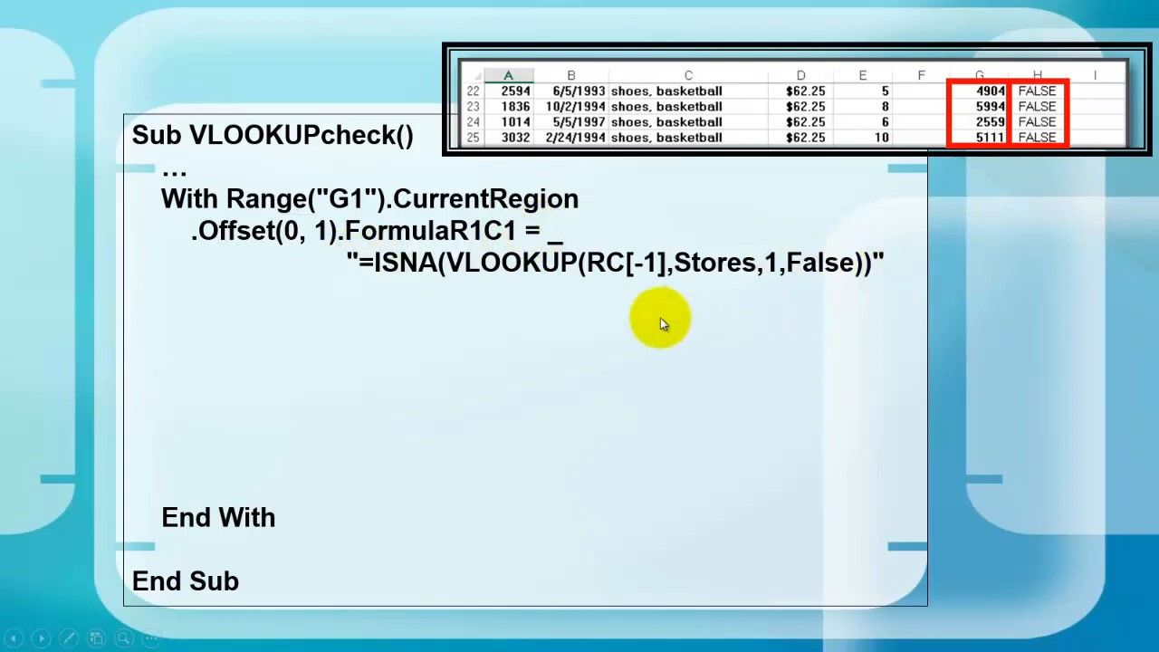
mouse_move(511, 267)
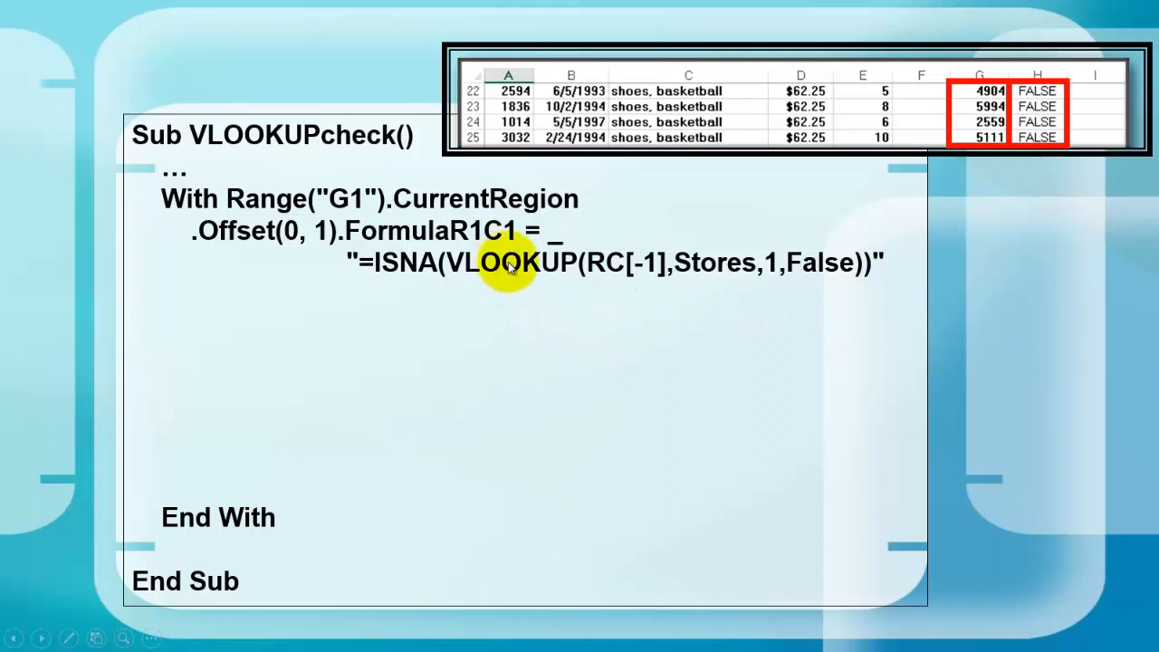
mouse_move(593, 263)
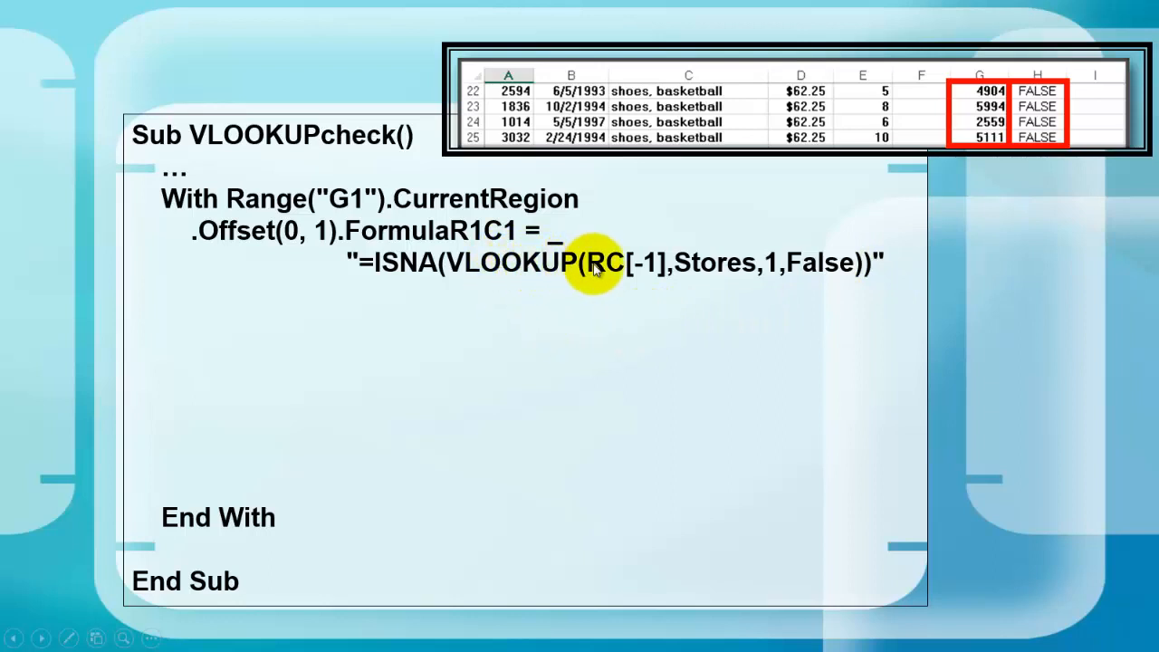
mouse_move(620, 263)
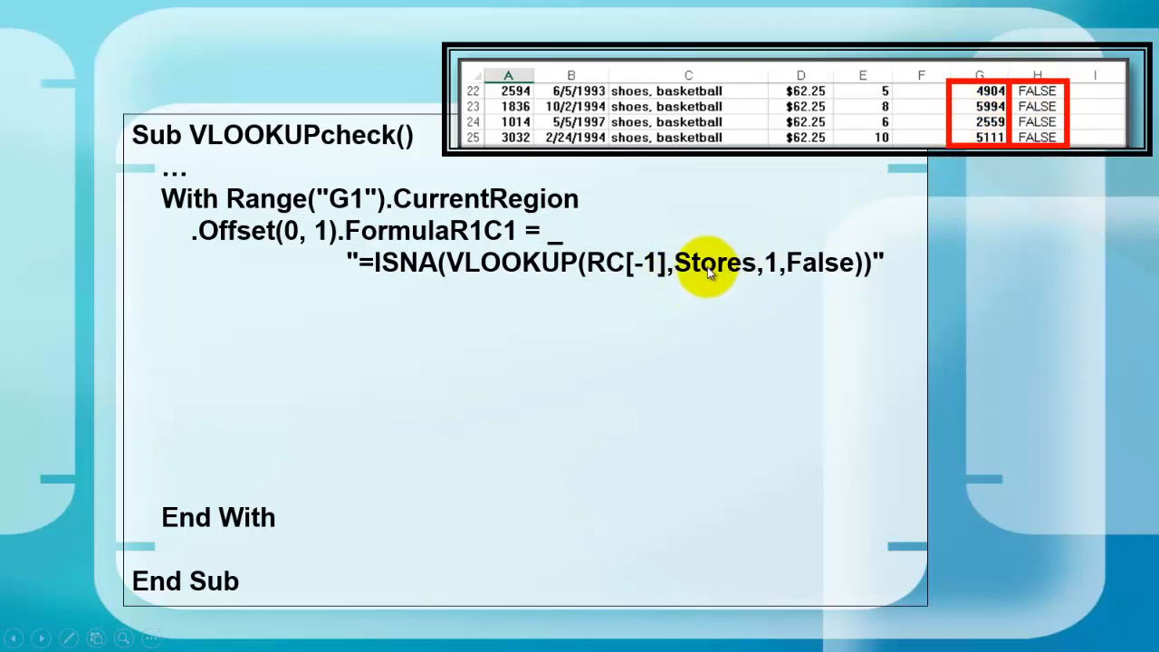
mouse_move(705, 263)
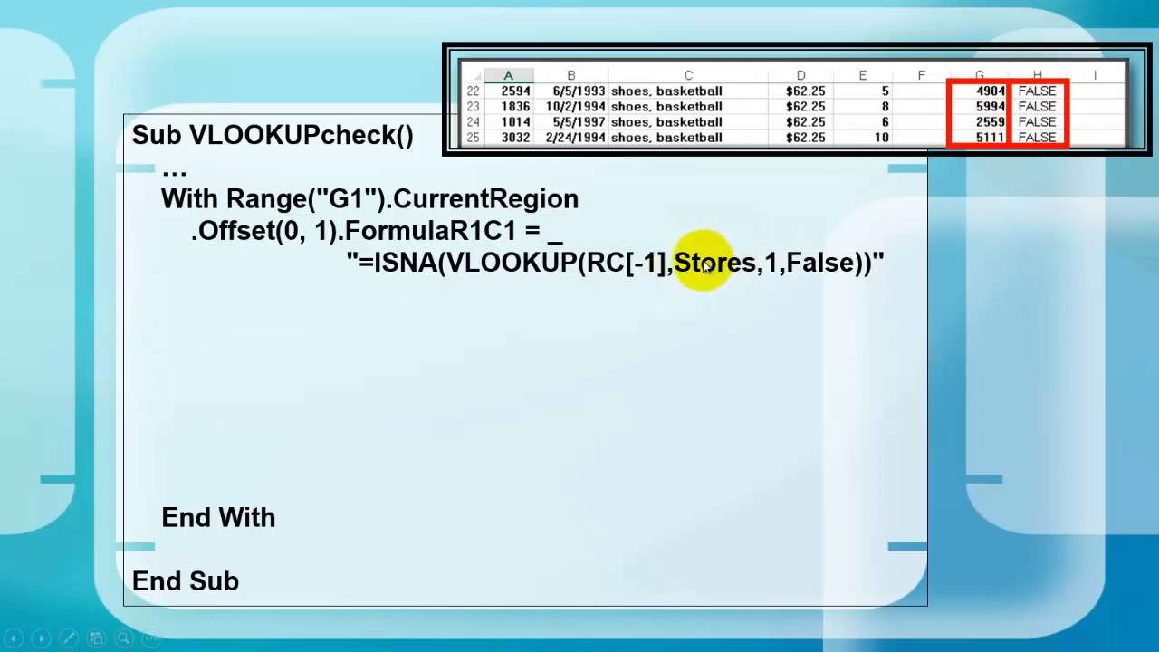
mouse_move(715, 262)
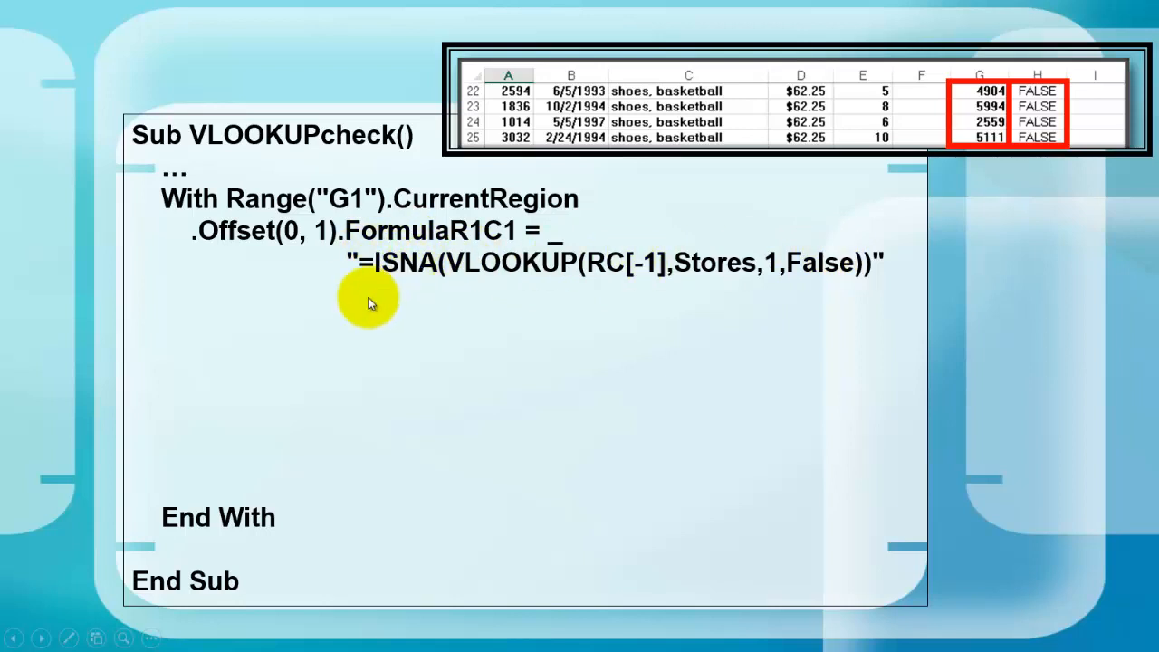
mouse_move(503, 313)
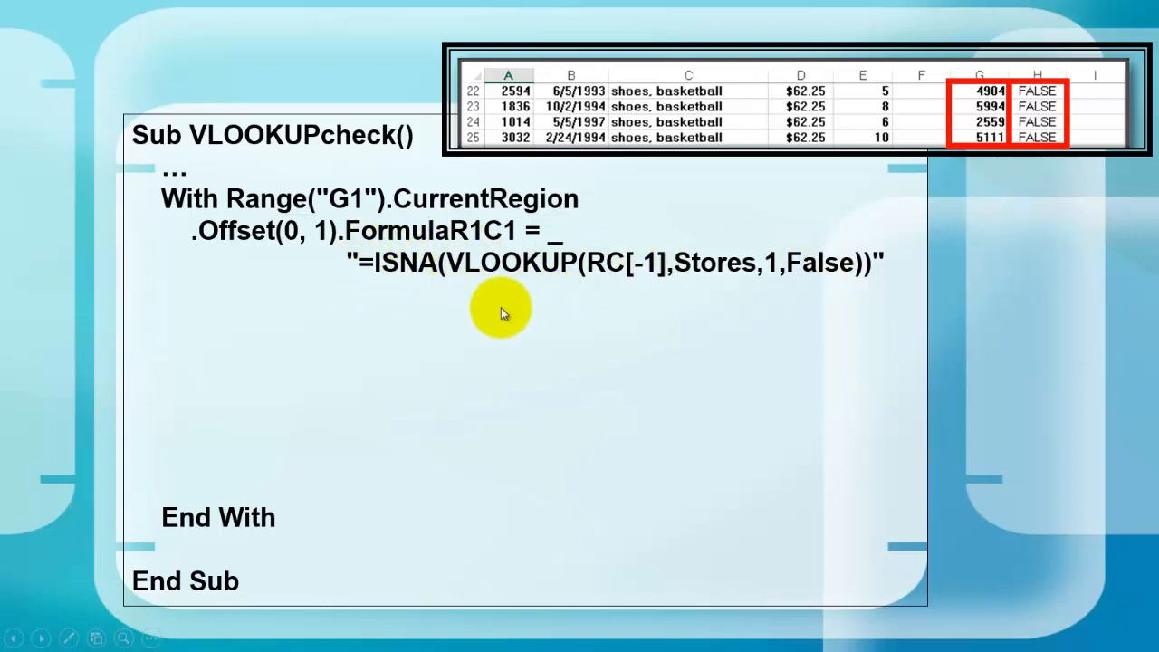
Step: Type the loop header For i = 2 To Range("G1").CurrentRegion.Rows.Count
type("For i = 2 To Range")
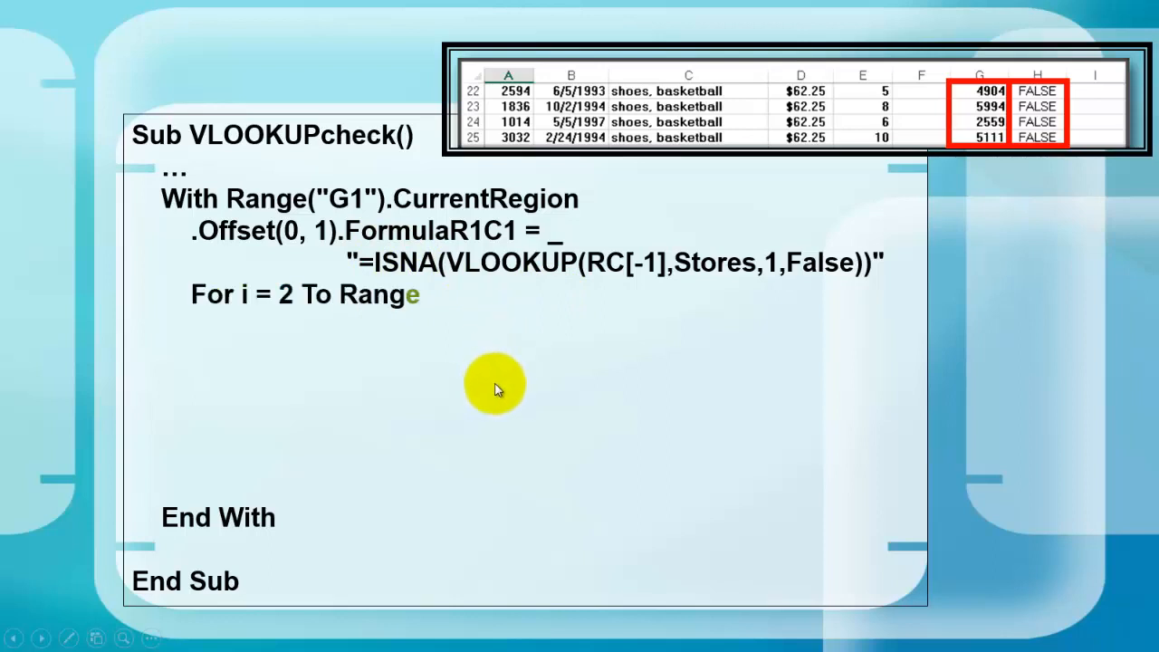
type("(\"G1\").CurrentRegion.Row")
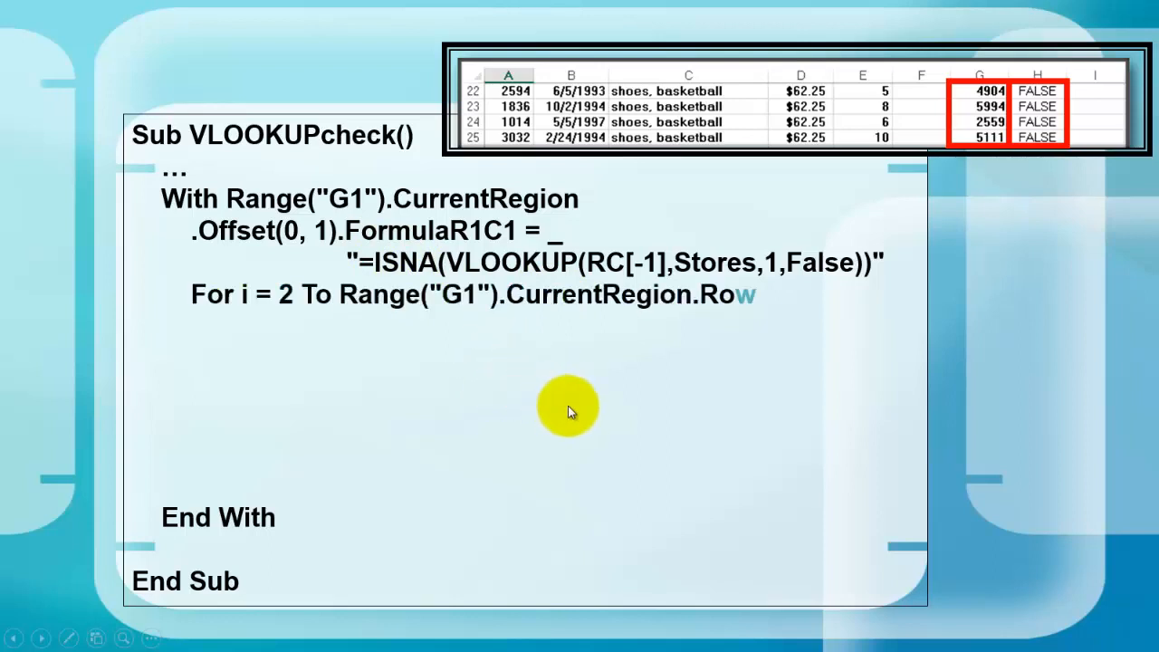
type("ws.Count")
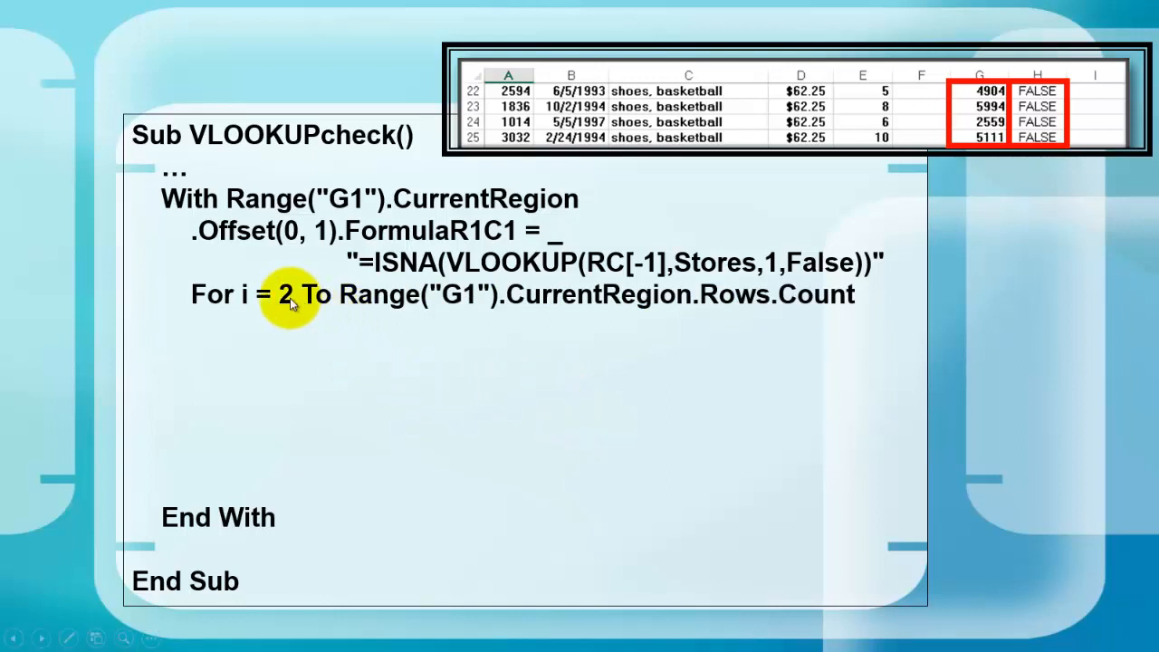
mouse_move(521, 299)
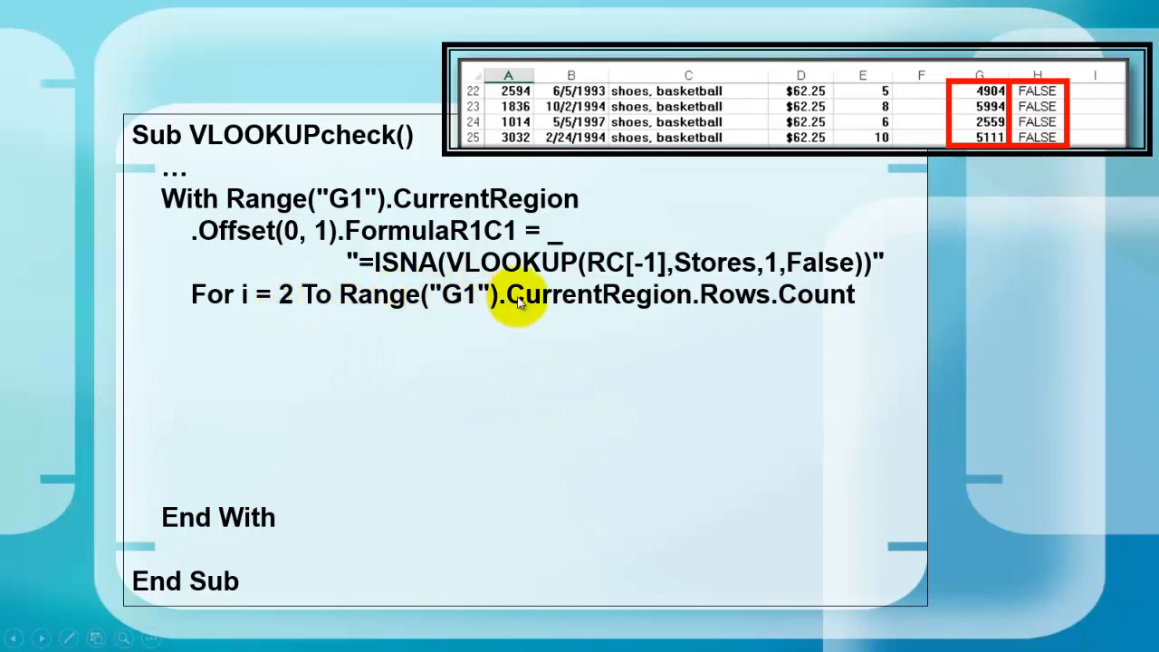
mouse_move(802, 294)
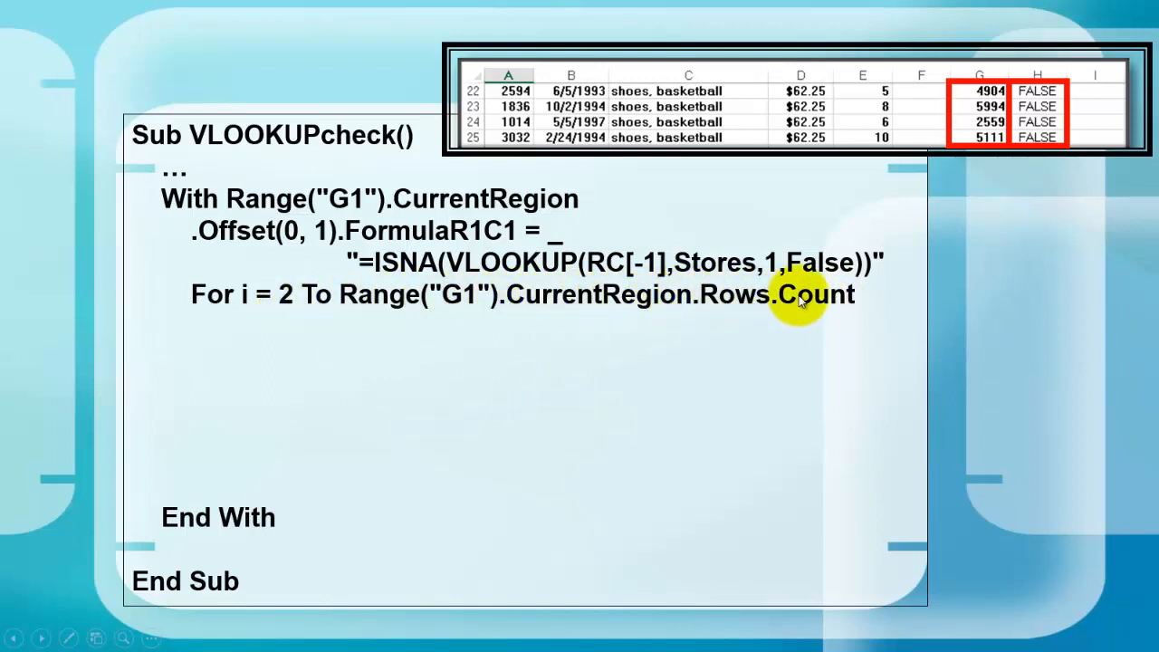
mouse_move(820, 294)
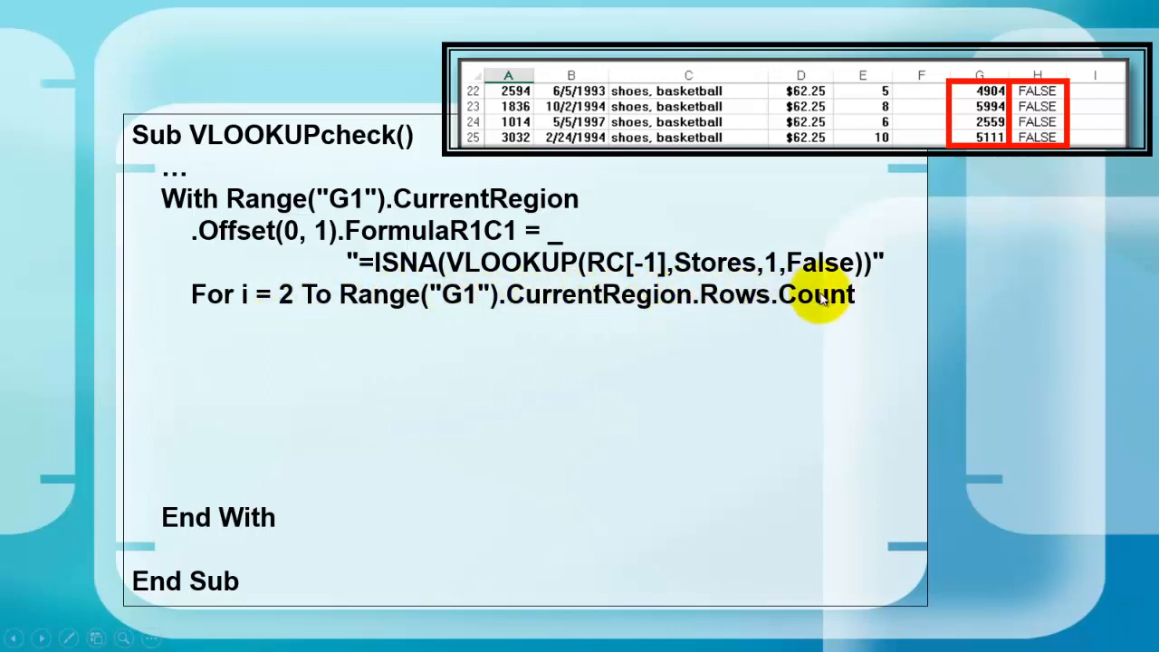
mouse_move(734, 295)
type("Next i")
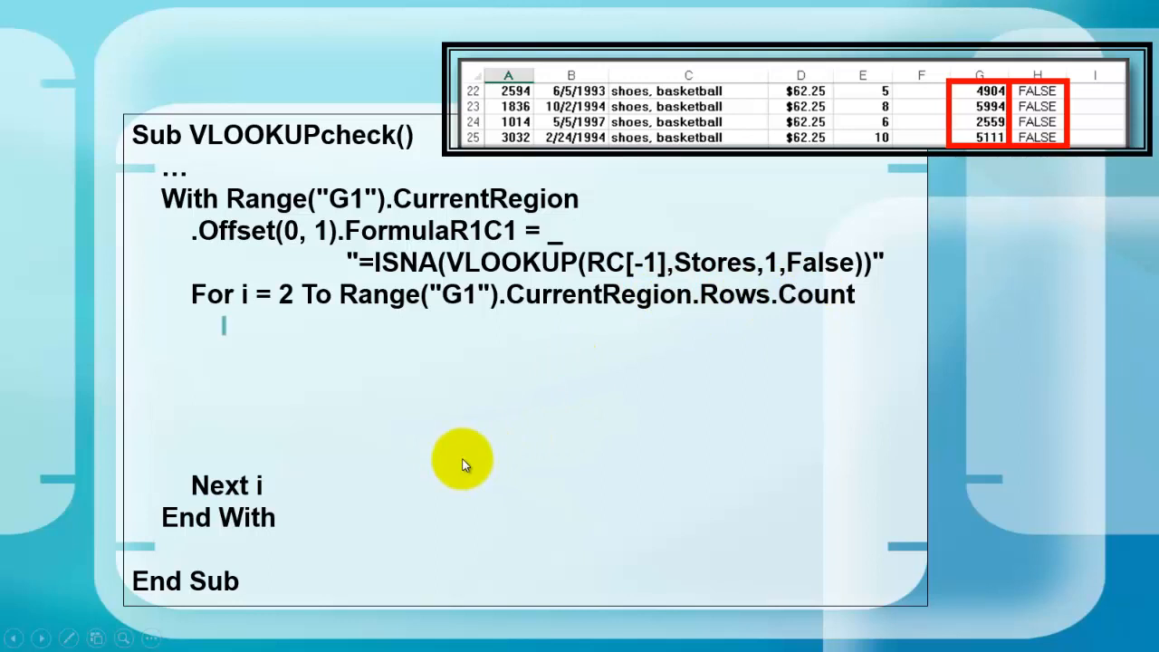
Step: Add If .Cells(i, 2) = True Then and begin the oWSStores line inside it
type("If .Cells(i, 2) = True Then")
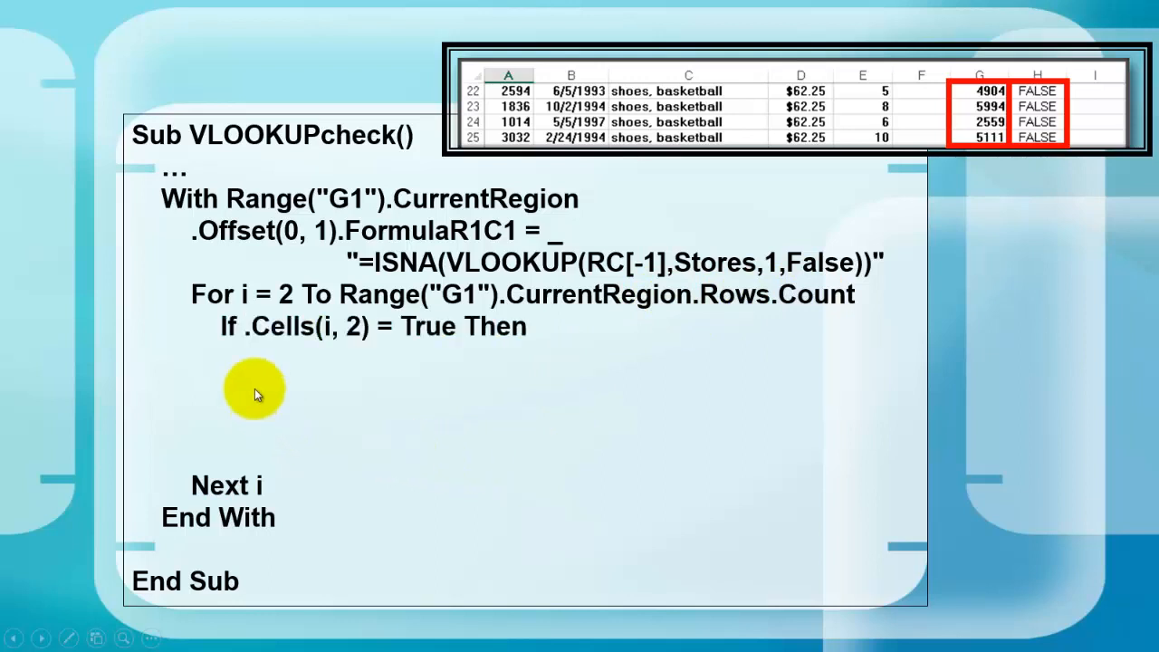
mouse_move(311, 313)
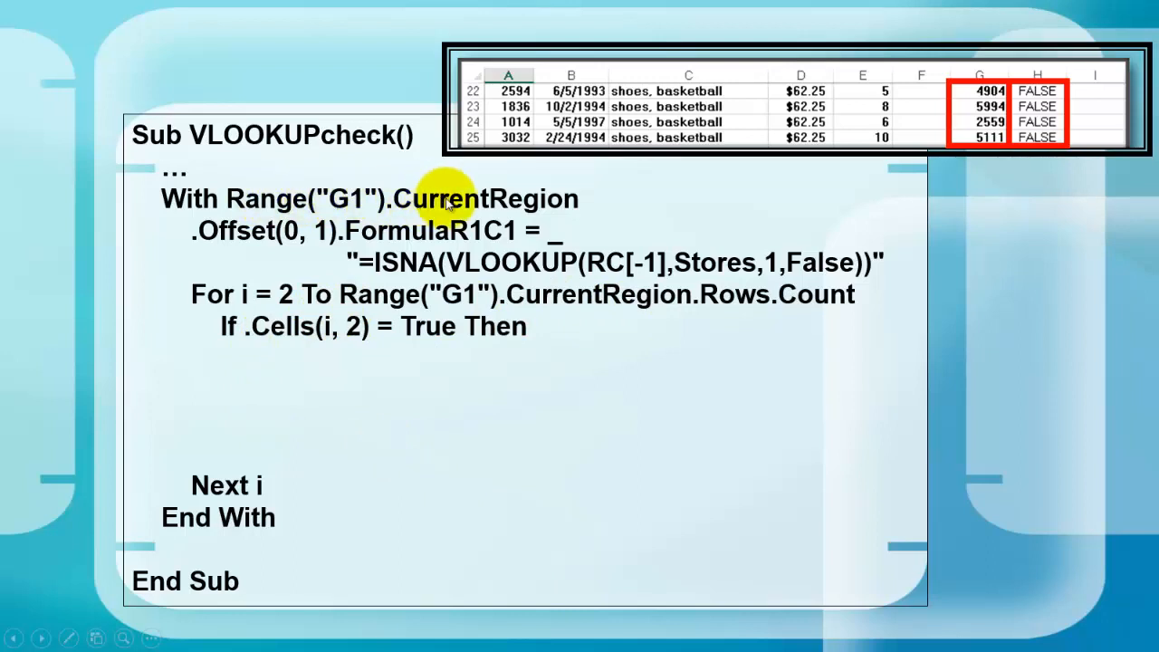
mouse_move(299, 335)
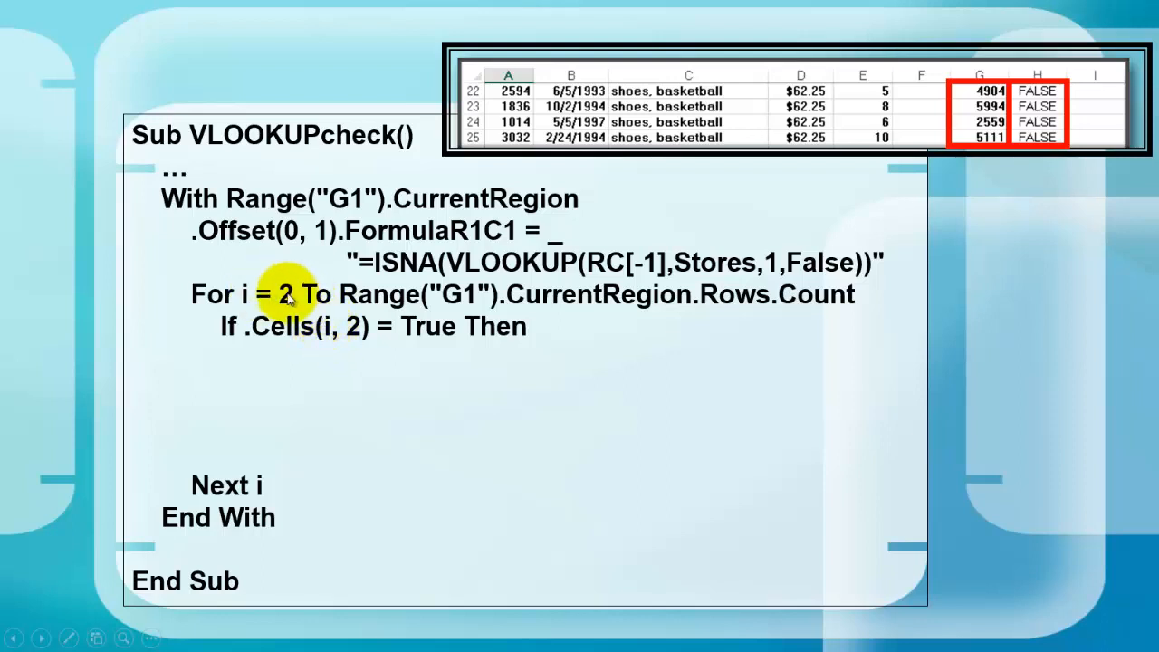
mouse_move(381, 334)
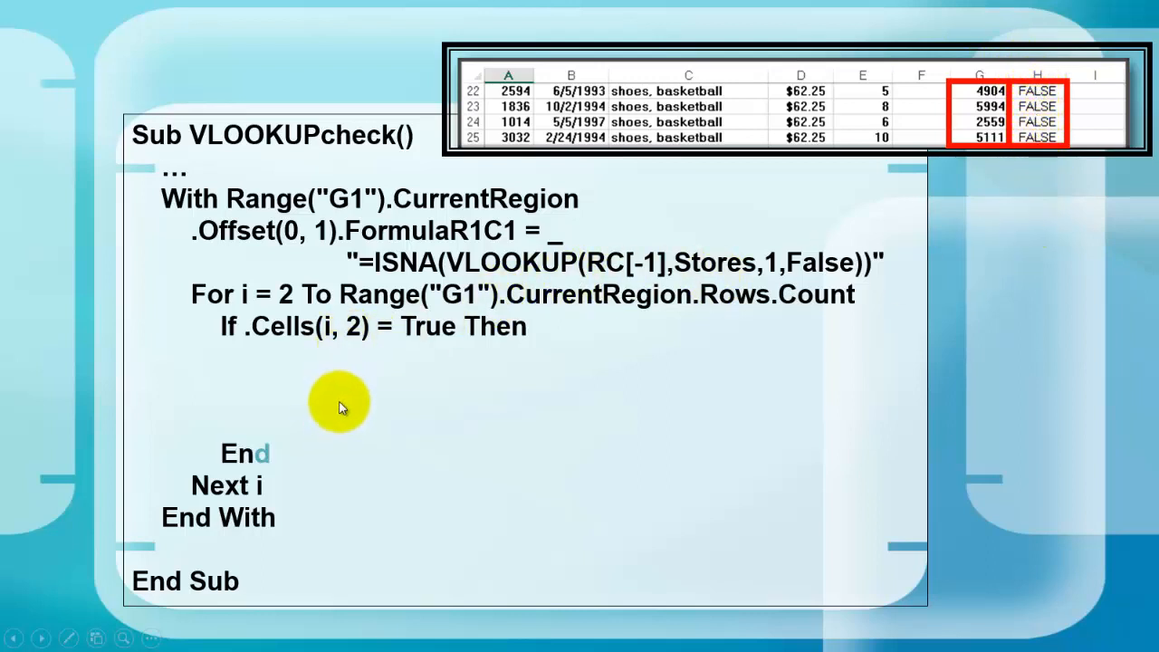
type("oWSStores.Range(\"A1\").End(xlDown")
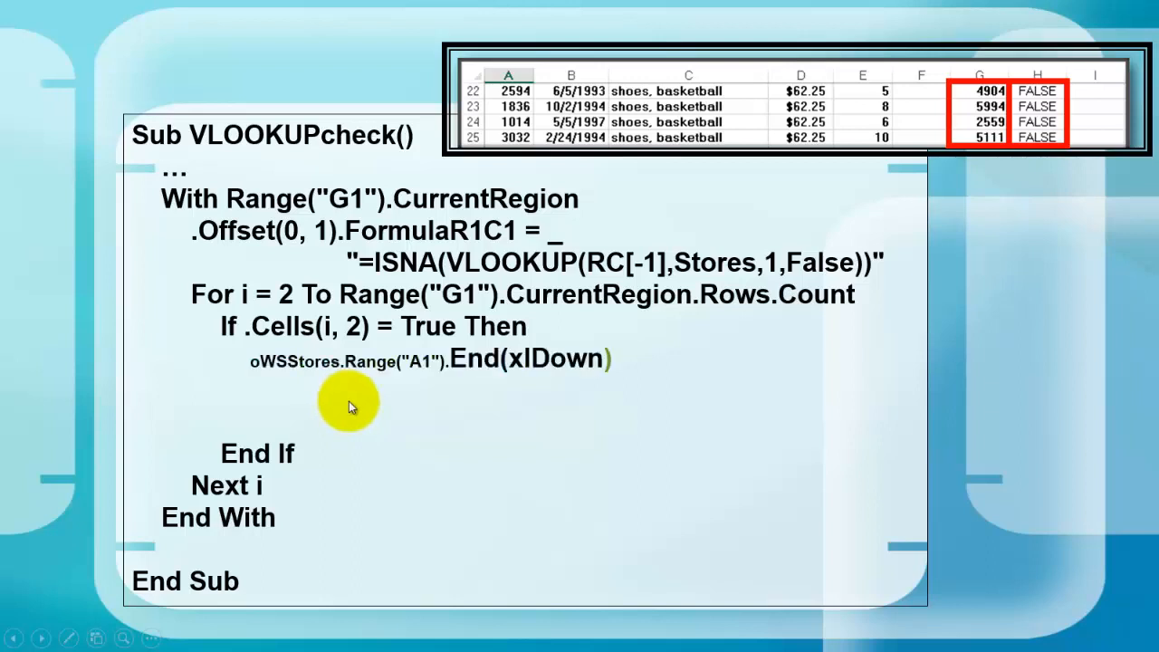
Step: Finish the line as oWSStores.Range("A1").End(xlDown).Offset(1, 0) = .Cells(i, 1)
type(".Offset(1, 0) = .Cells(i, 1)")
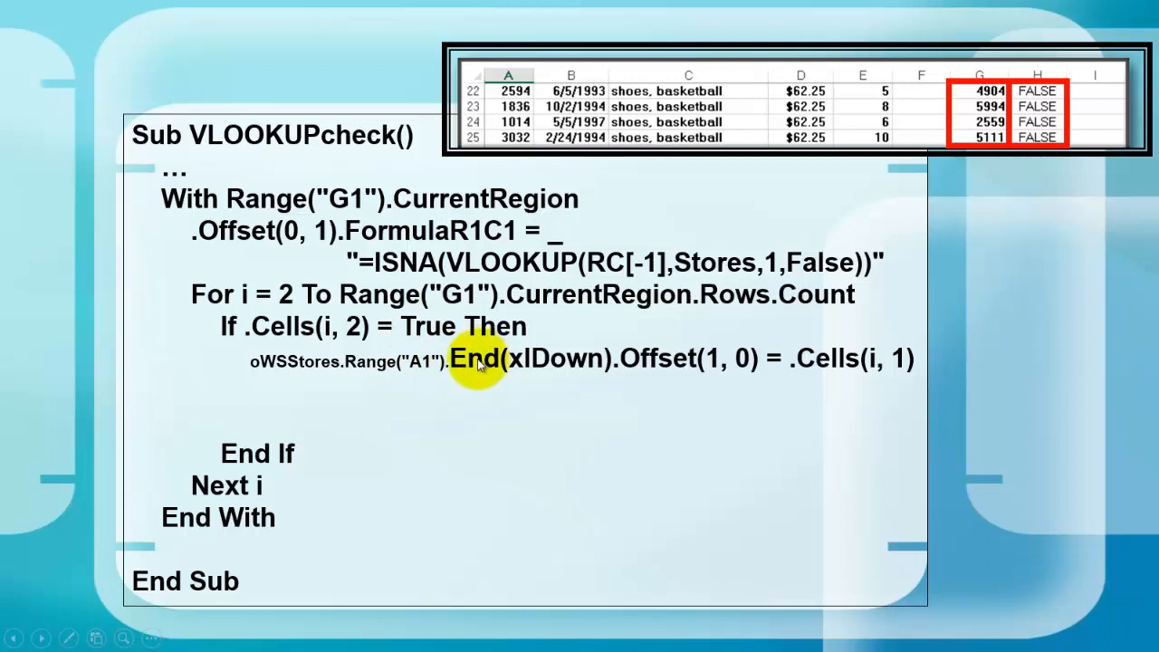
mouse_move(561, 358)
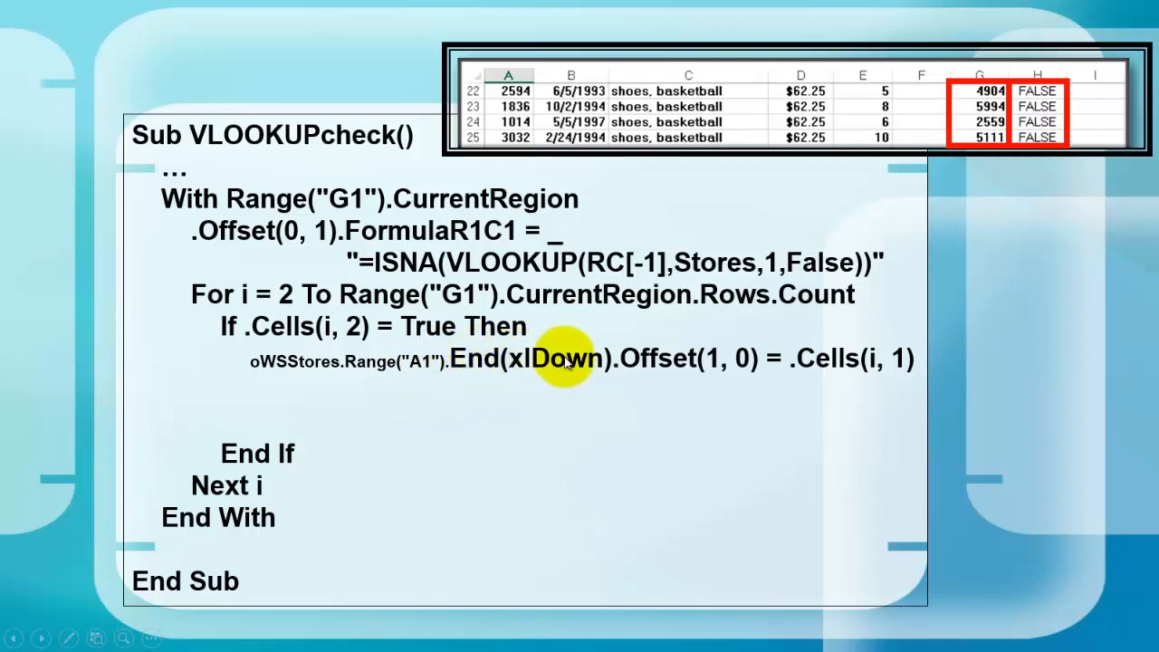
mouse_move(715, 367)
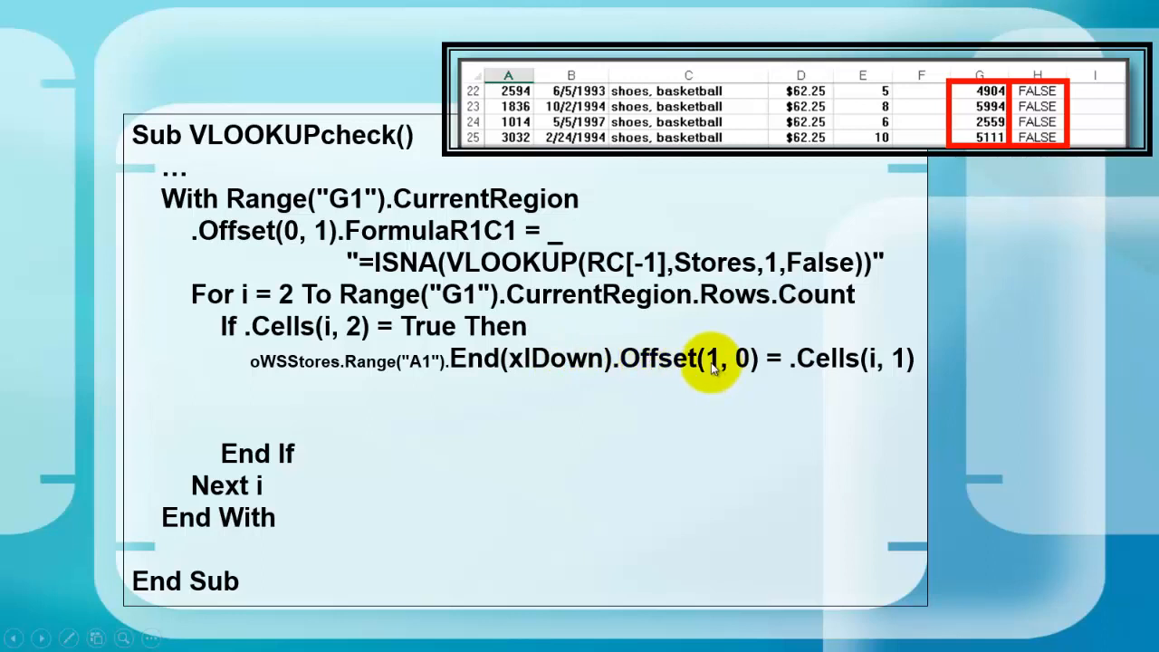
mouse_move(919, 363)
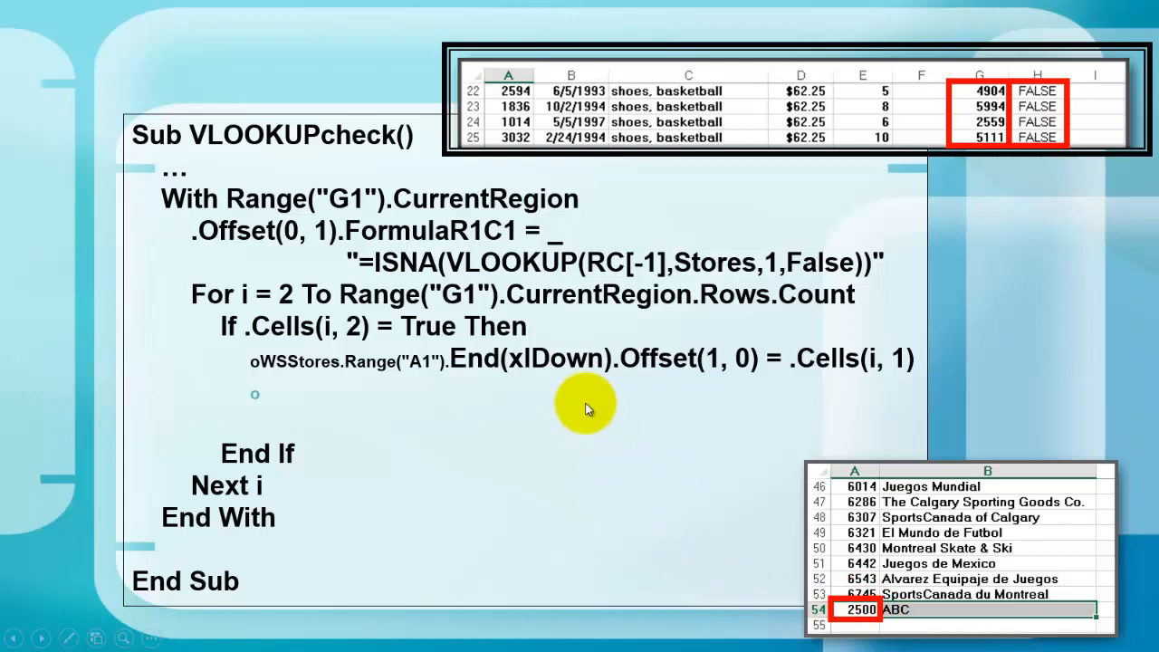
type("oWSStores.Range(\"A1\").En")
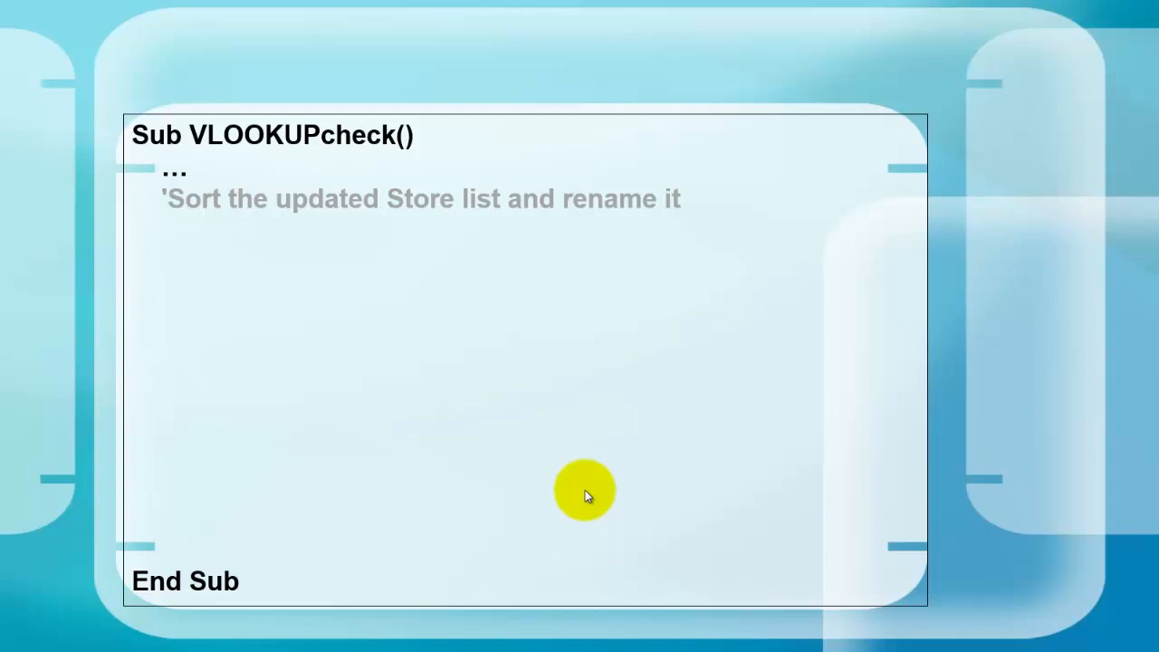
mouse_move(578, 466)
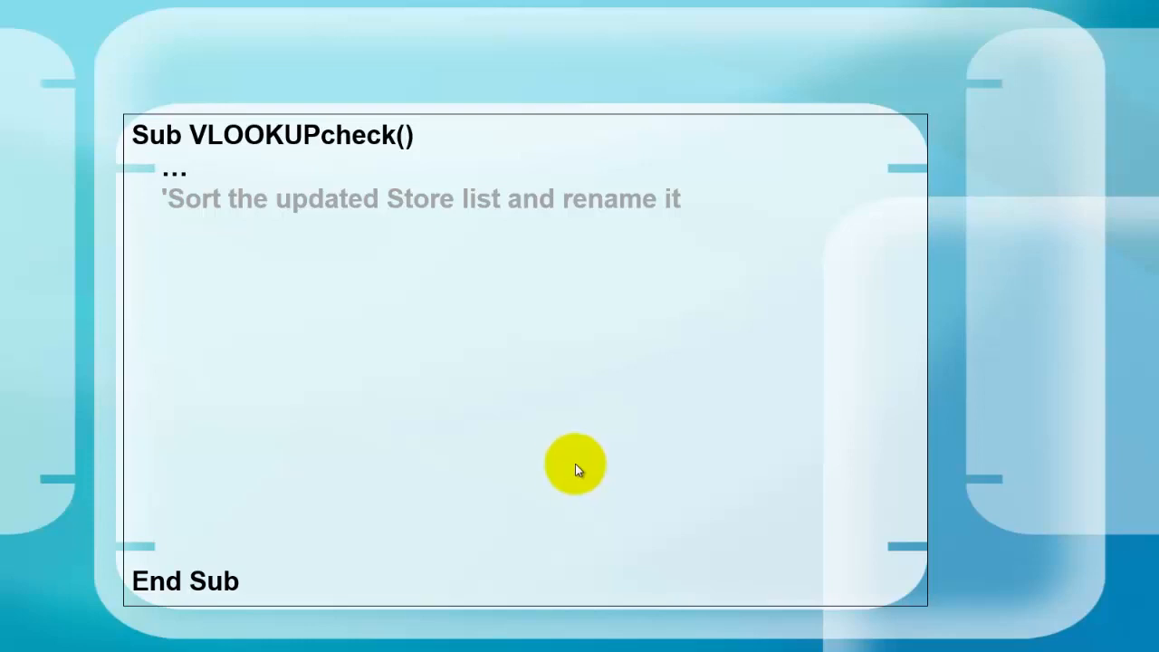
Step: Reveal the With oWSStores.Range("A1") … End With block
type("With")
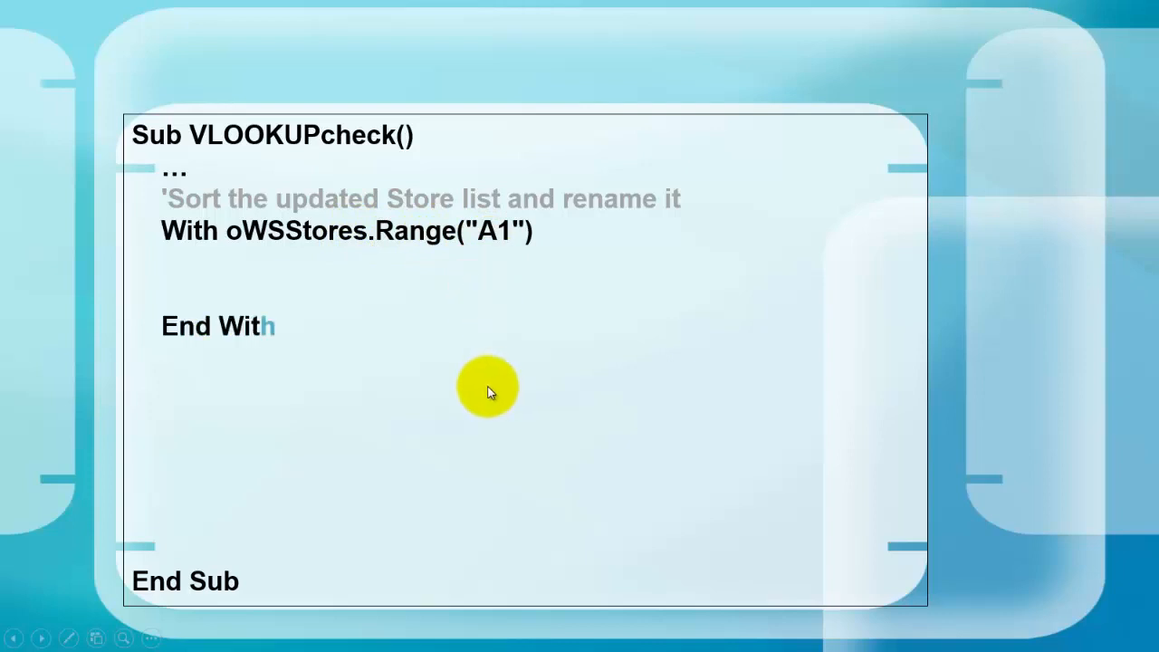
Step: Add the .Sort line with xlYes header and .CurrentRegion.Name = "Stores" inside the With block
type(".Sort oWSStores.Range(\"A1\"), , , , , , , xlYes ‘header")
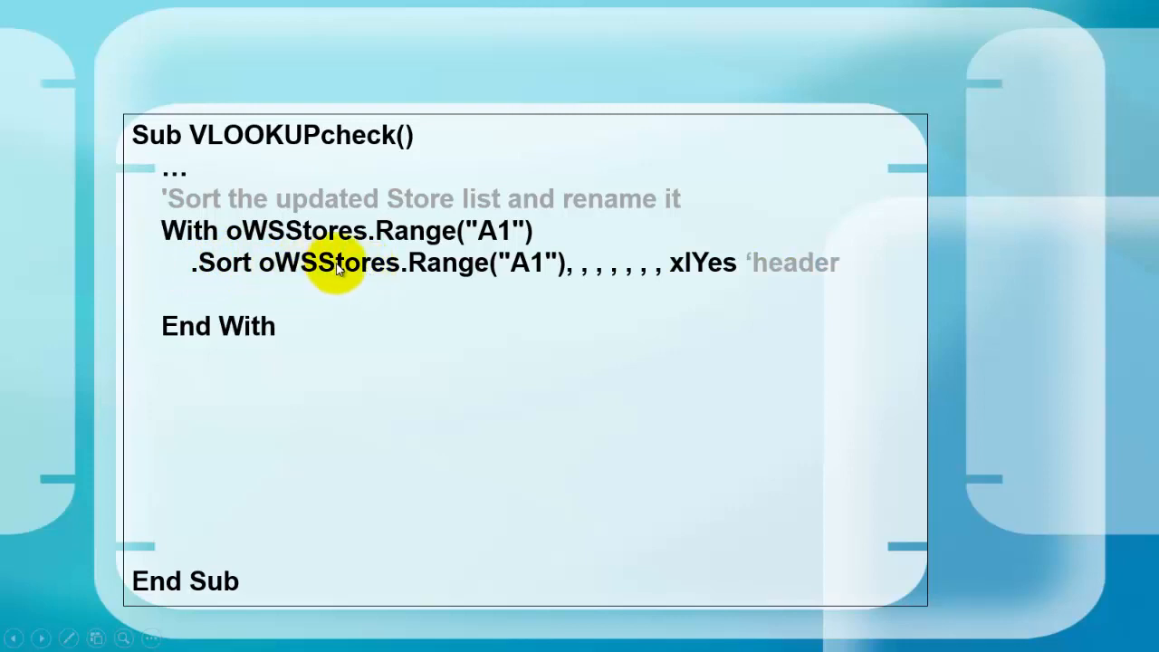
mouse_move(533, 271)
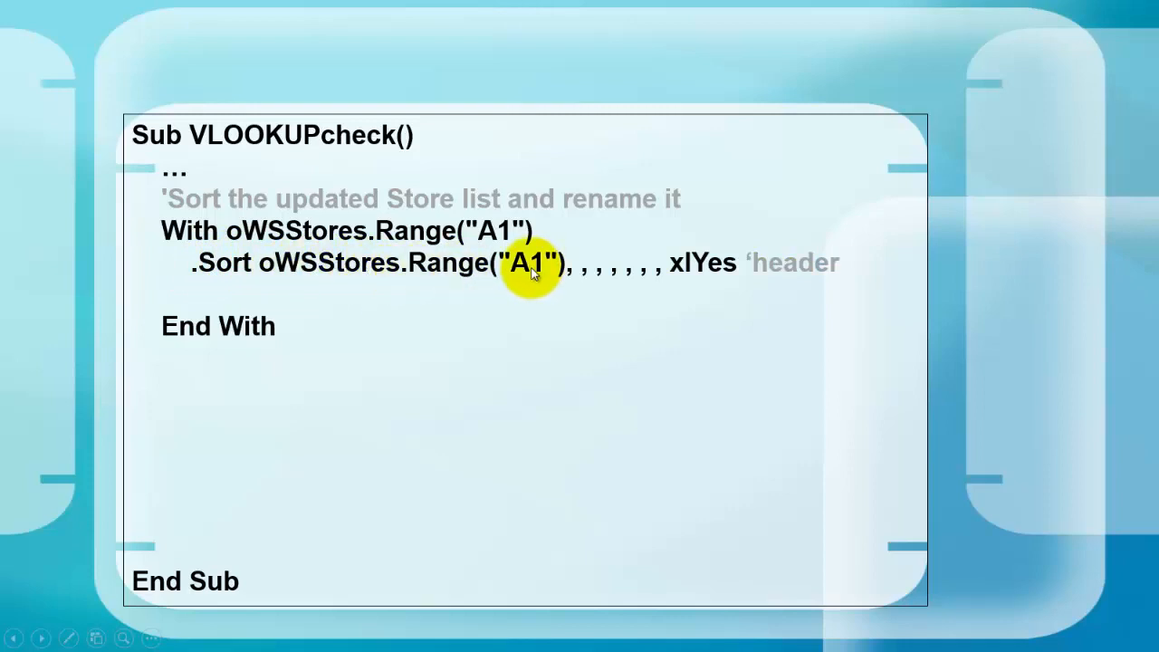
mouse_move(526, 267)
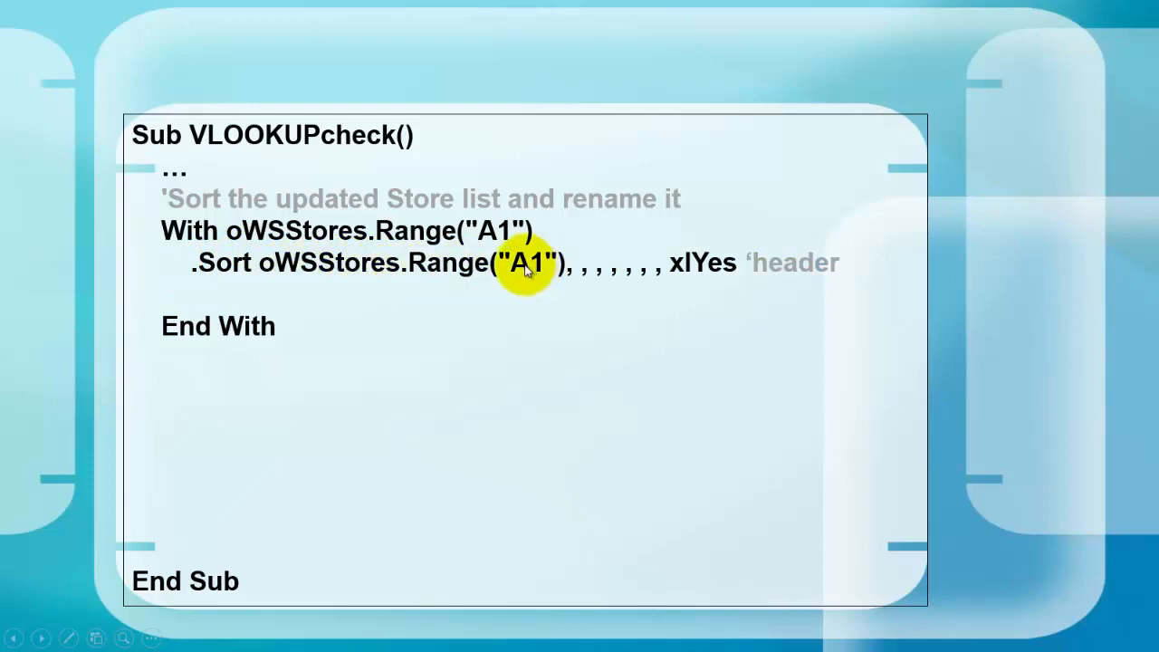
mouse_move(607, 276)
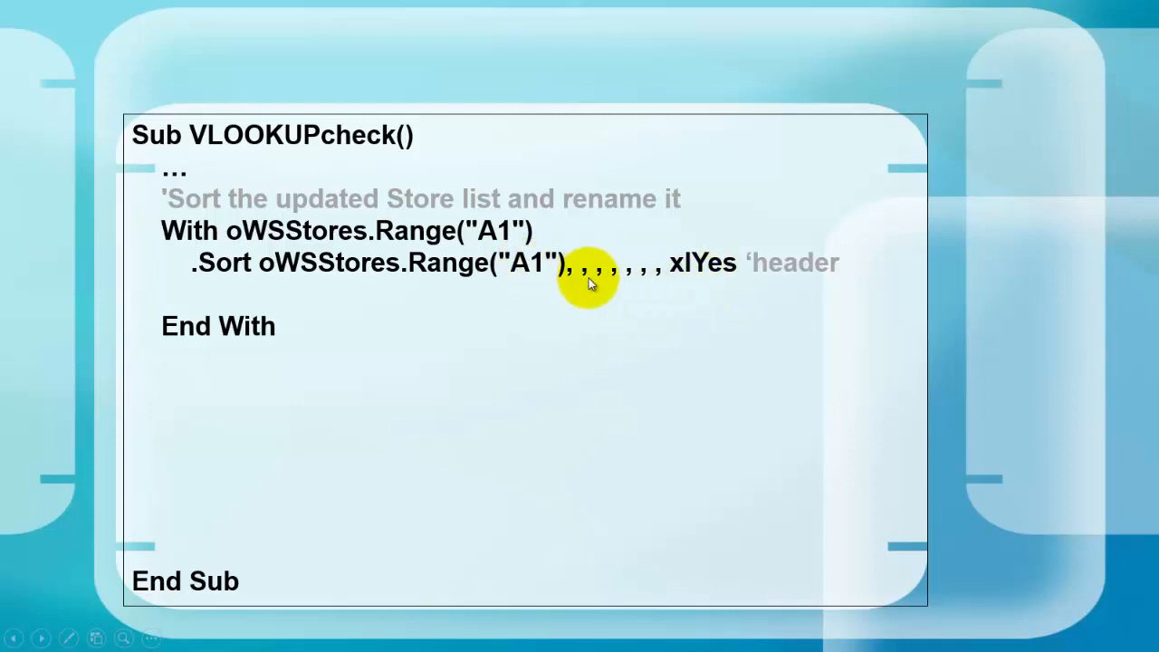
mouse_move(702, 253)
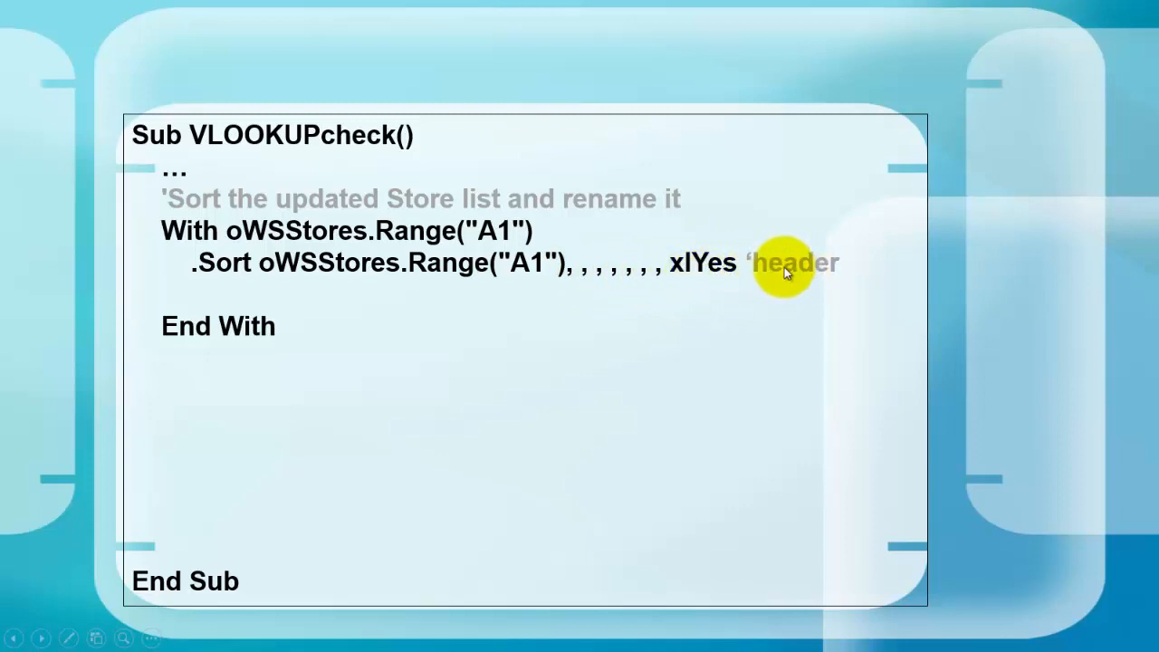
mouse_move(768, 315)
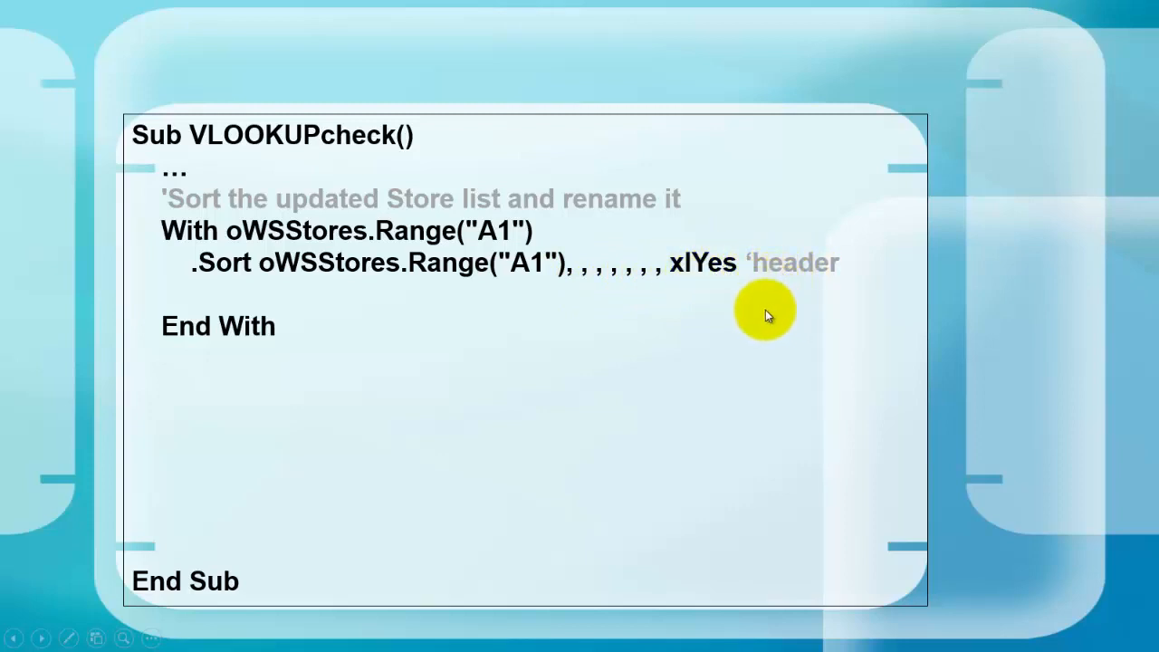
mouse_move(711, 313)
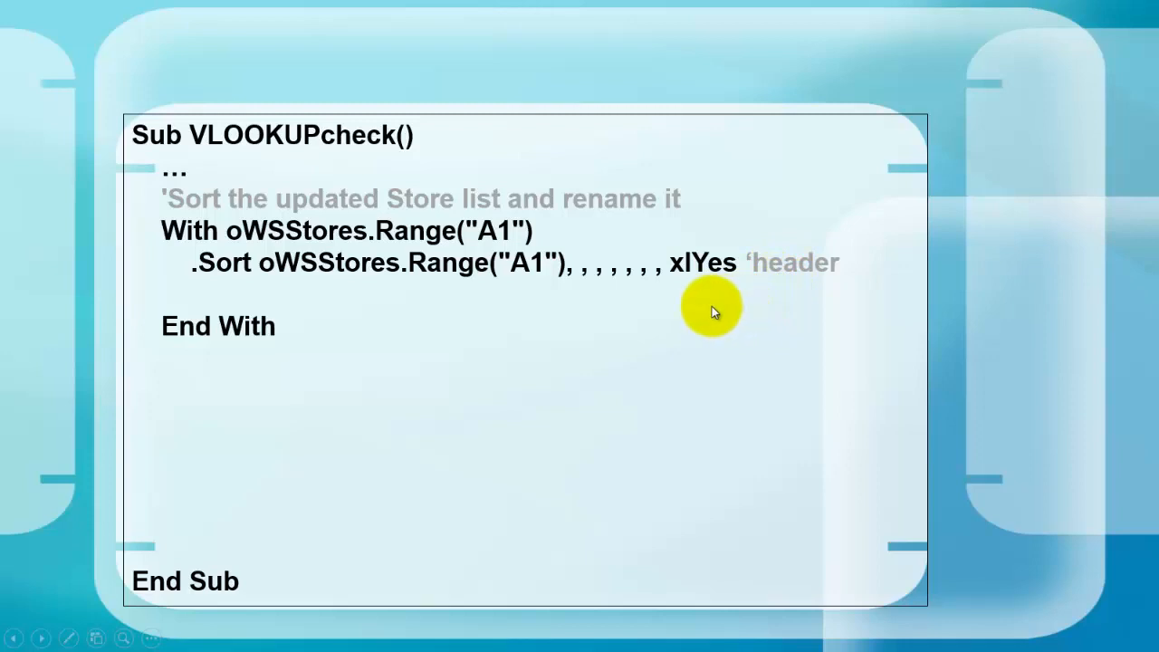
type(".CurrentRegion.Name = \"Stores")
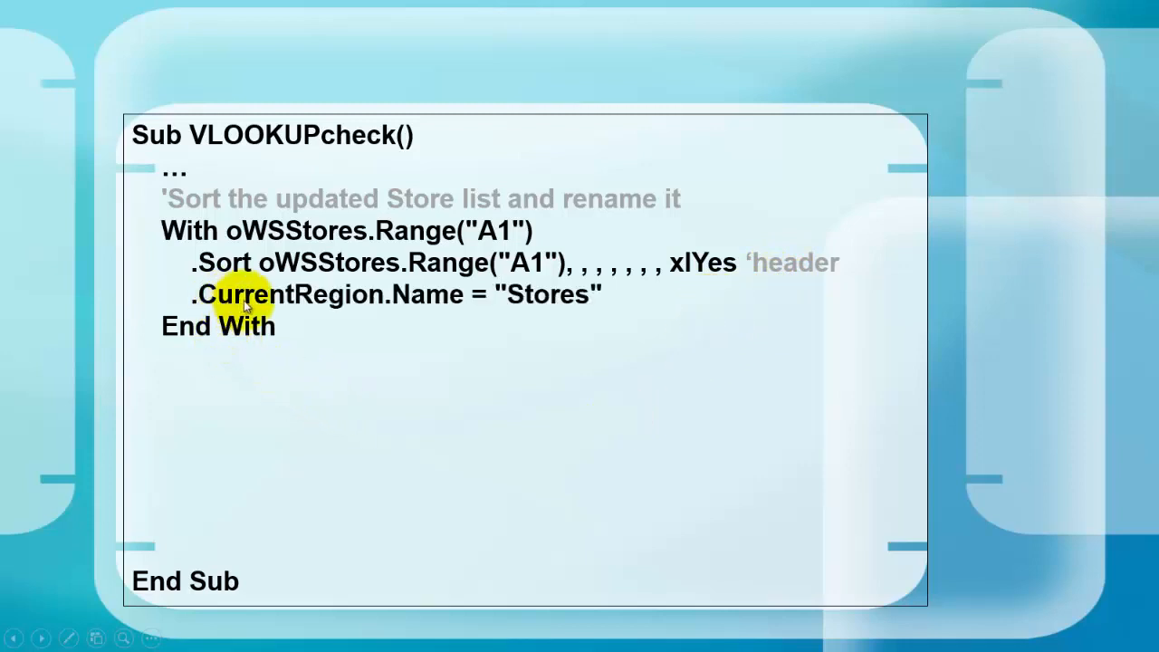
mouse_move(367, 304)
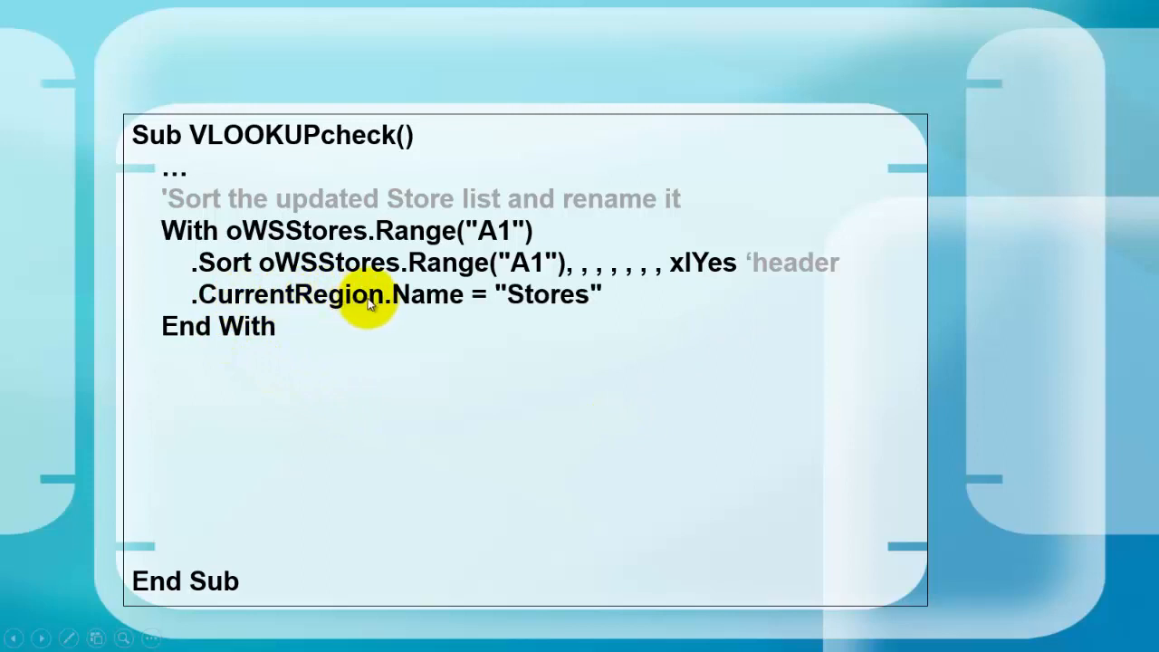
mouse_move(476, 385)
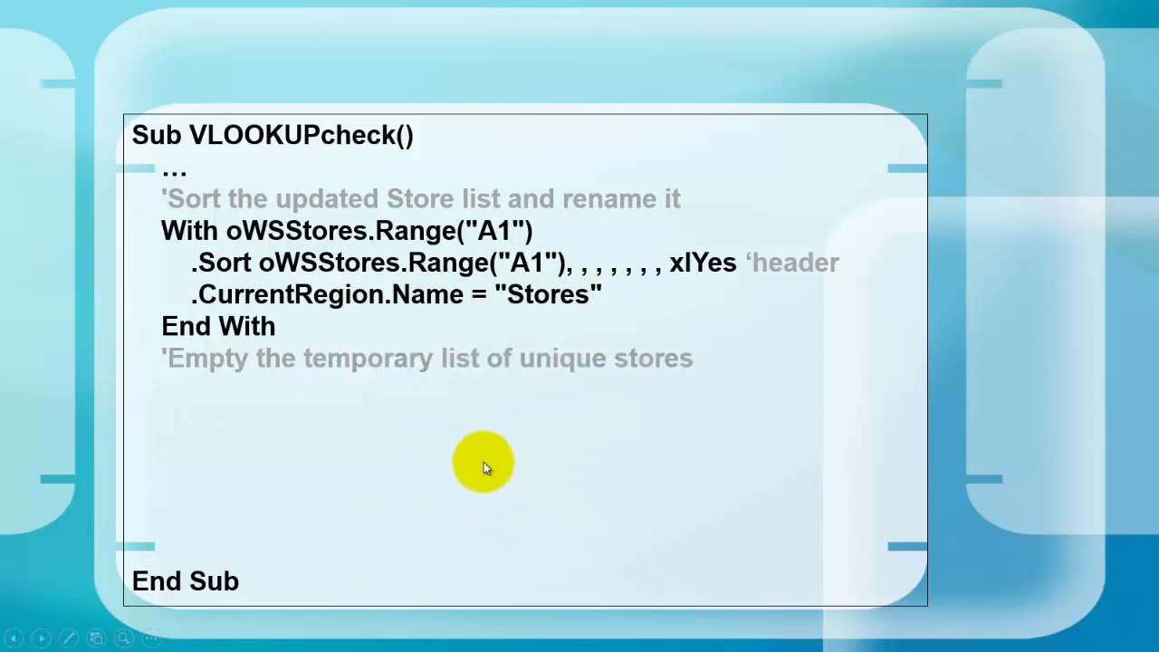
Step: Add oWSOrders.Range("G1").CurrentRegion.Clear and begin the 'Add the correct Store name' comment
type("oWSOrders.Ra")
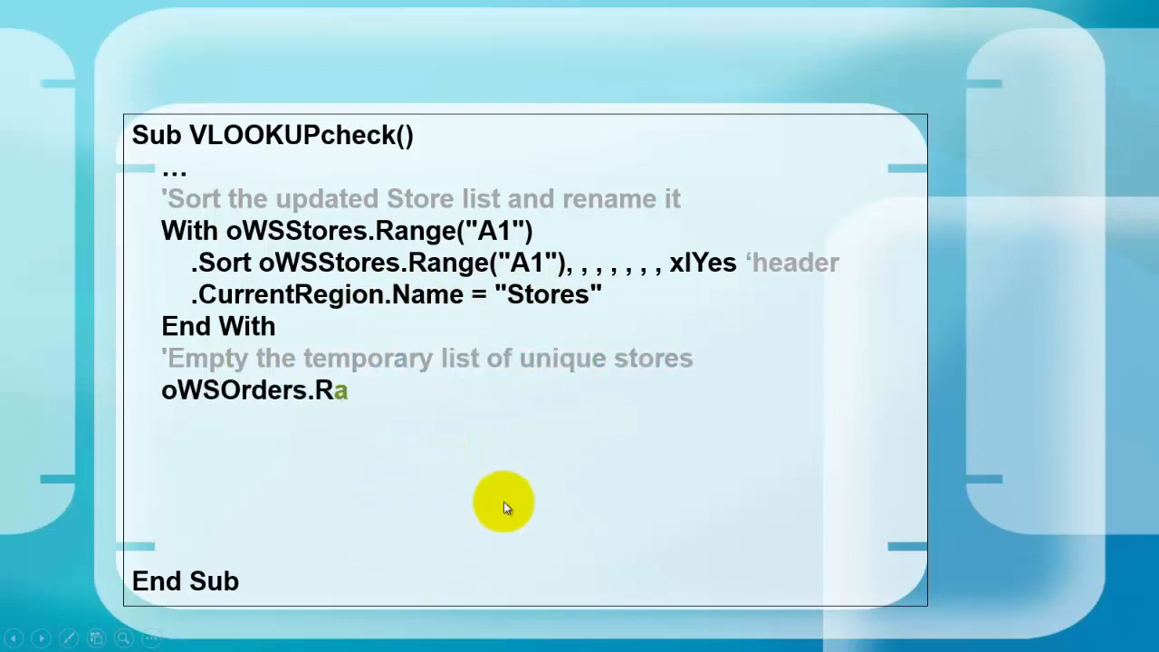
type("ange(\"G1\").CurrentRegion.")
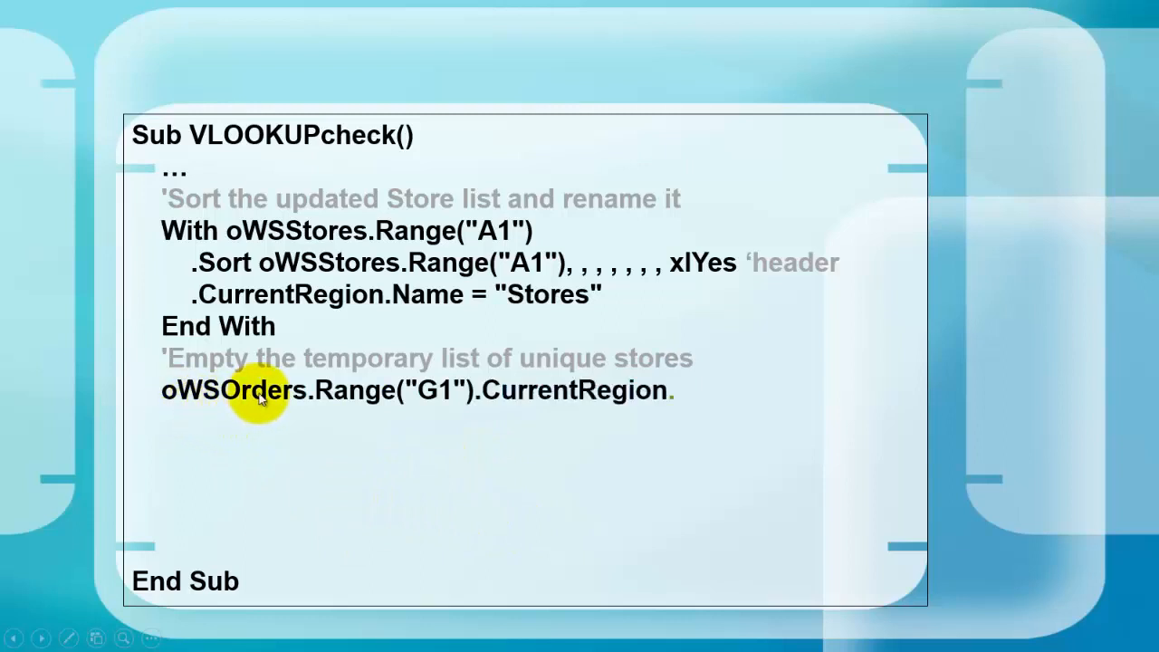
type(".Clear")
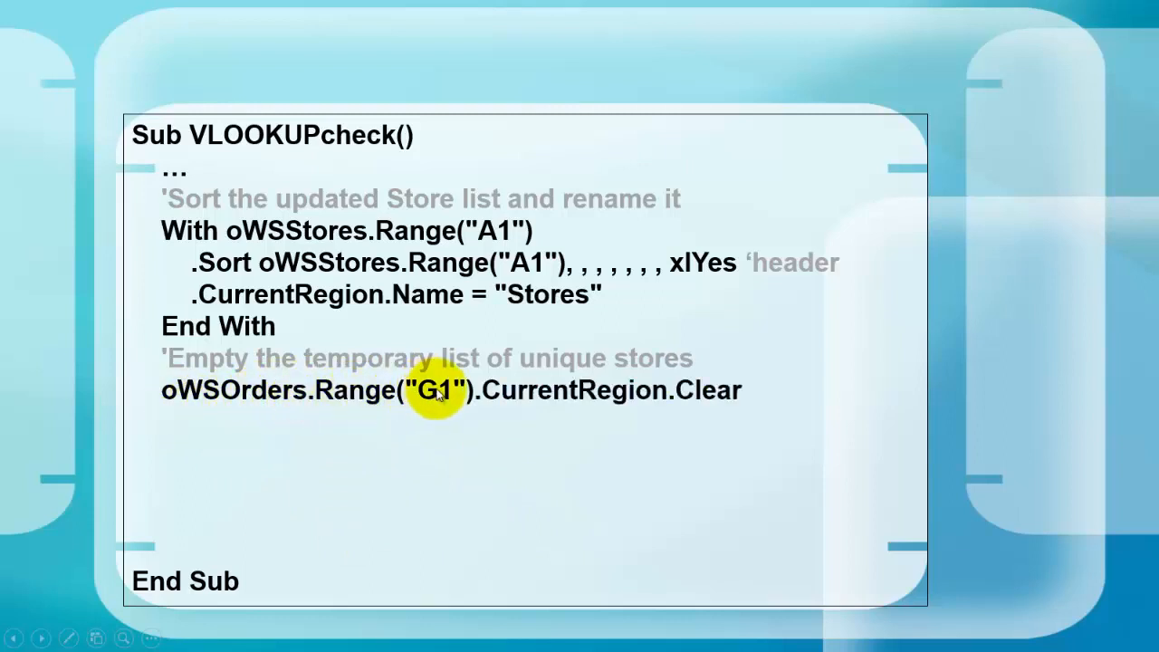
type("'Add the correct Store name to each order with VLOOKUP")
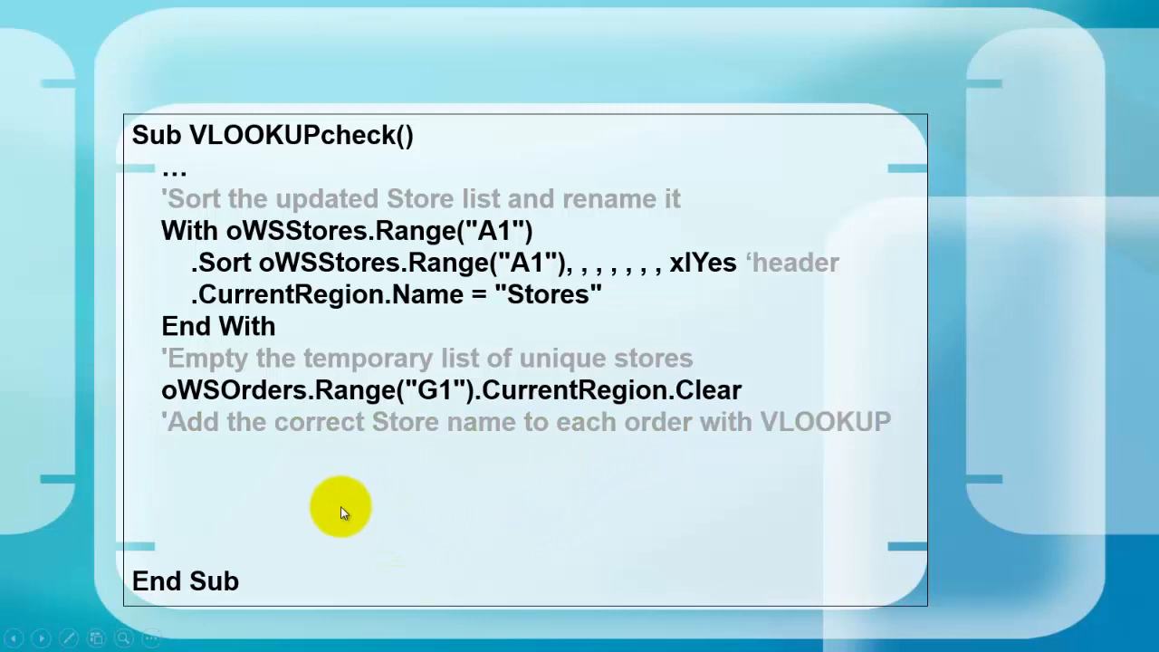
mouse_move(302, 507)
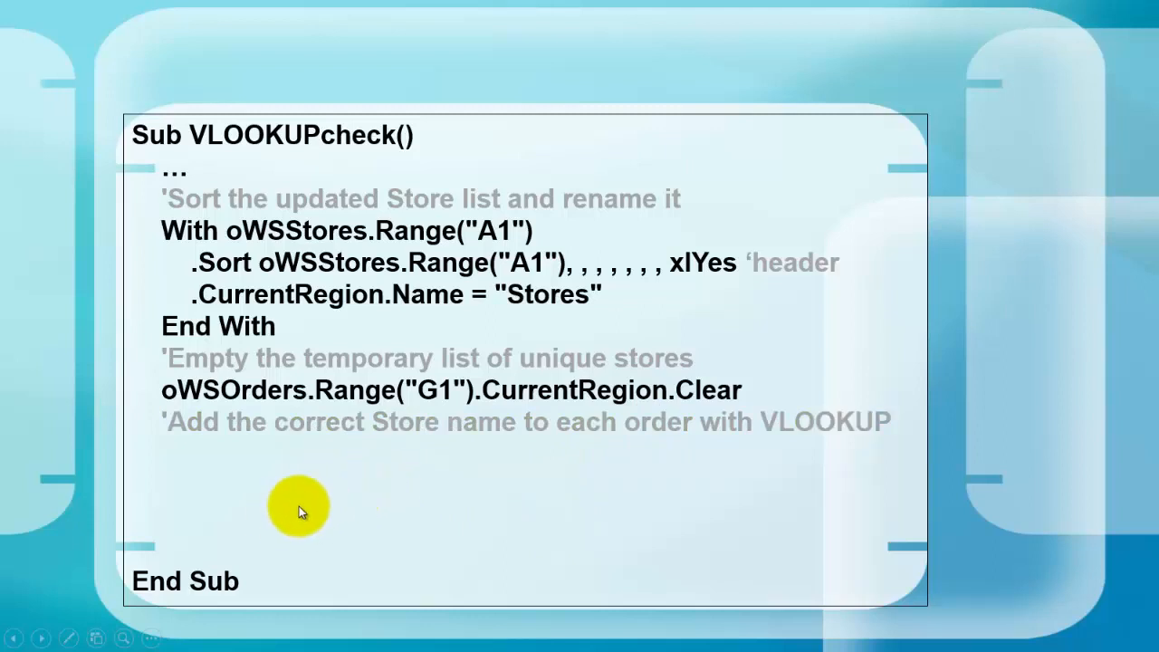
mouse_move(353, 505)
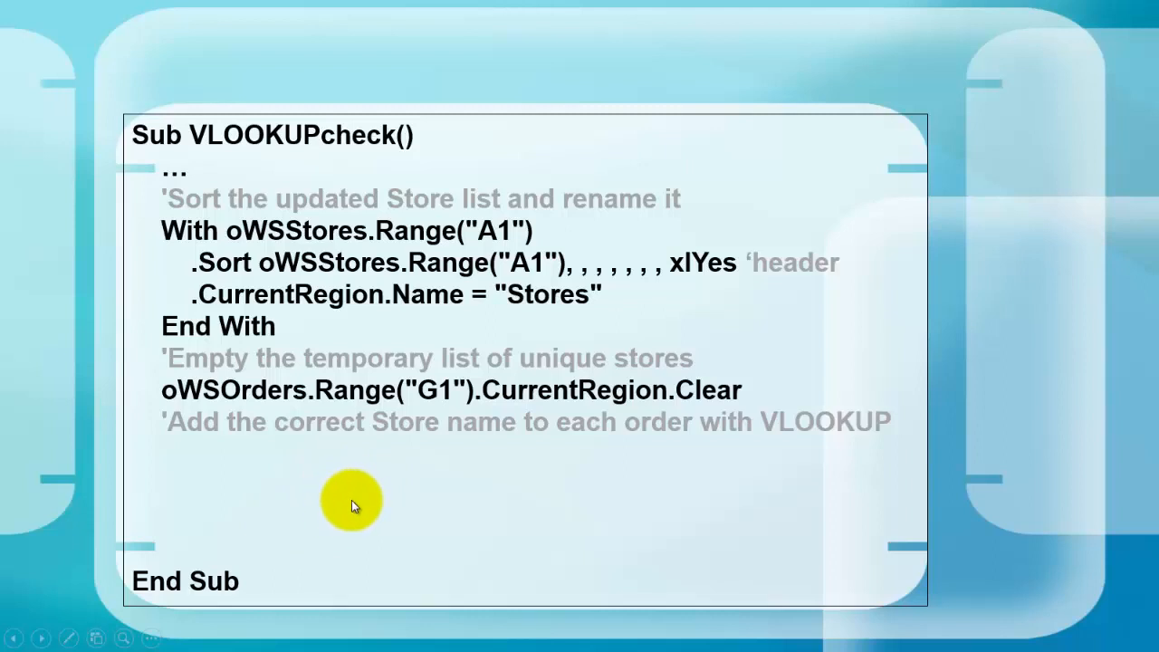
Step: Type the block header With oWSOrders.Range("A1").CurrentRegion below the VLOOKUP comment
type("With")
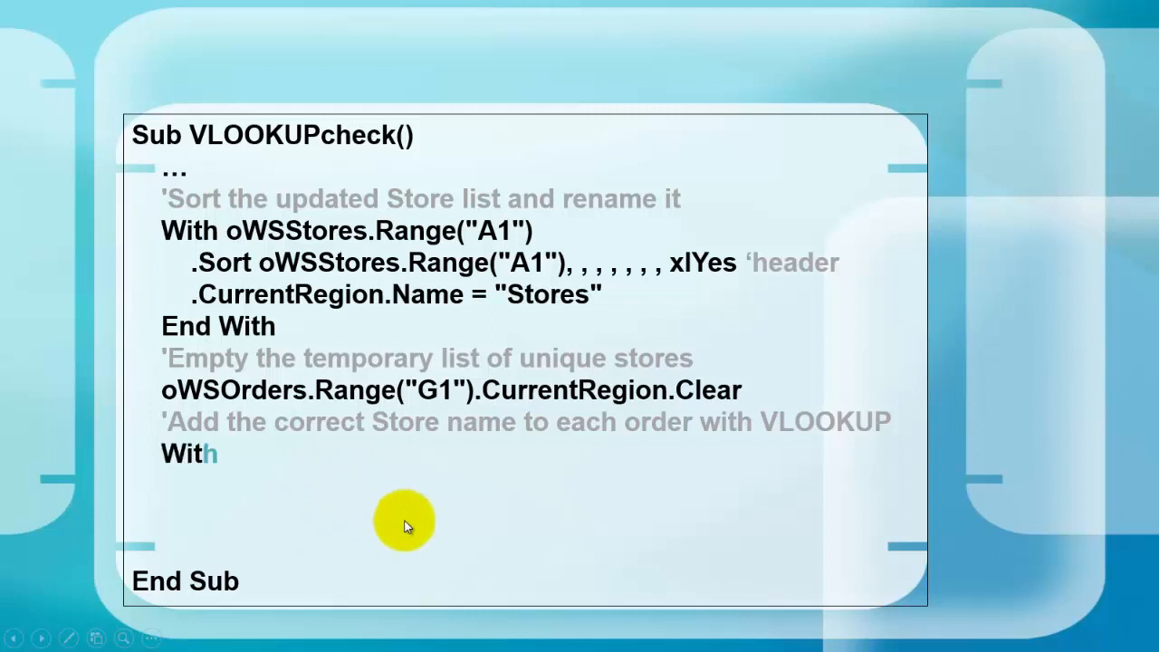
type("oWSOrders.Range(\"A1\").CurrentRegion")
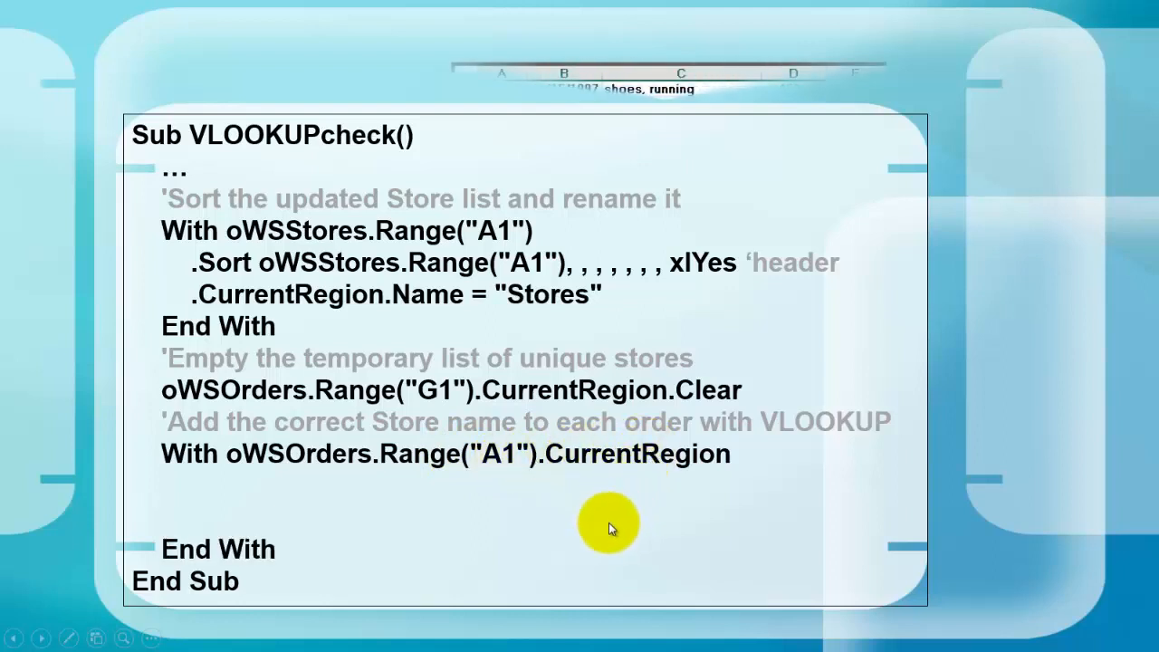
Step: Reveal the macro line setting .Columns(.Columns.Count + 1).FormulaR1C1 to the VLOOKUP formula
type(".Columns(.Co")
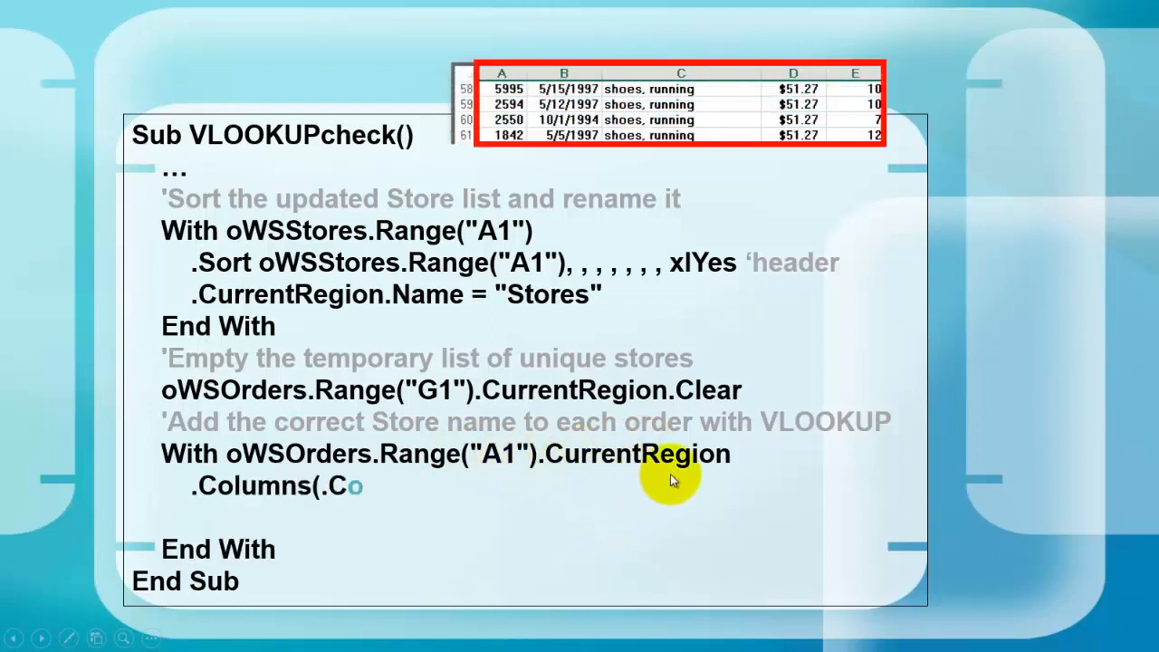
type("lumns.Count + 1).Formula")
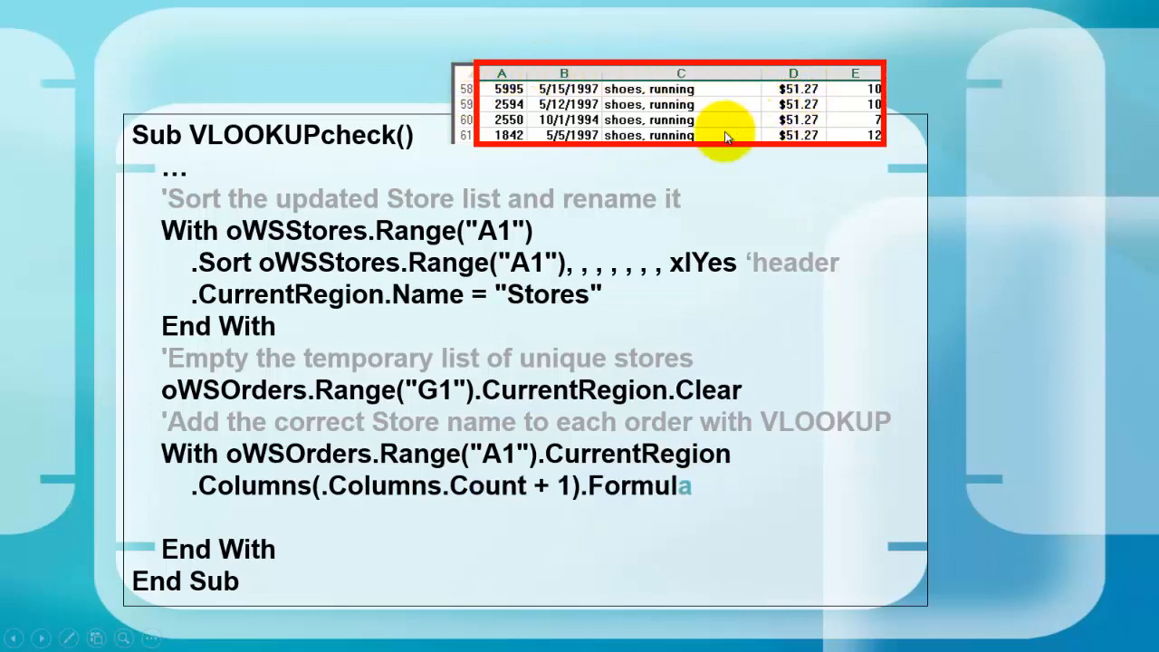
type("R1C1 = _")
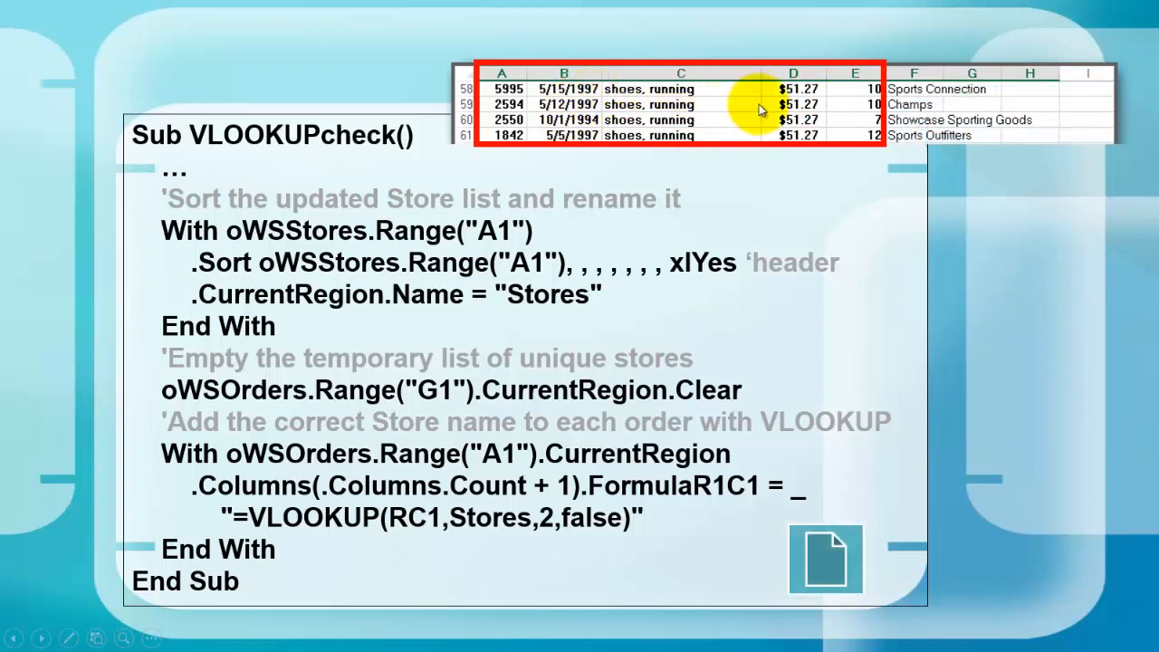
mouse_move(910, 82)
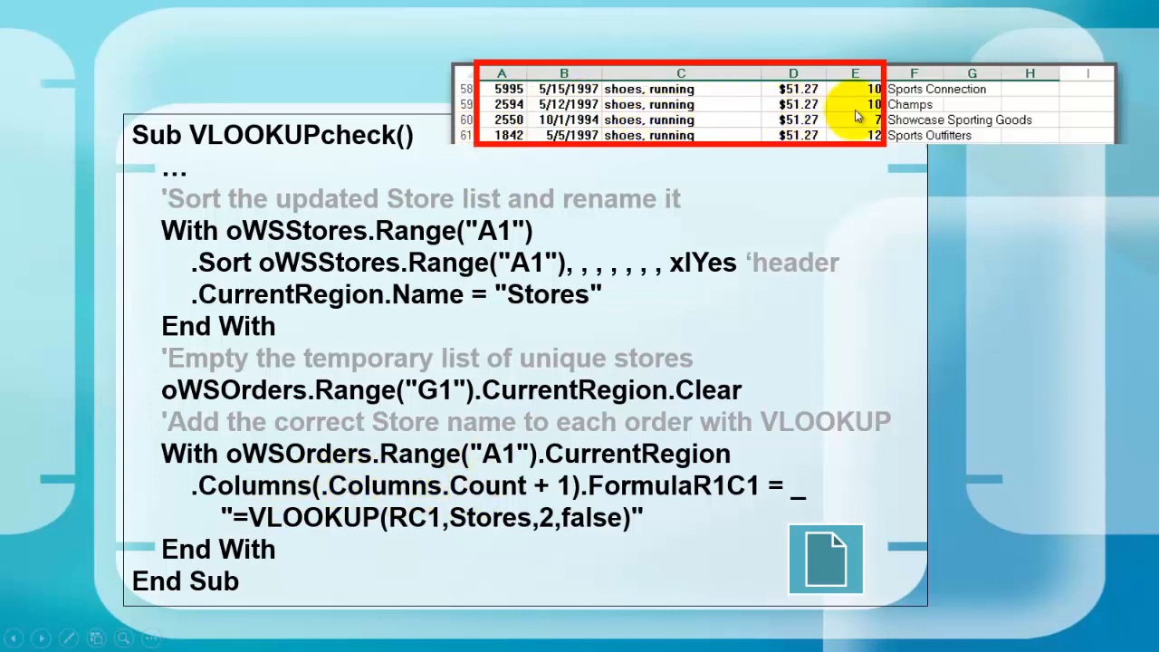
mouse_move(1019, 140)
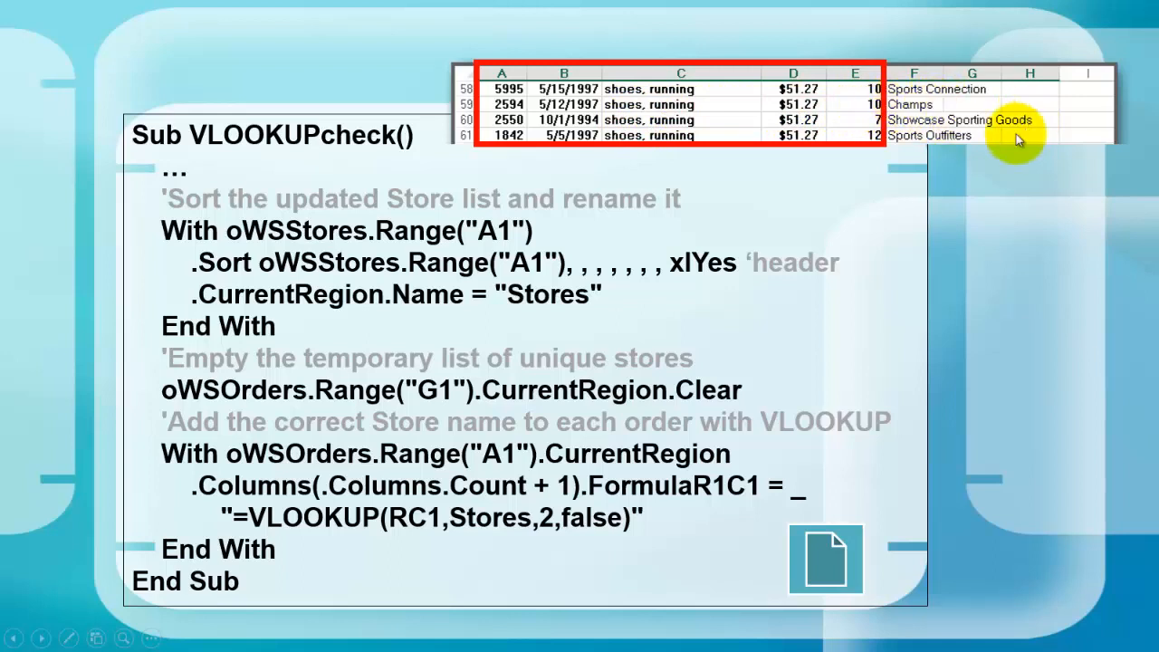
mouse_move(360, 630)
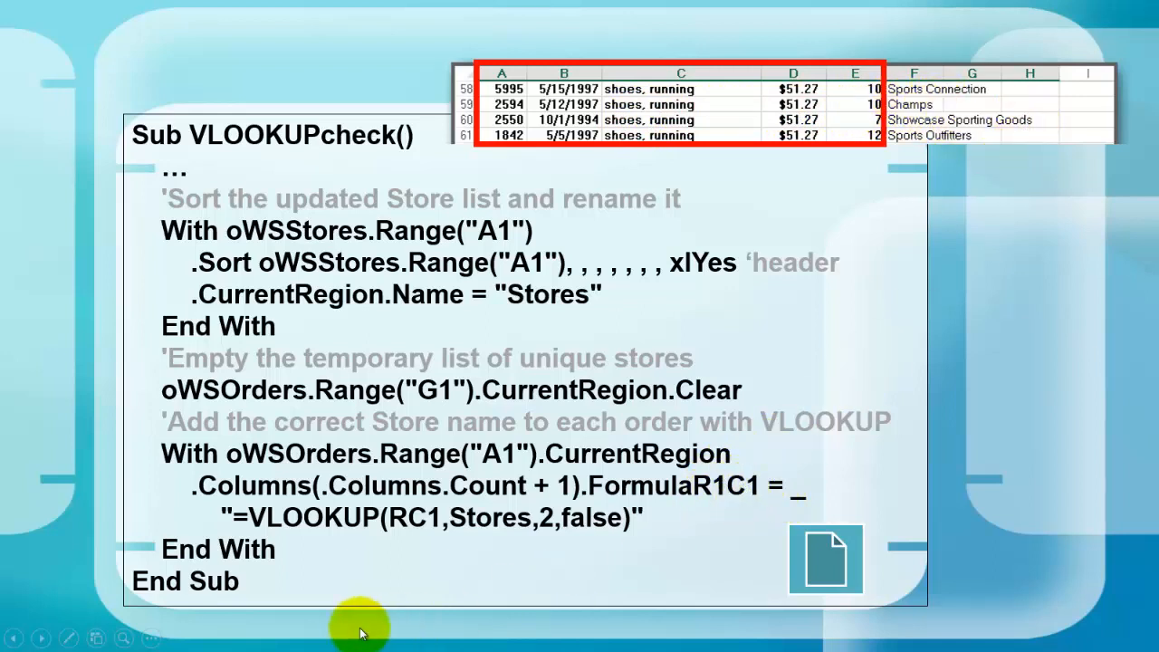
mouse_move(330, 529)
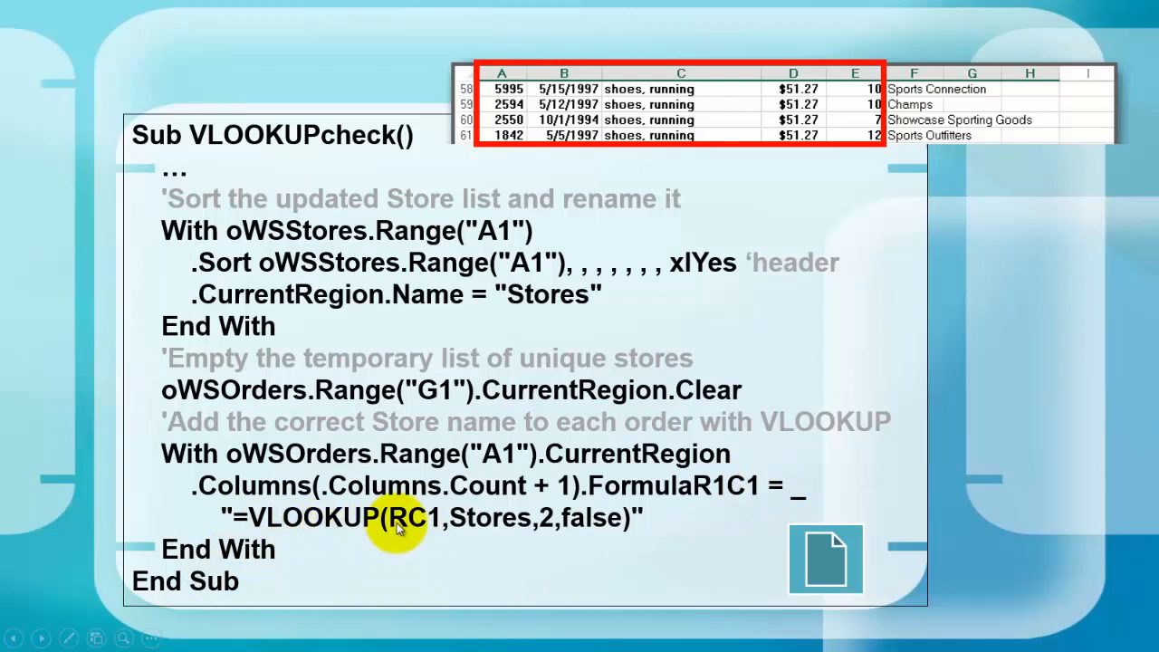
mouse_move(490, 517)
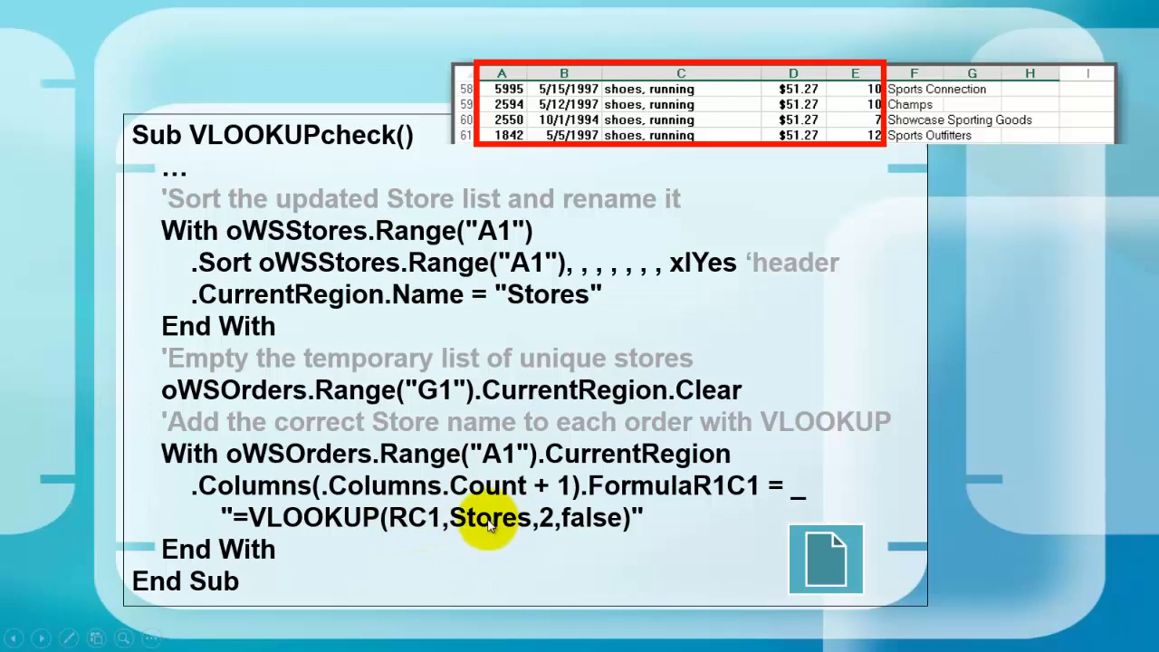
mouse_move(548, 524)
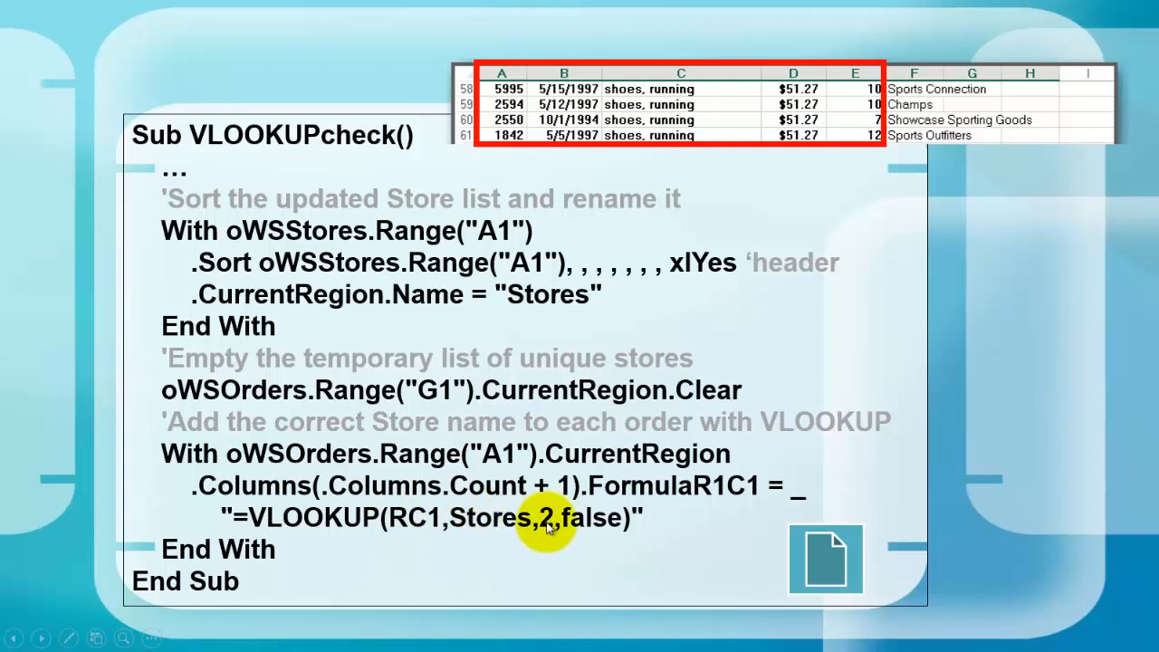
mouse_move(594, 518)
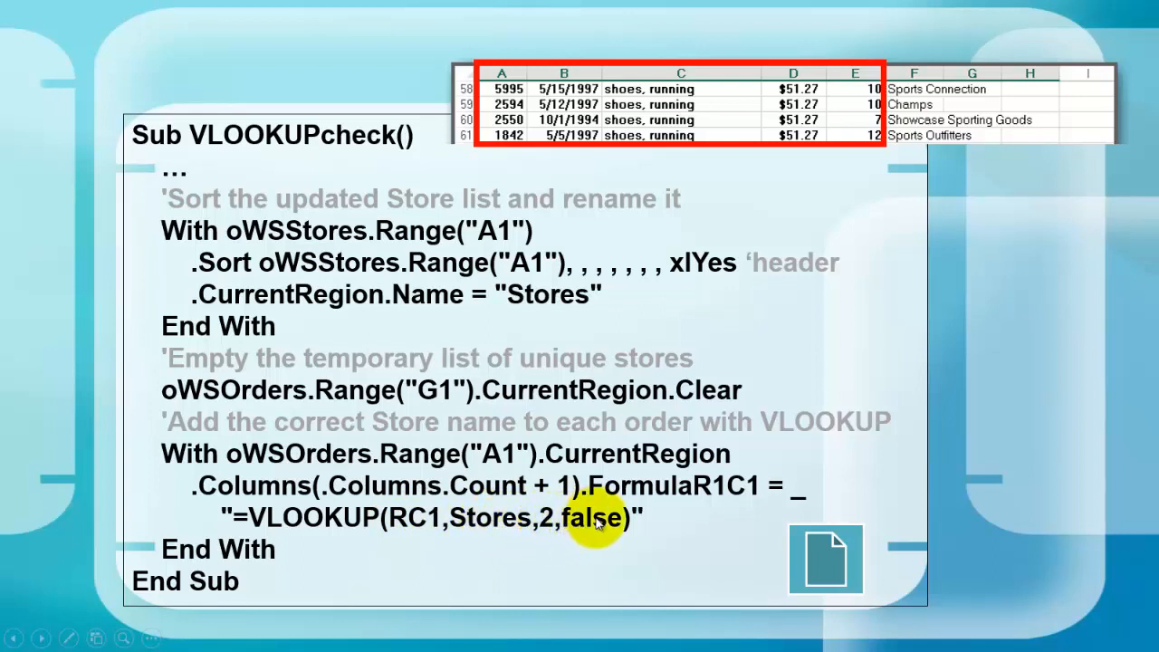
mouse_move(570, 552)
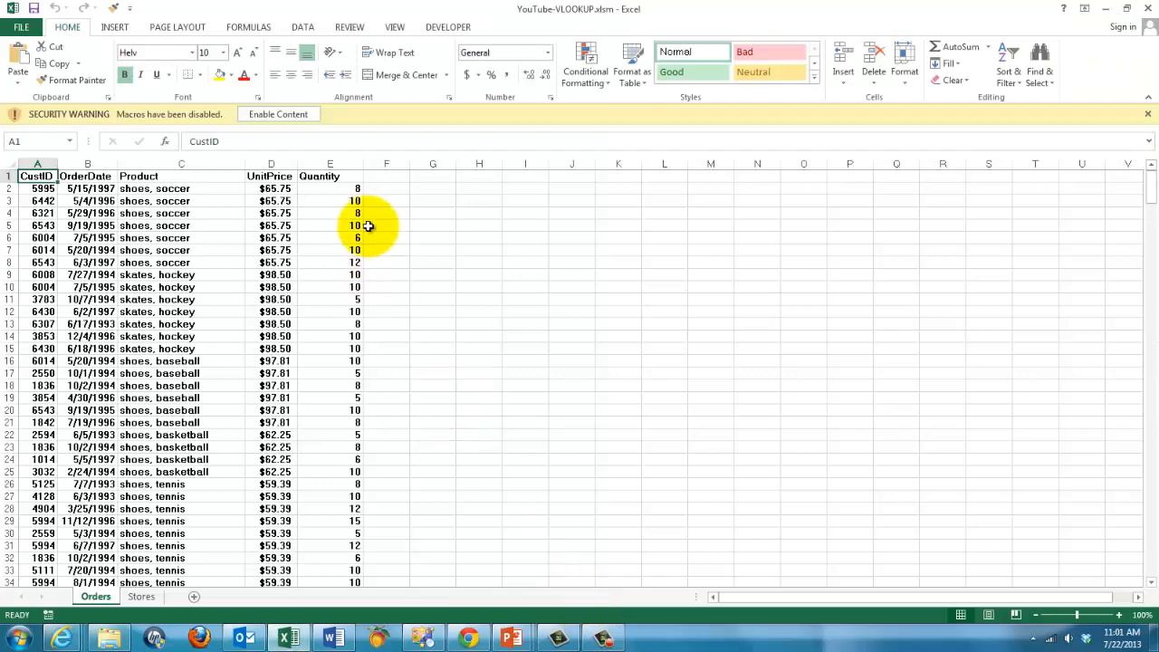
Step: Run the VLOOKUPcheck macro and enter ABC as the name for store 2500
left_click(278, 113)
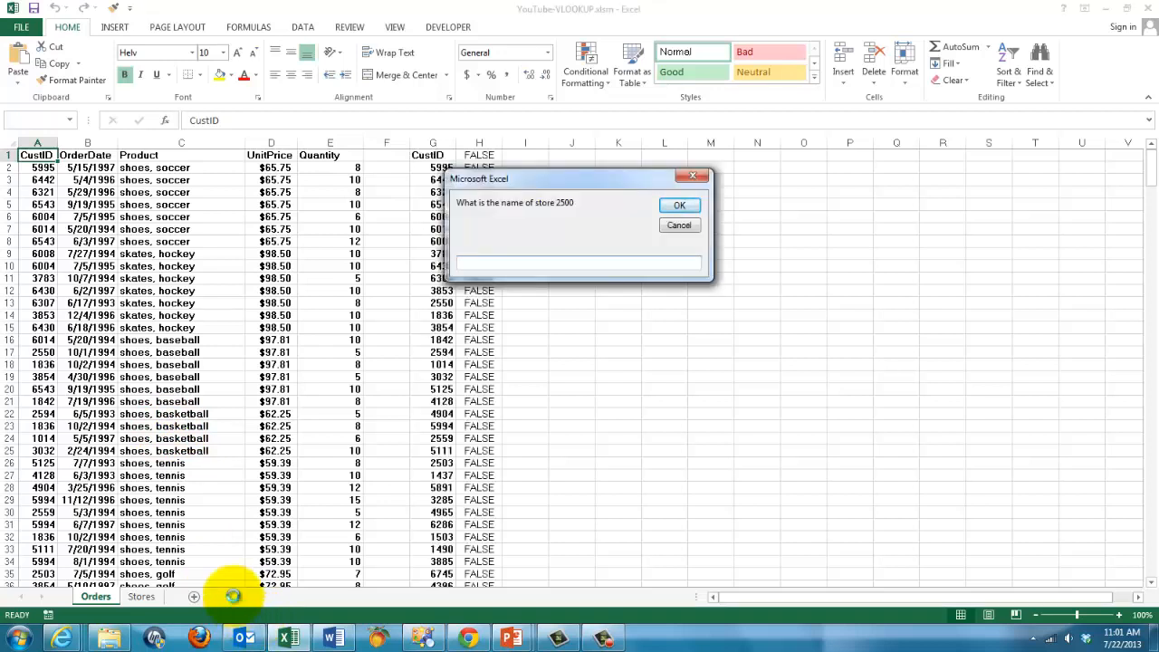
left_click_drag(580, 178, 528, 206)
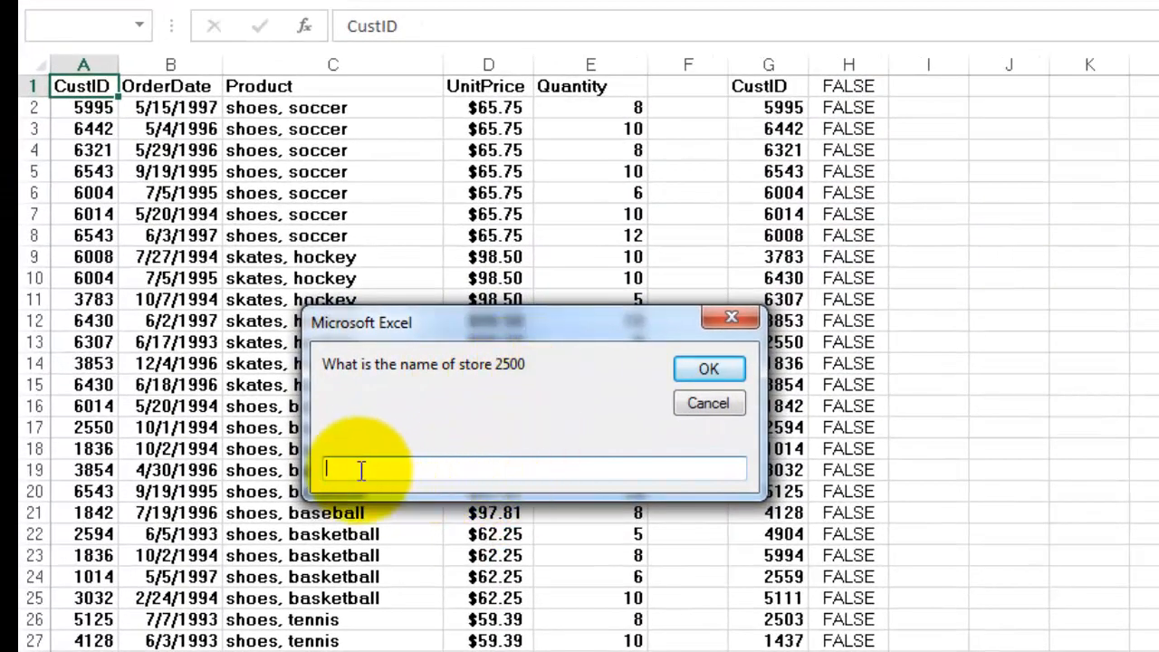
type("ABC")
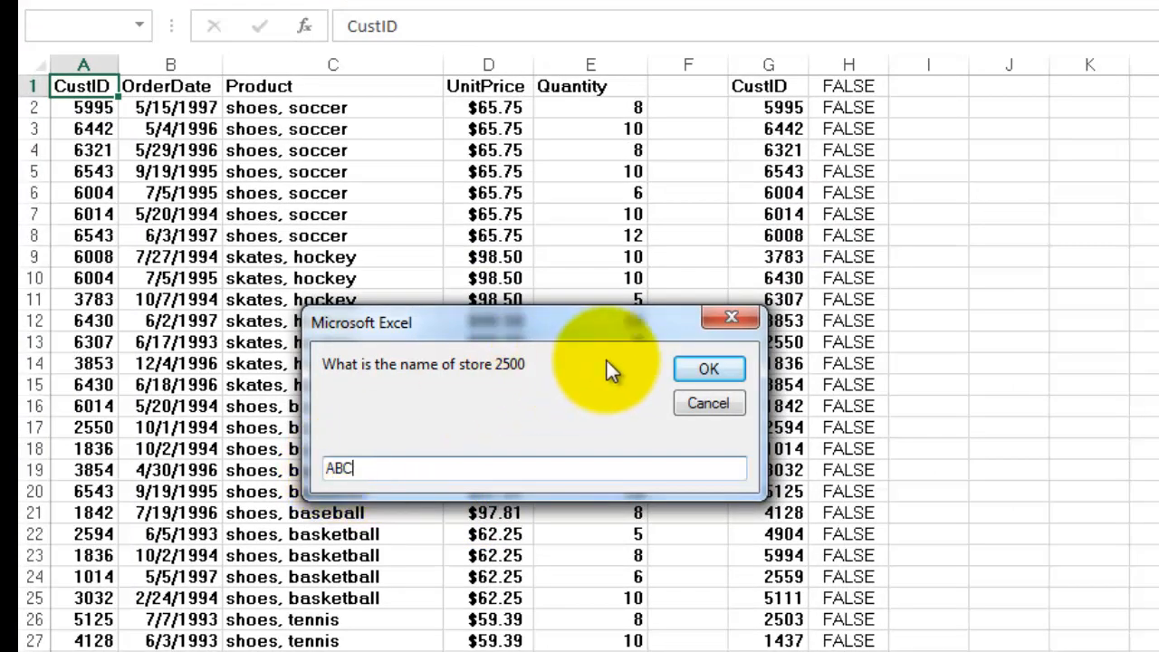
left_click(708, 368)
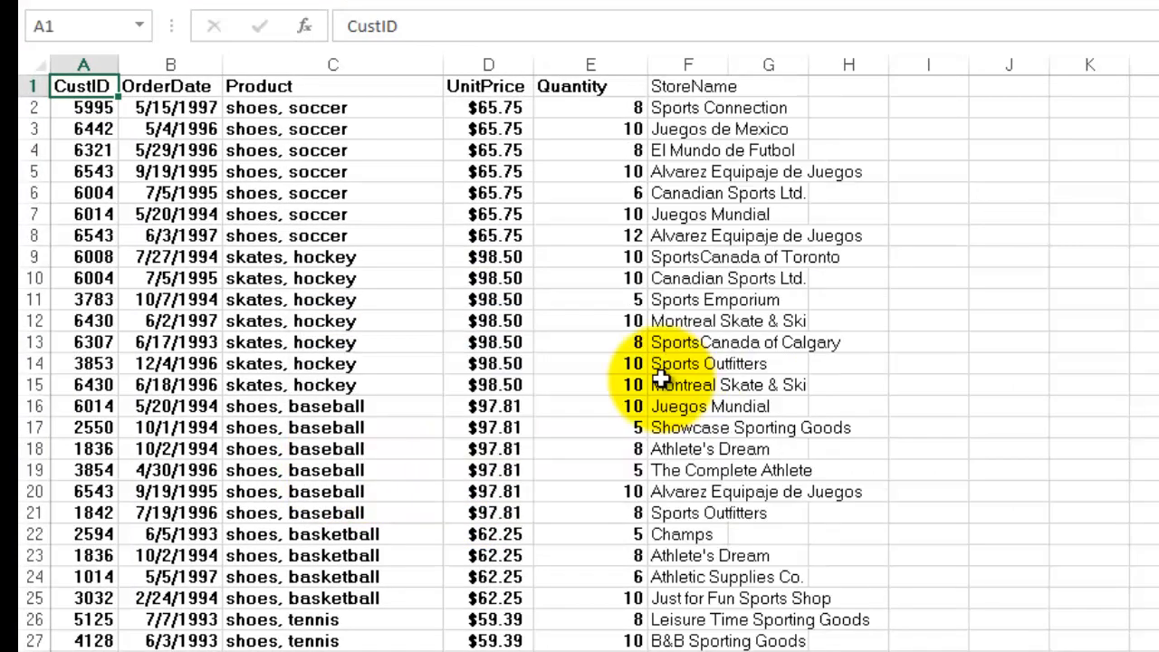
mouse_move(780, 154)
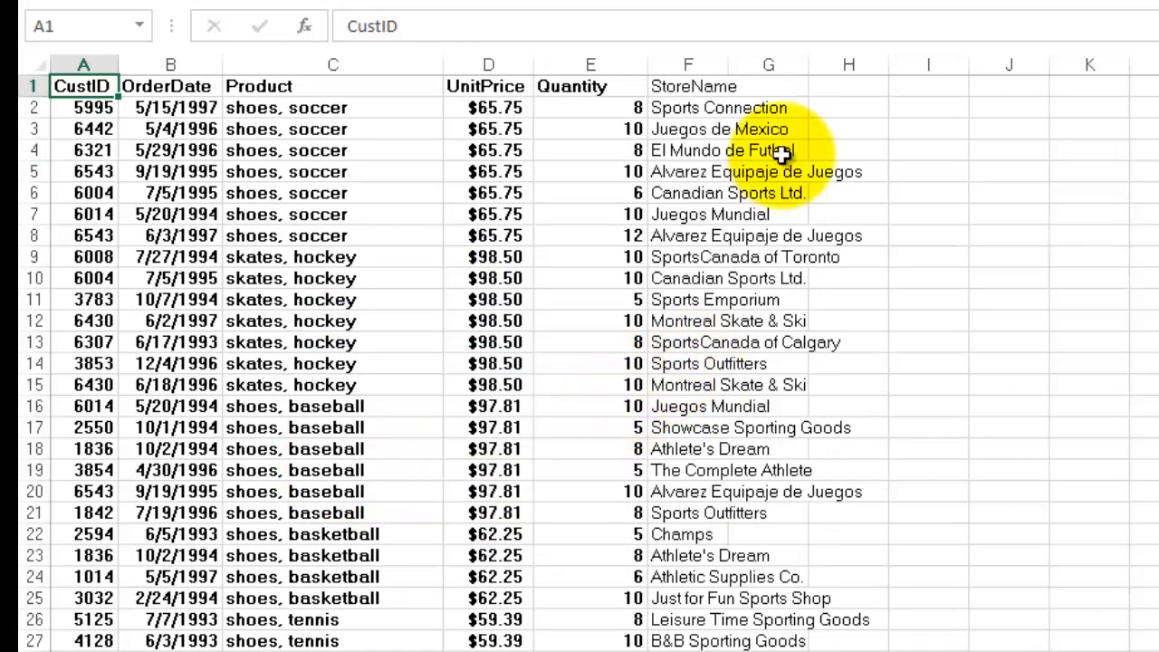
mouse_move(759, 520)
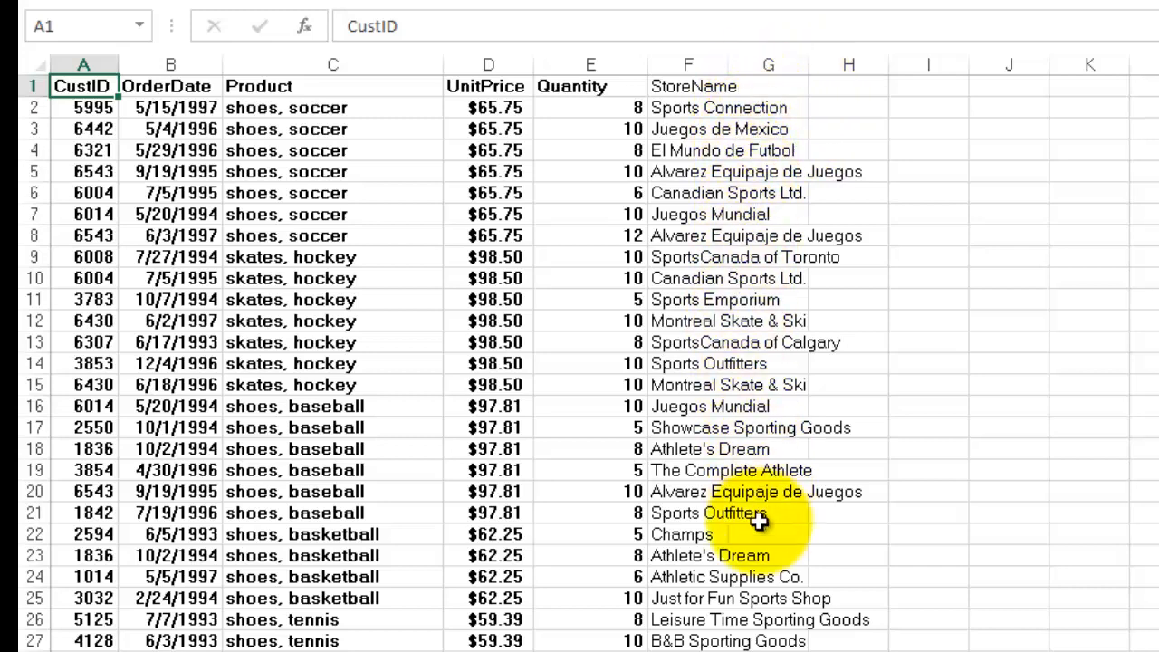
mouse_move(759, 524)
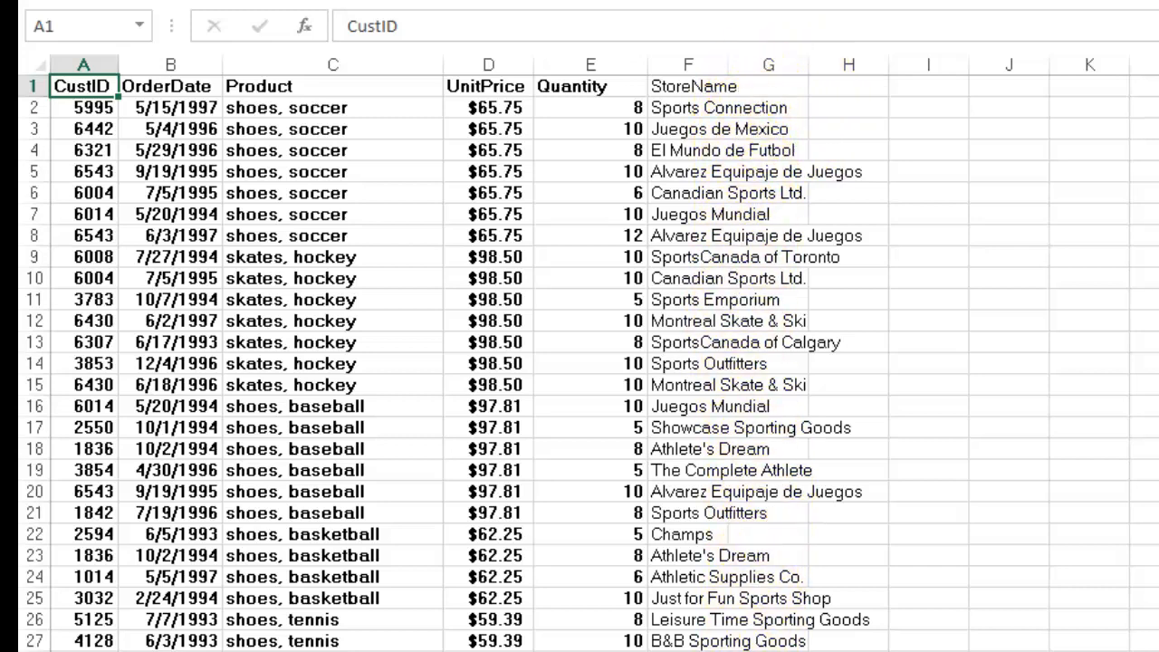
Step: Scroll down the Orders sheet and select row 66, the store 2500 hiking boots order
scroll("down", 3)
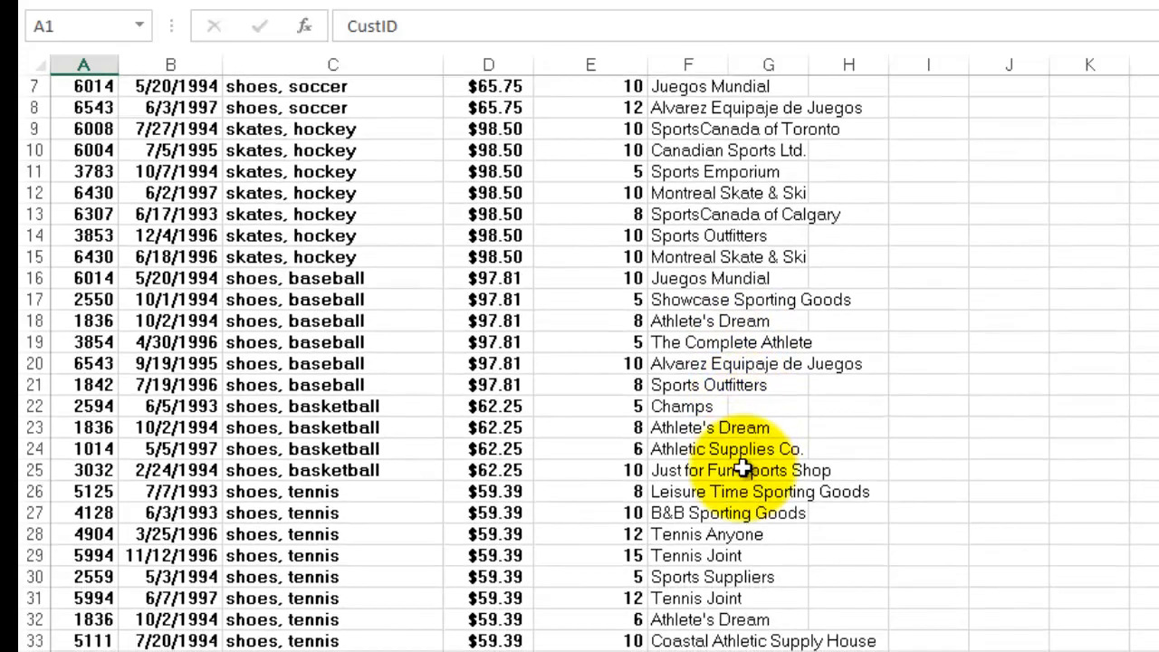
scroll("down", 3)
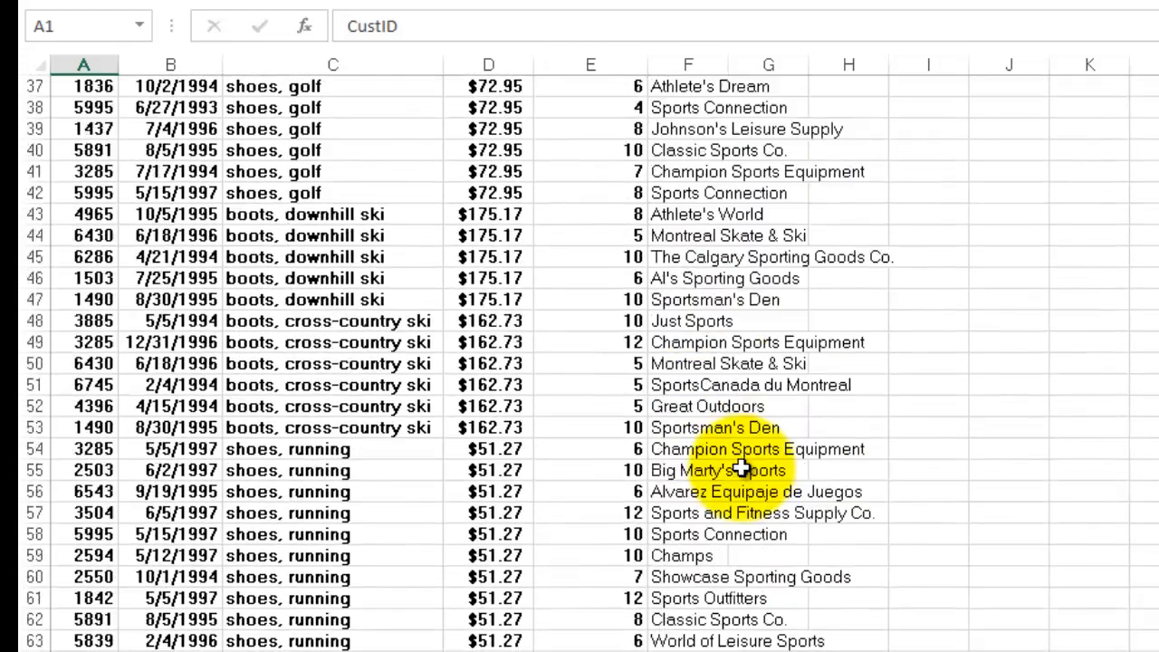
scroll("down", 3)
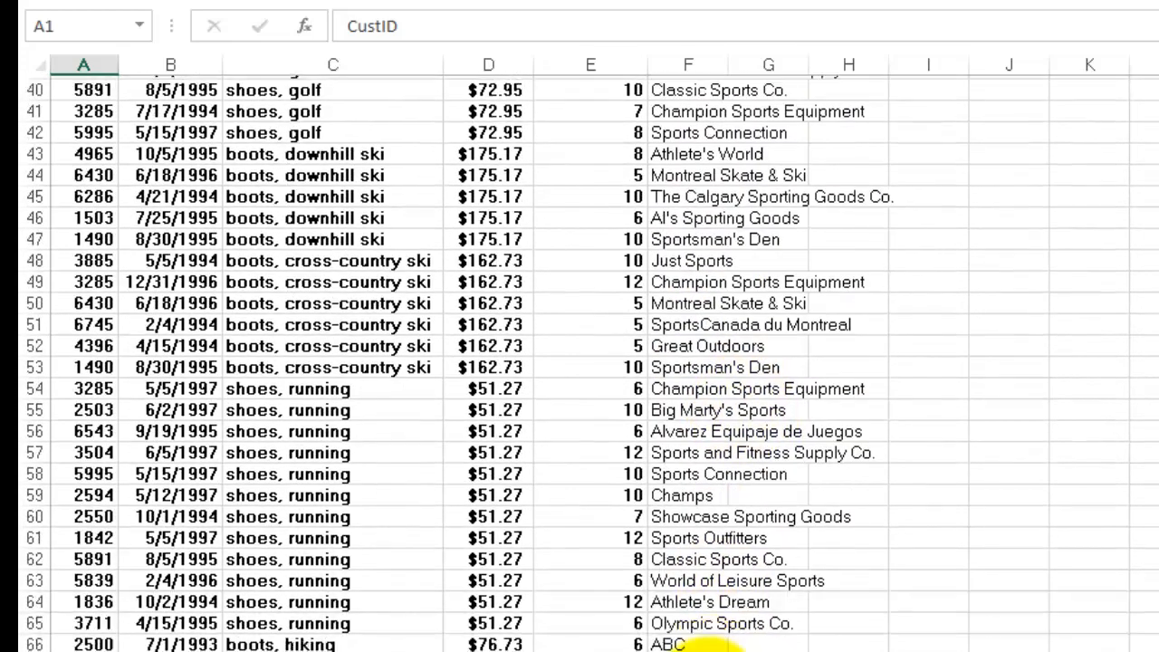
left_click(36, 640)
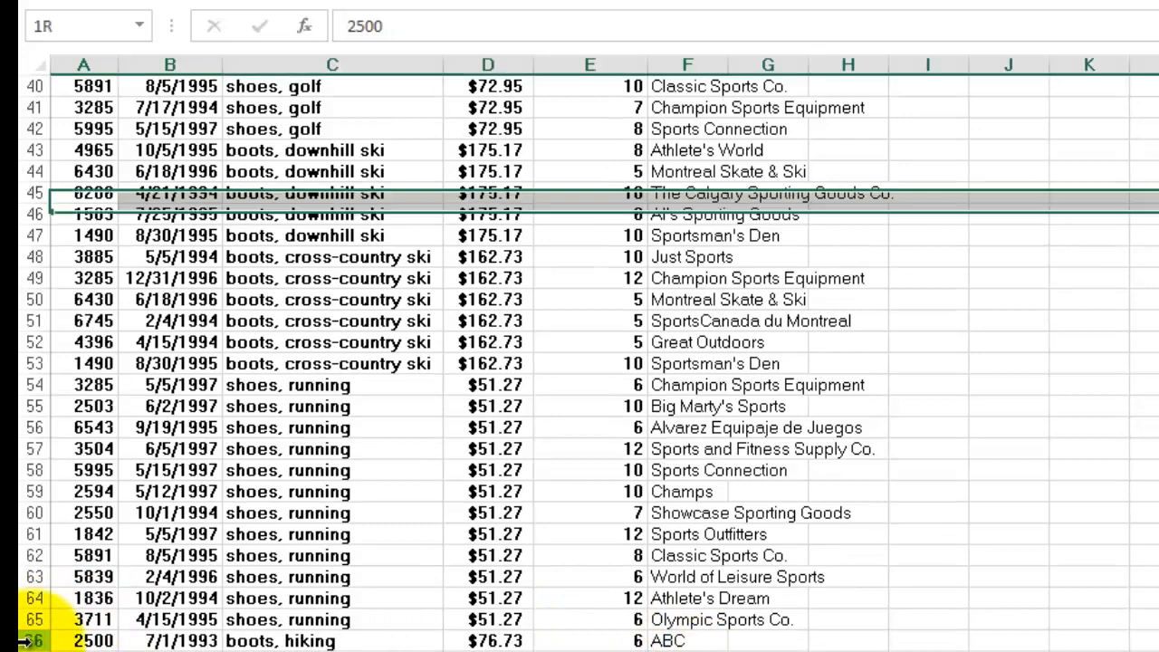
Step: View the Stores sheet showing 2500 ABC sorted between 2401 and 2503
left_click(84, 640)
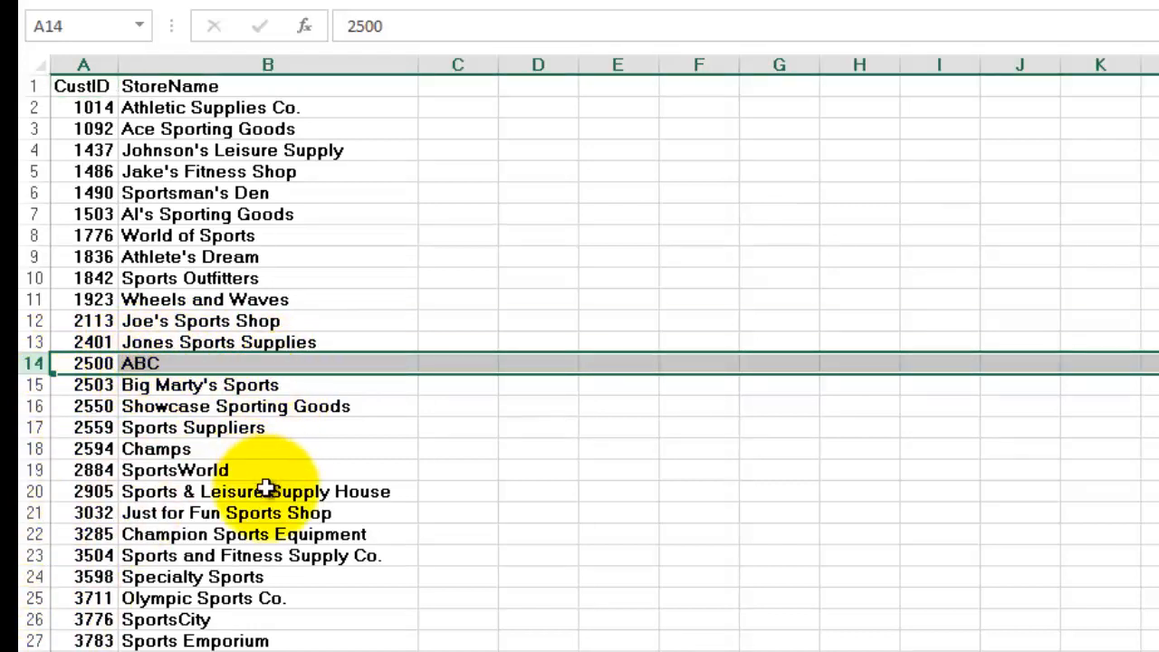
mouse_move(272, 492)
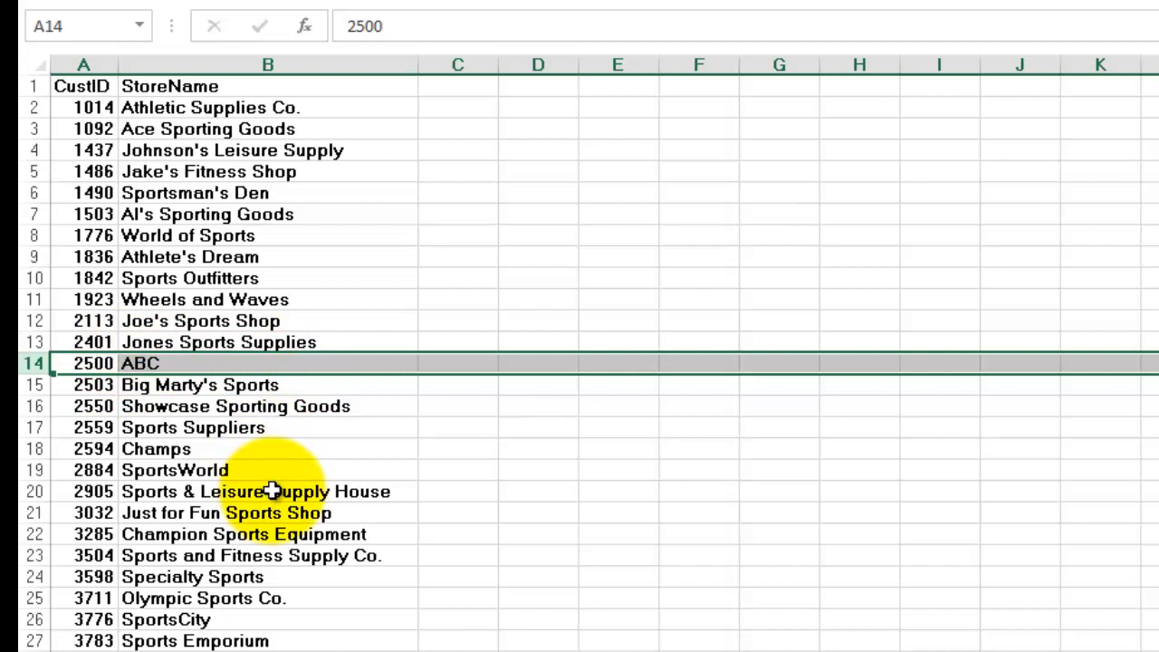
mouse_move(206, 362)
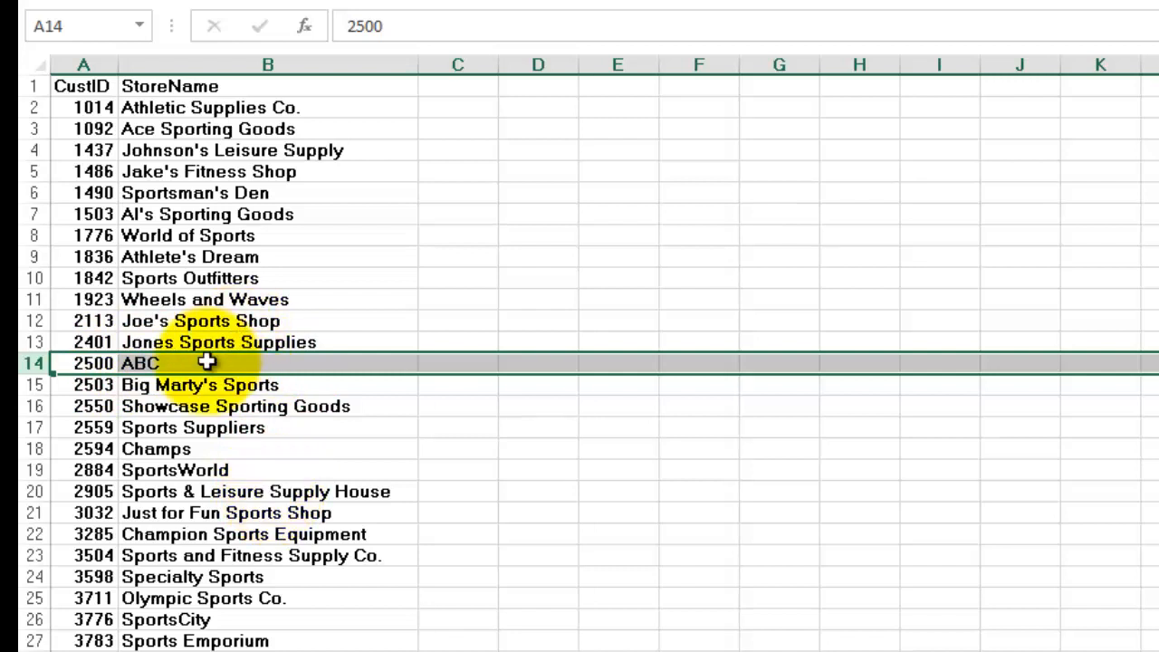